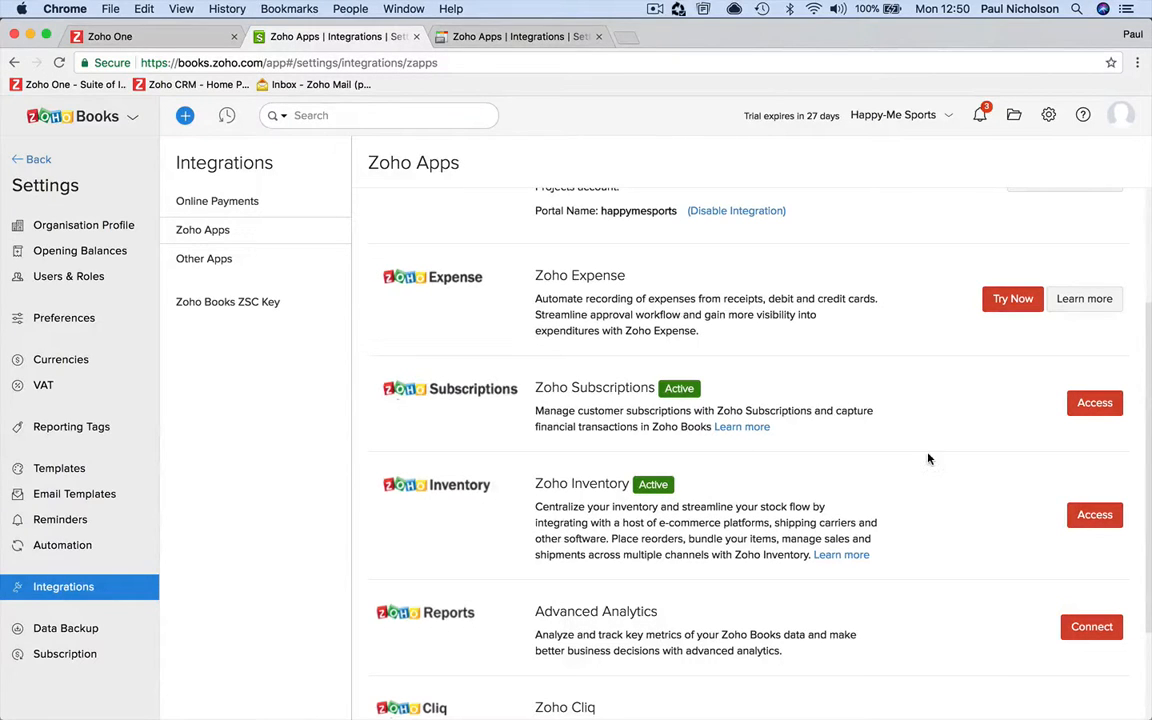
# - Launch Zoho Subscriptions from Zoho Books integrations and go to its empty Products list
pyautogui.click(1092, 402)
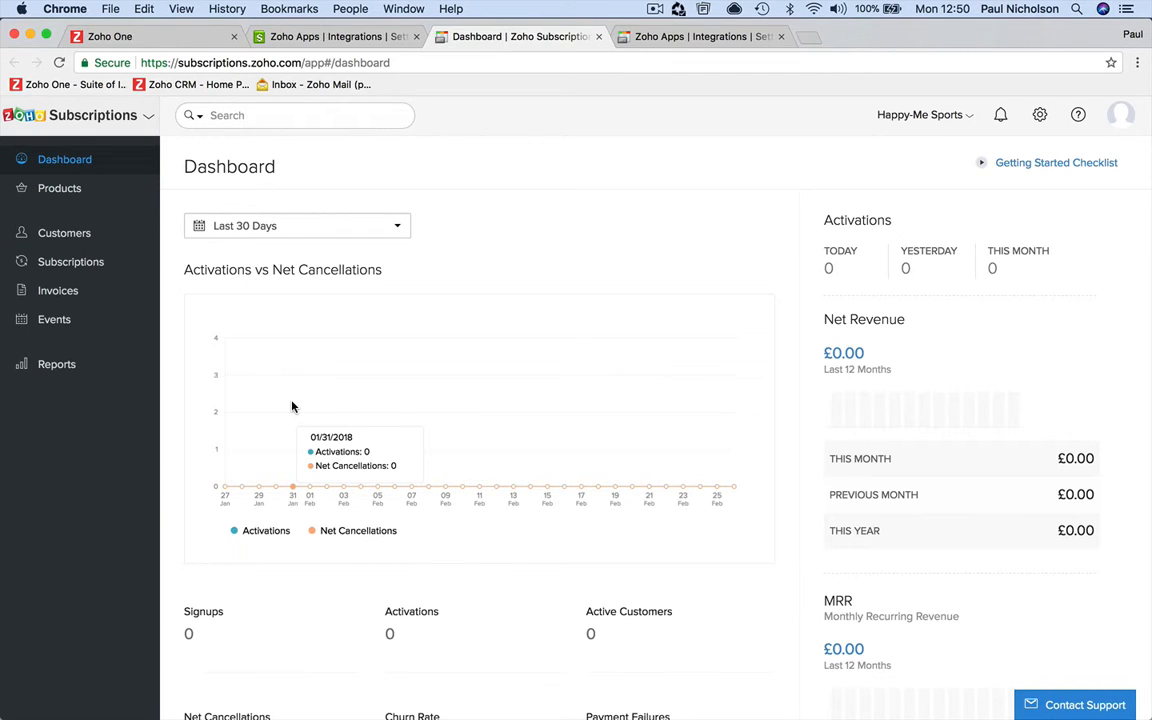
pyautogui.moveTo(84, 192)
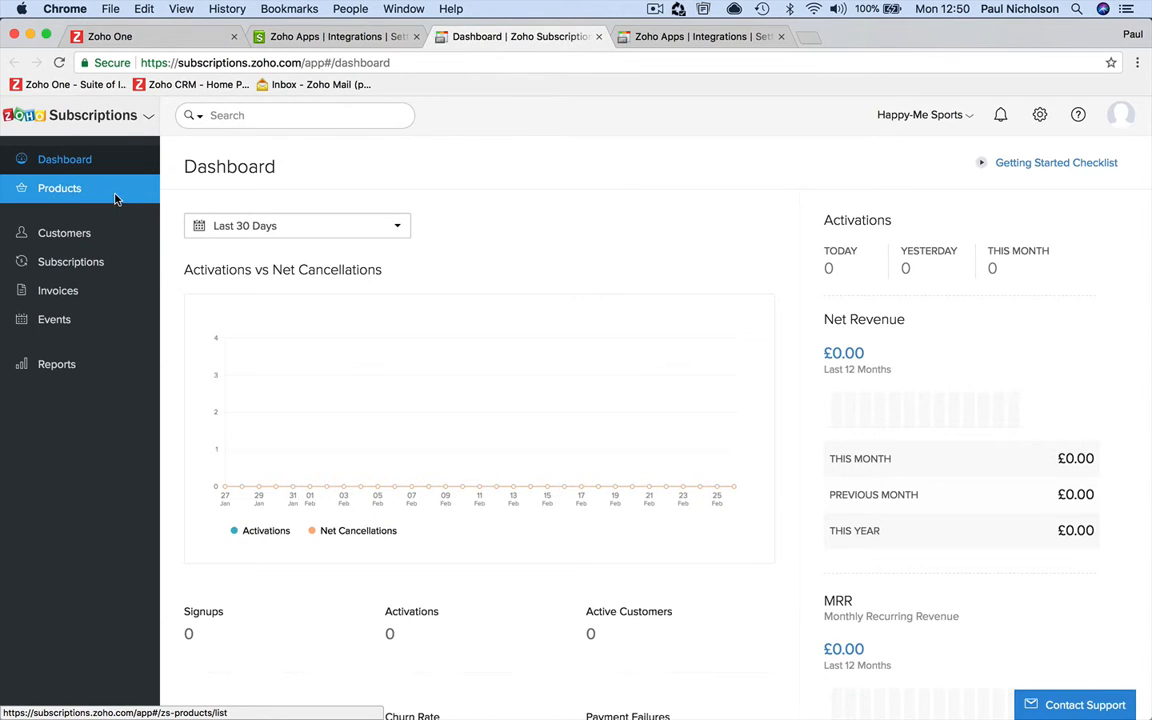
pyautogui.click(60, 188)
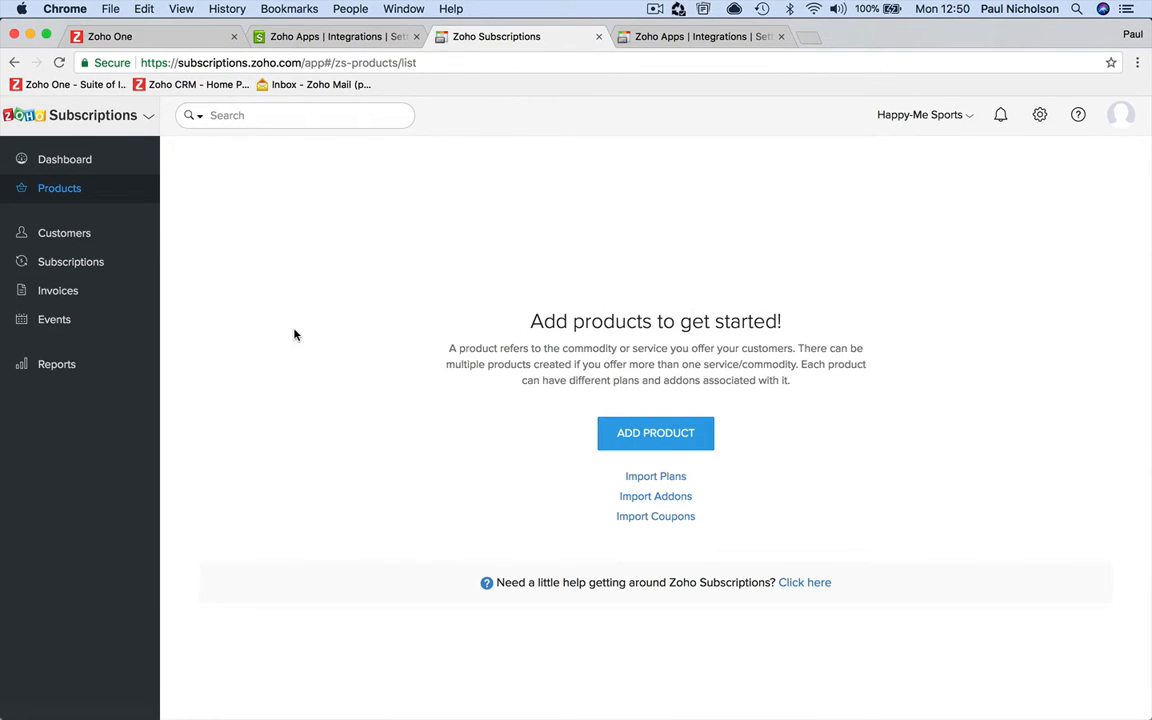
pyautogui.moveTo(564, 436)
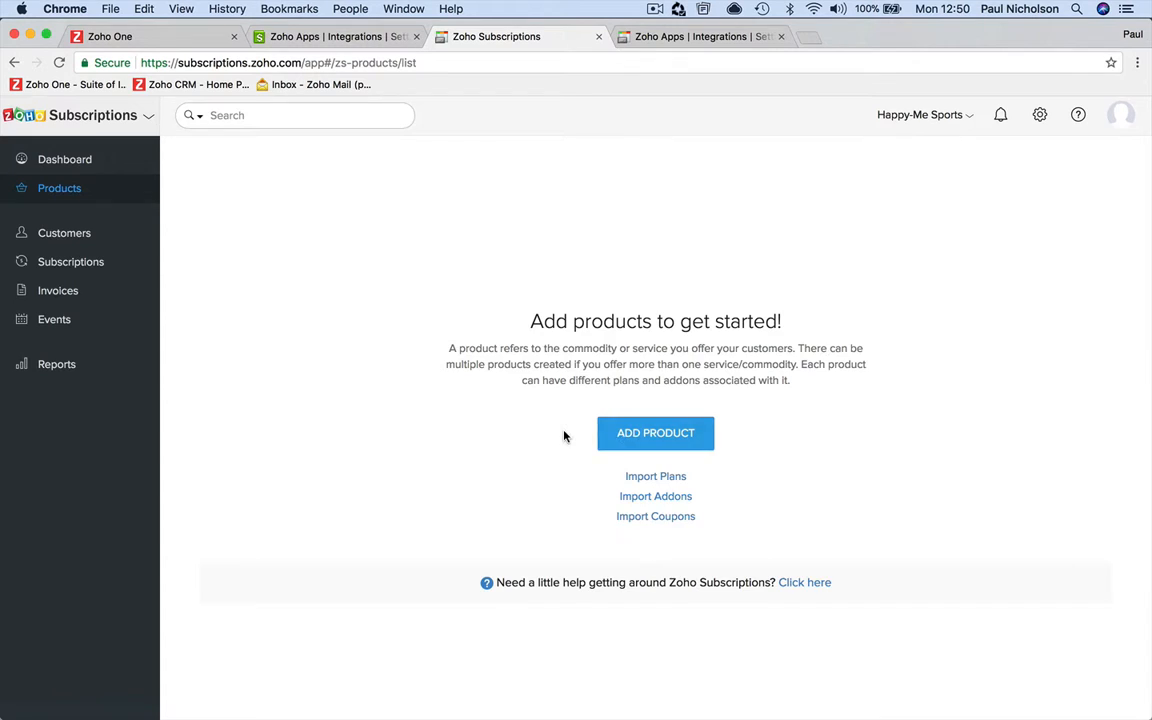
# - Start a new product 'A Squad Monthly Training Membership' described as 'Monthly fees for A Squad members.'
pyautogui.click(656, 432)
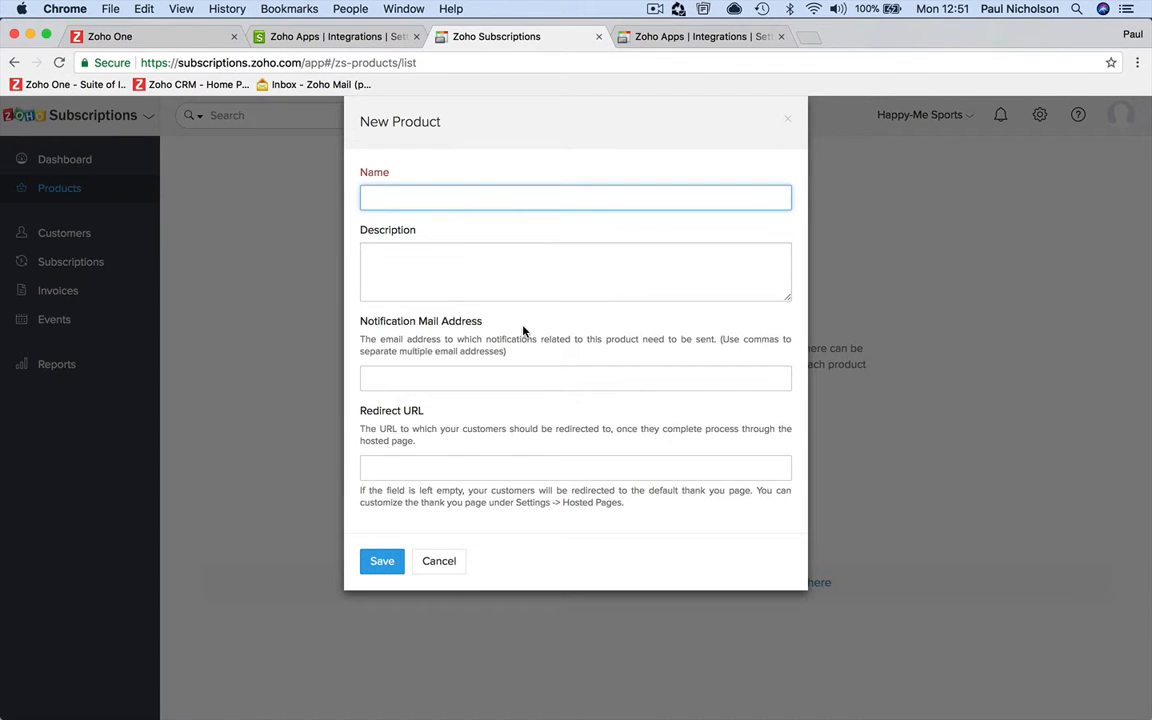
pyautogui.write('A Squad Monthly Training Mem')
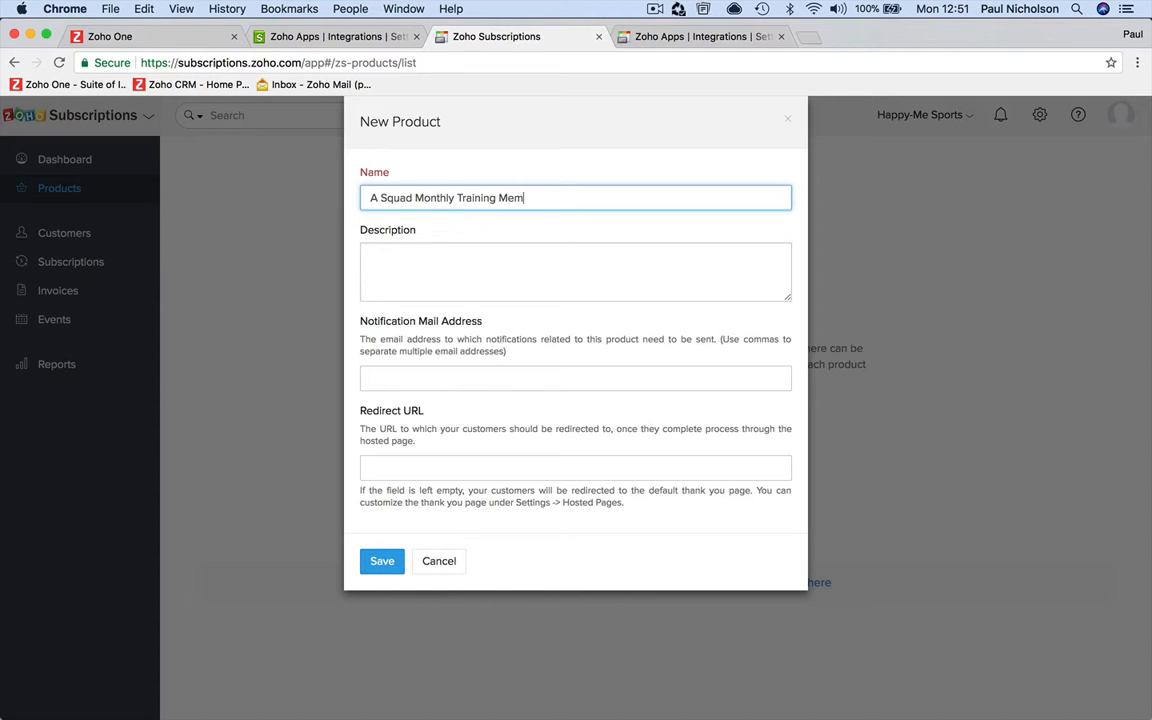
pyautogui.write('bership')
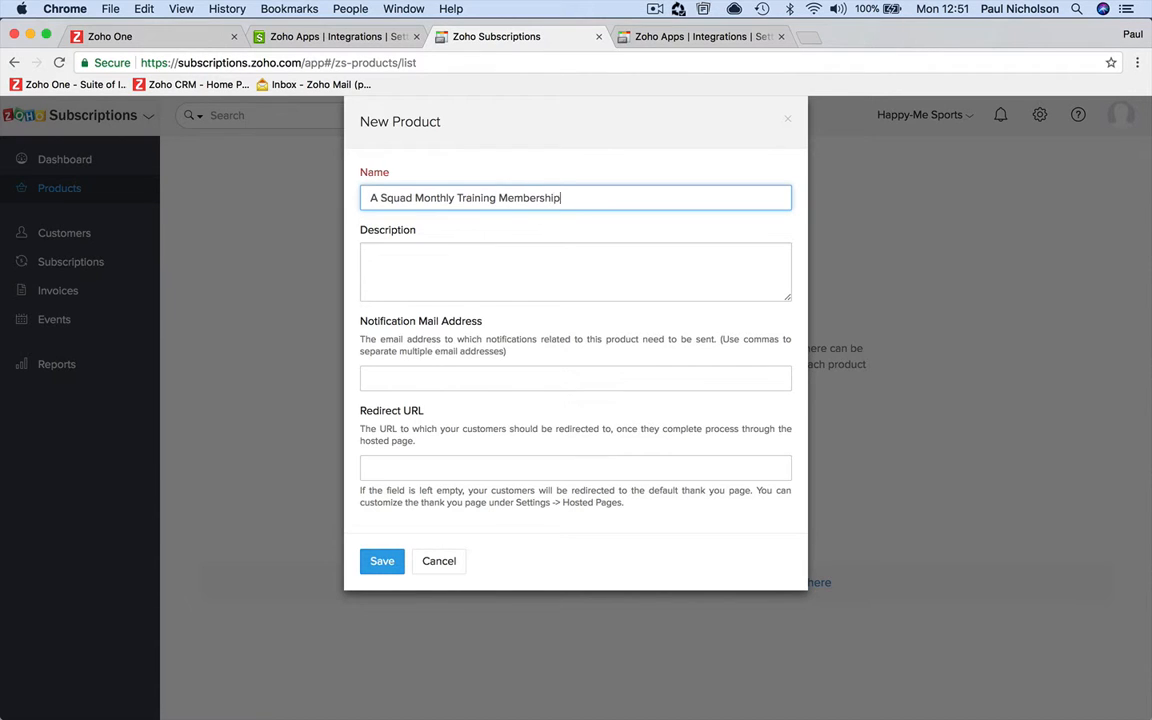
pyautogui.write('A')
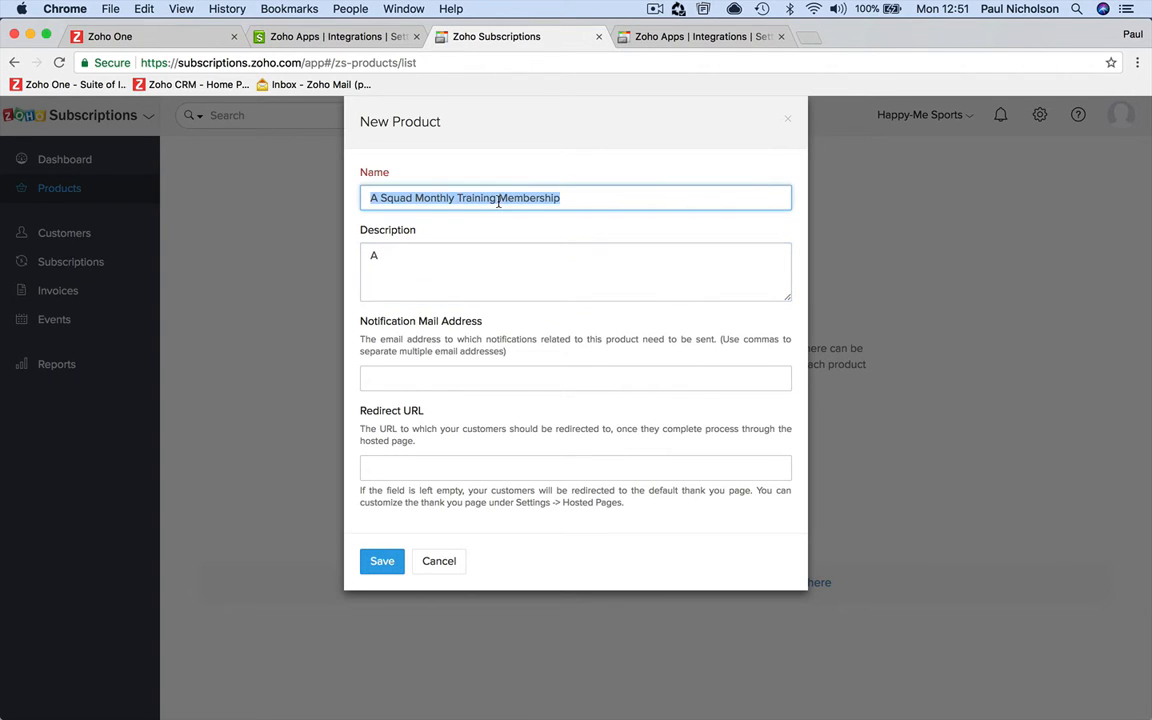
pyautogui.write('Monthly')
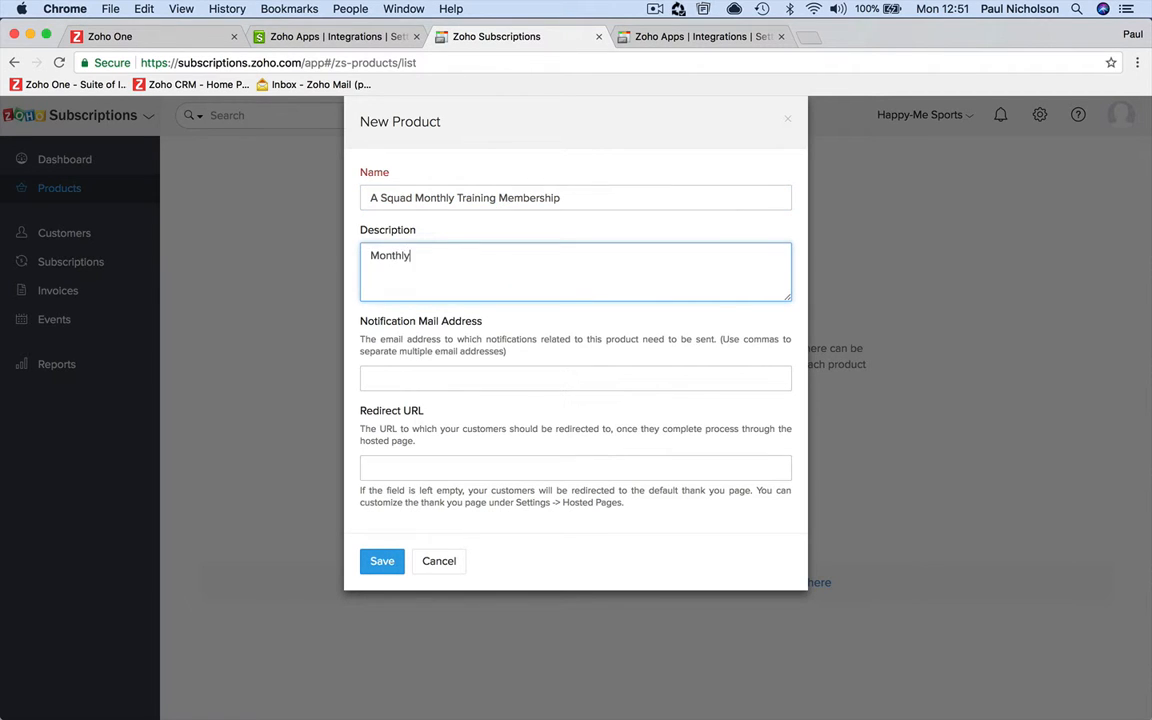
pyautogui.write('fees for')
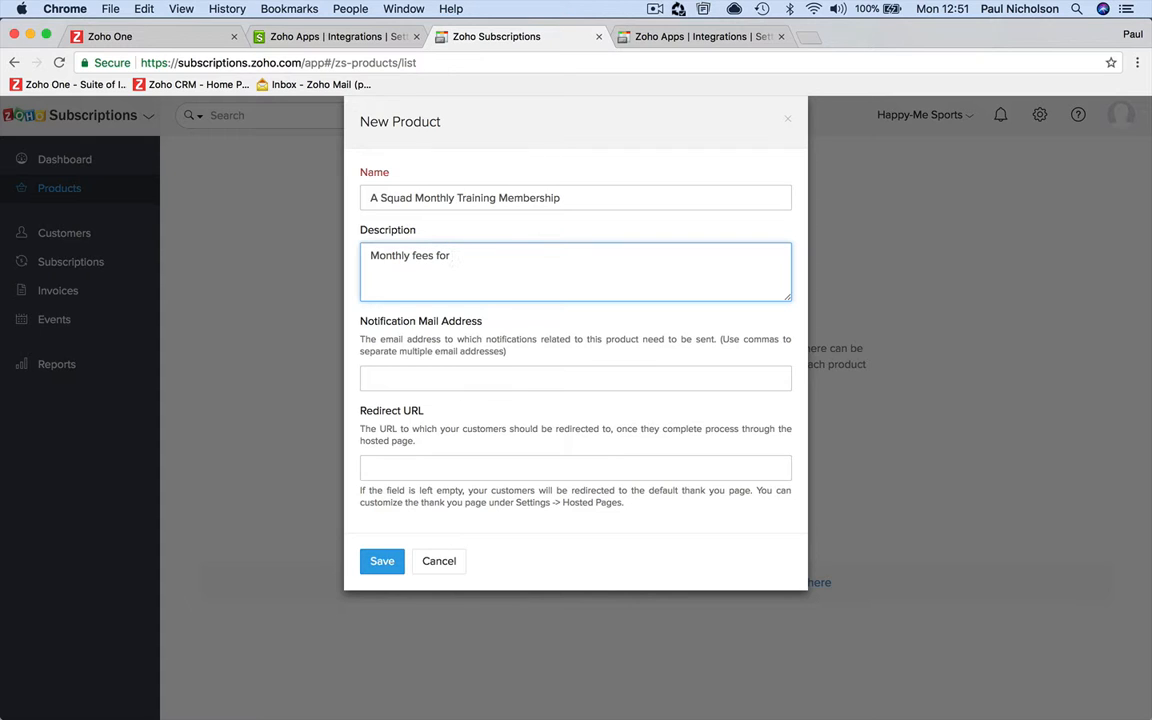
pyautogui.write('A Squad')
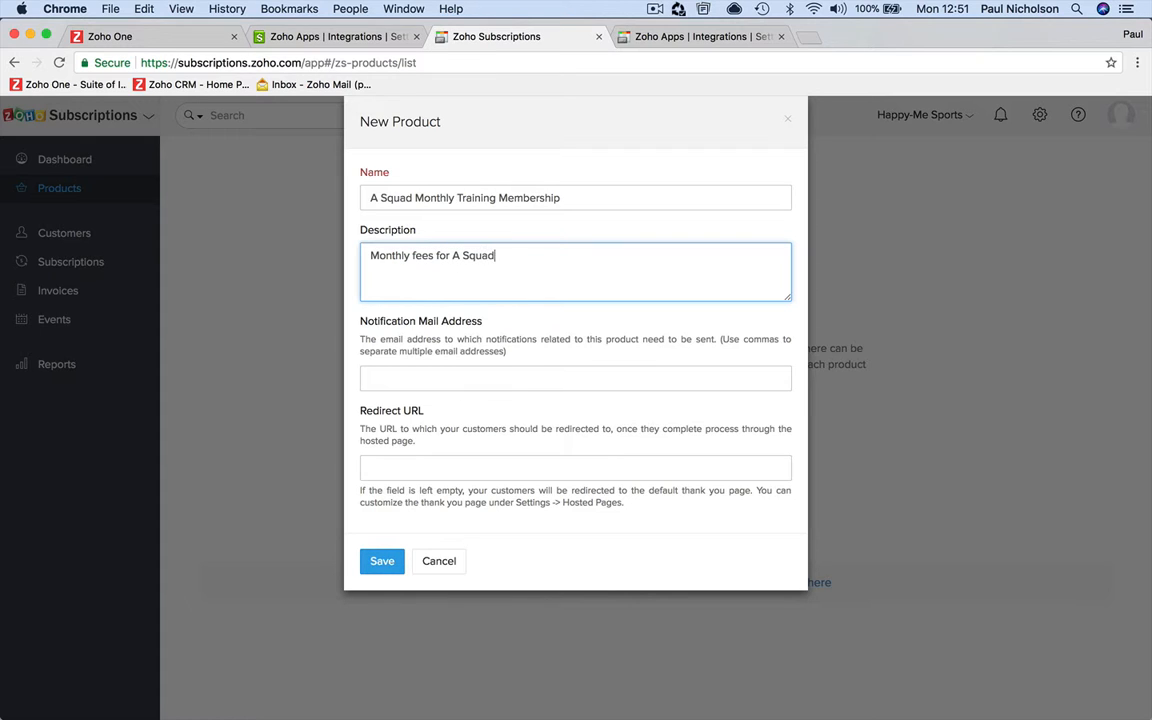
pyautogui.write('member')
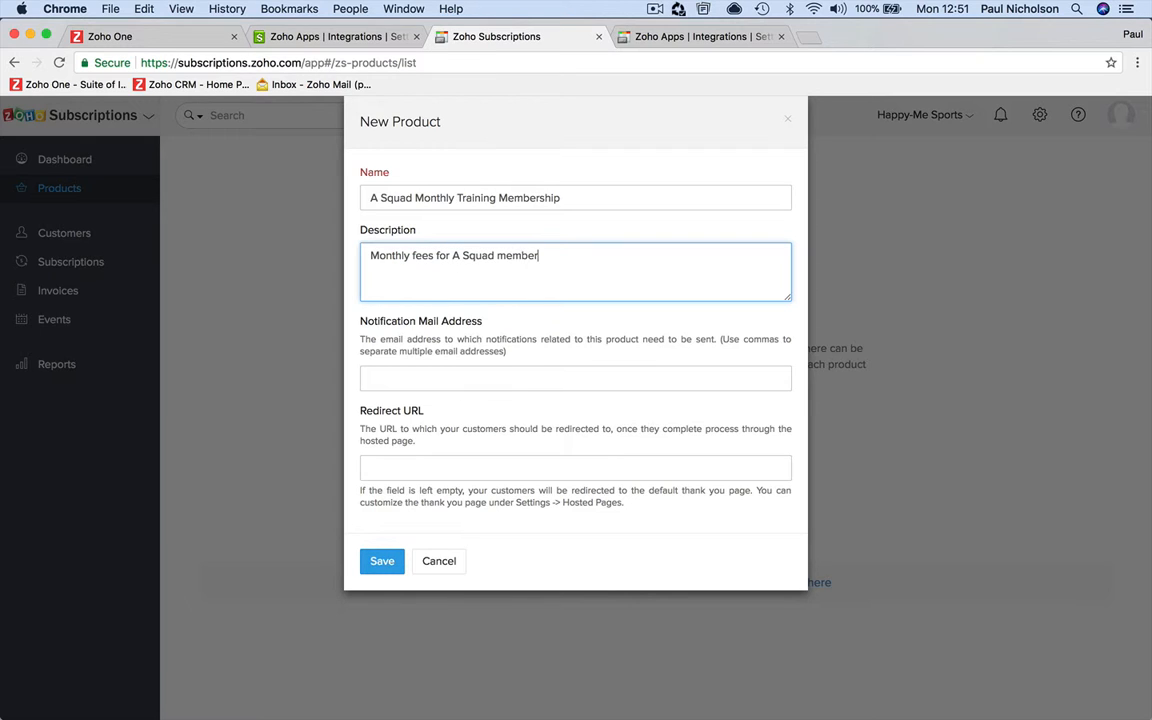
pyautogui.write('s.')
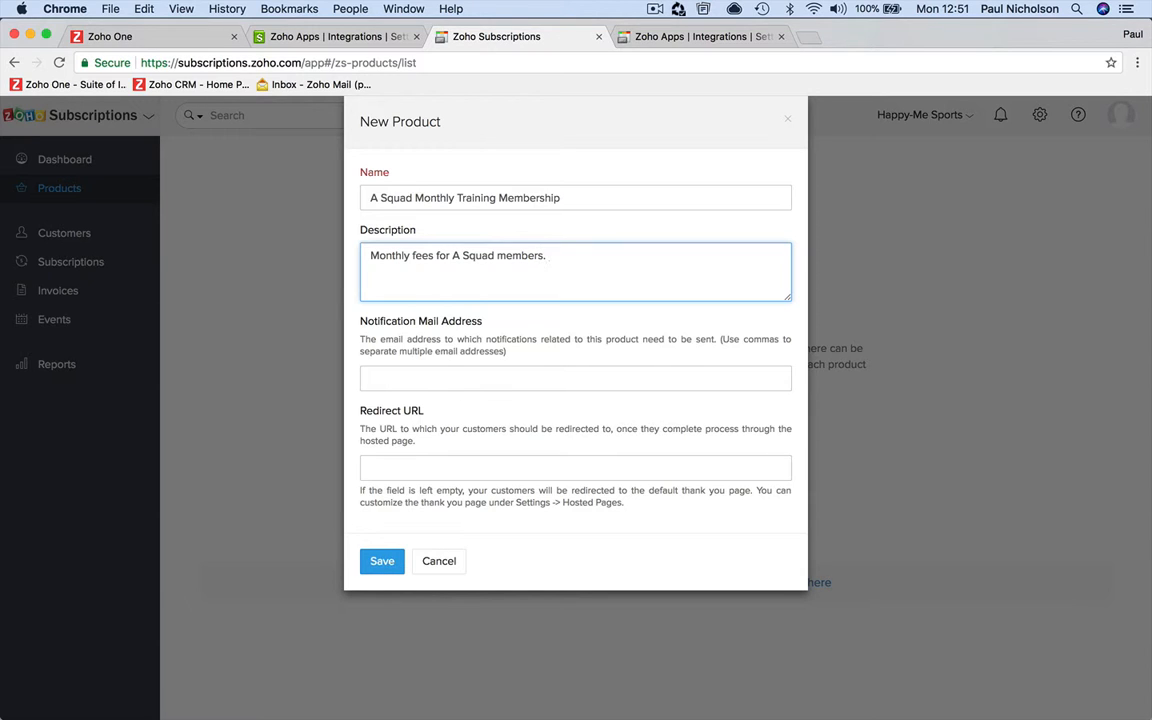
pyautogui.click(576, 378)
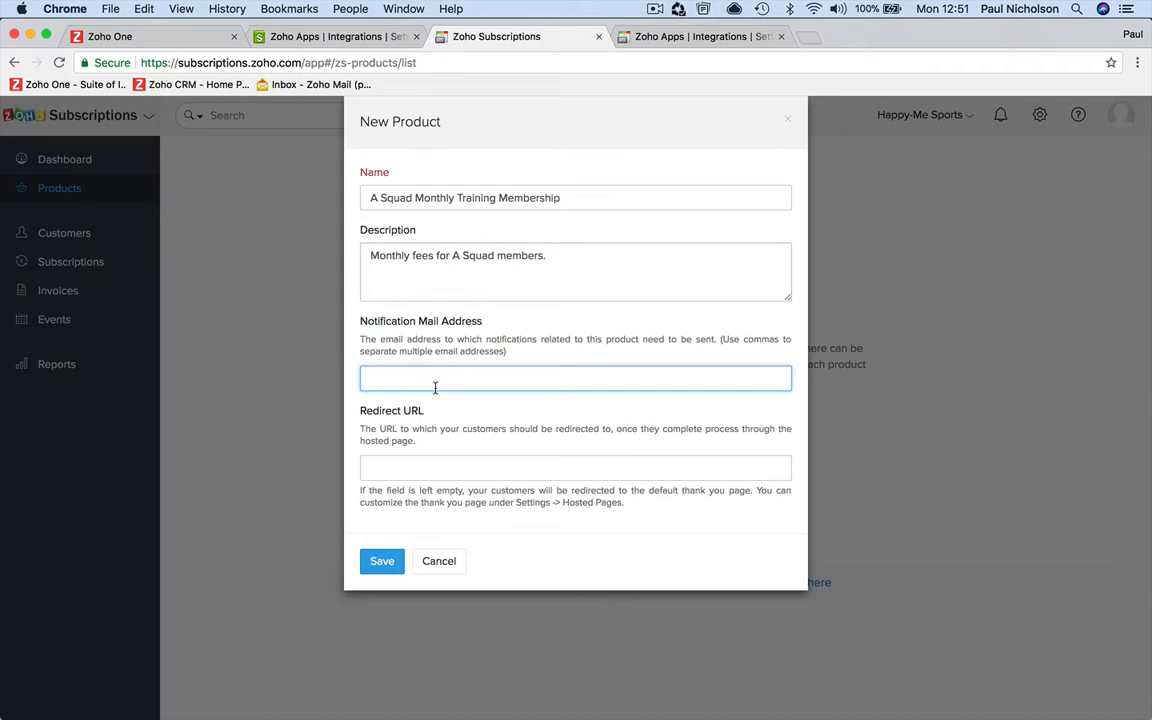
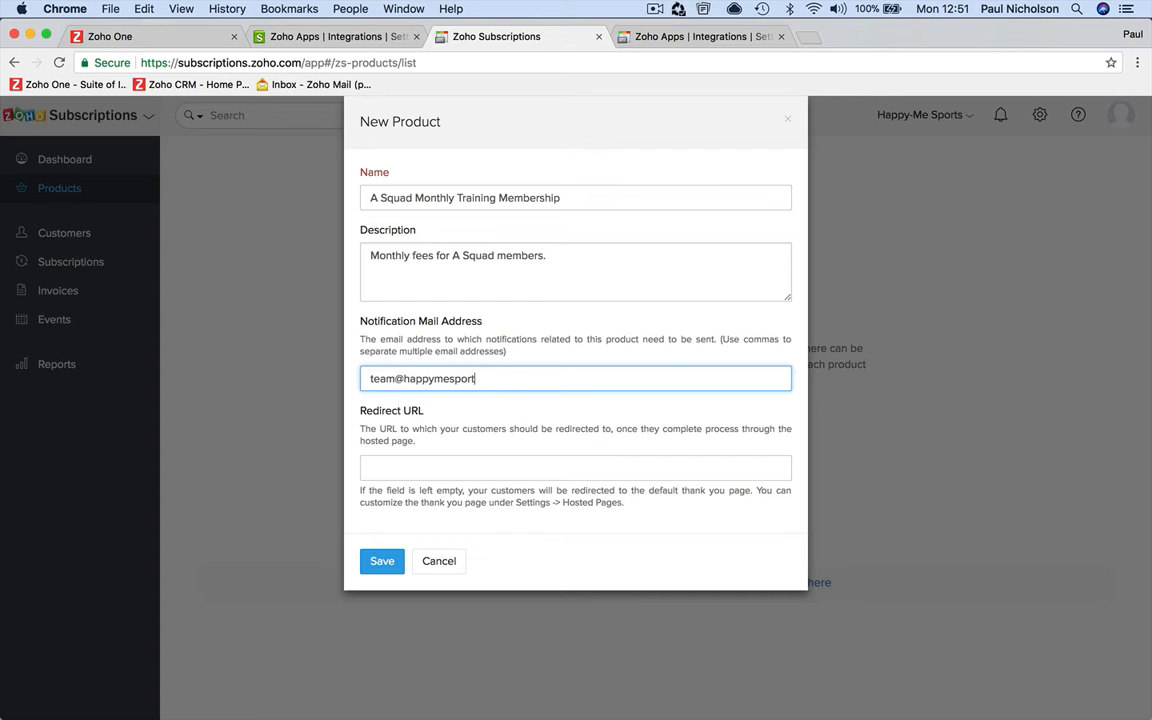
pyautogui.click(576, 468)
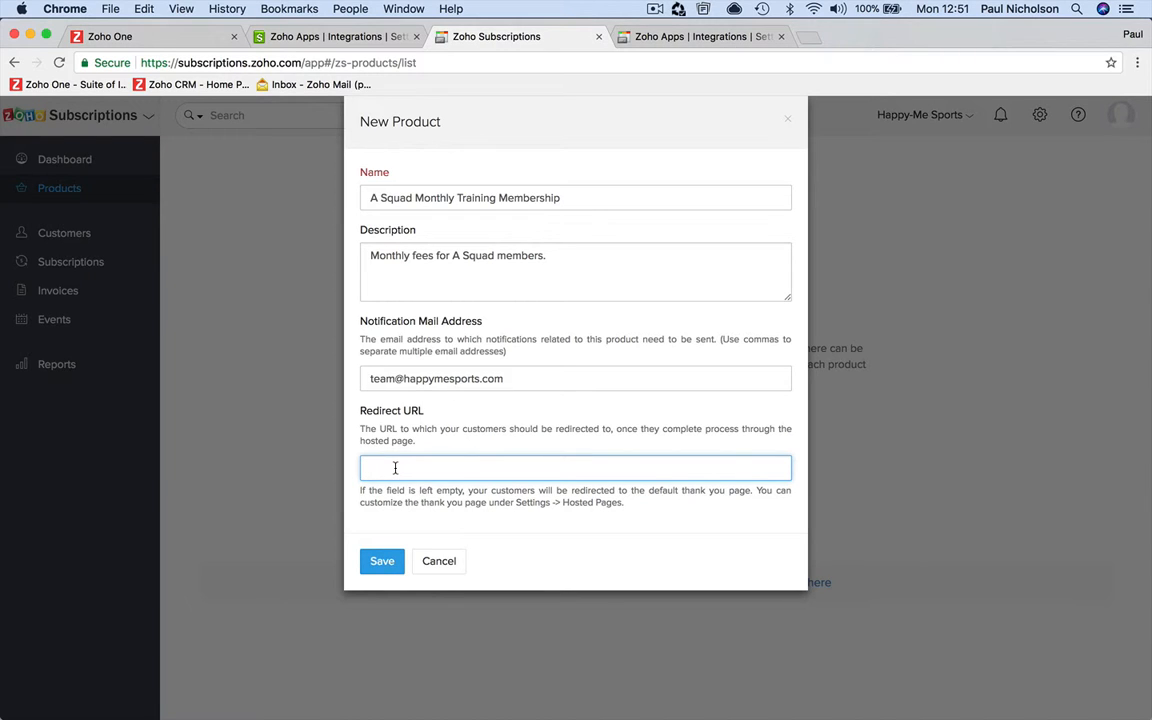
pyautogui.write('happymesports')
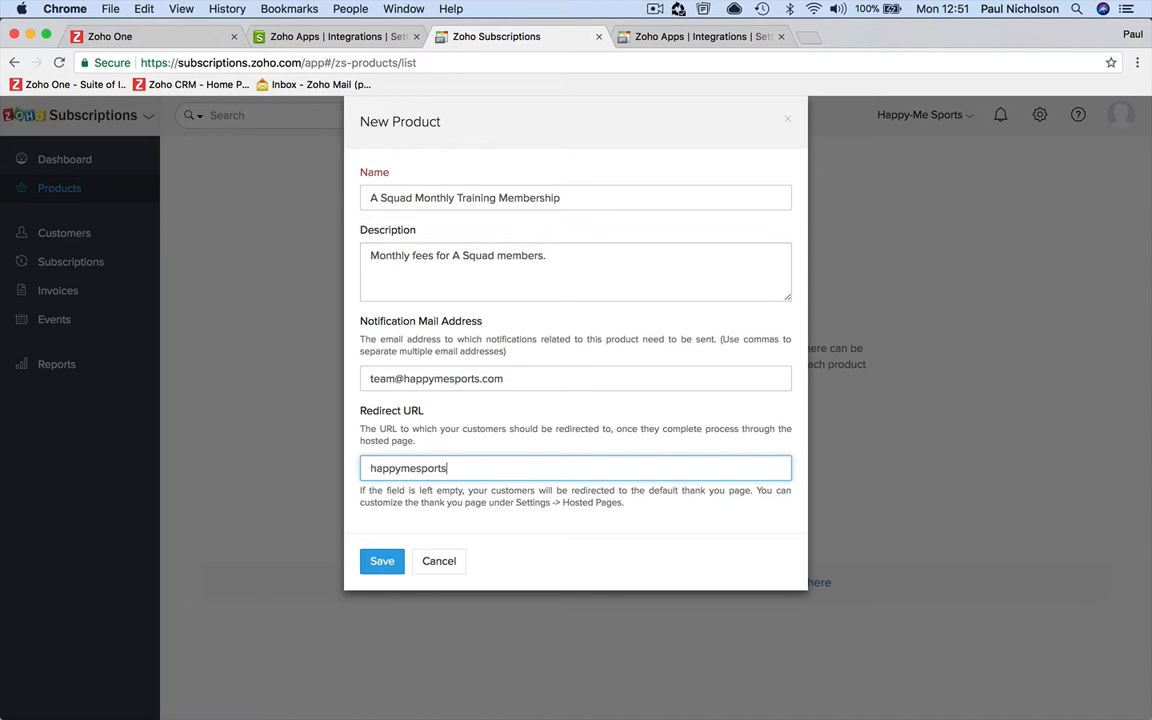
pyautogui.write('.com')
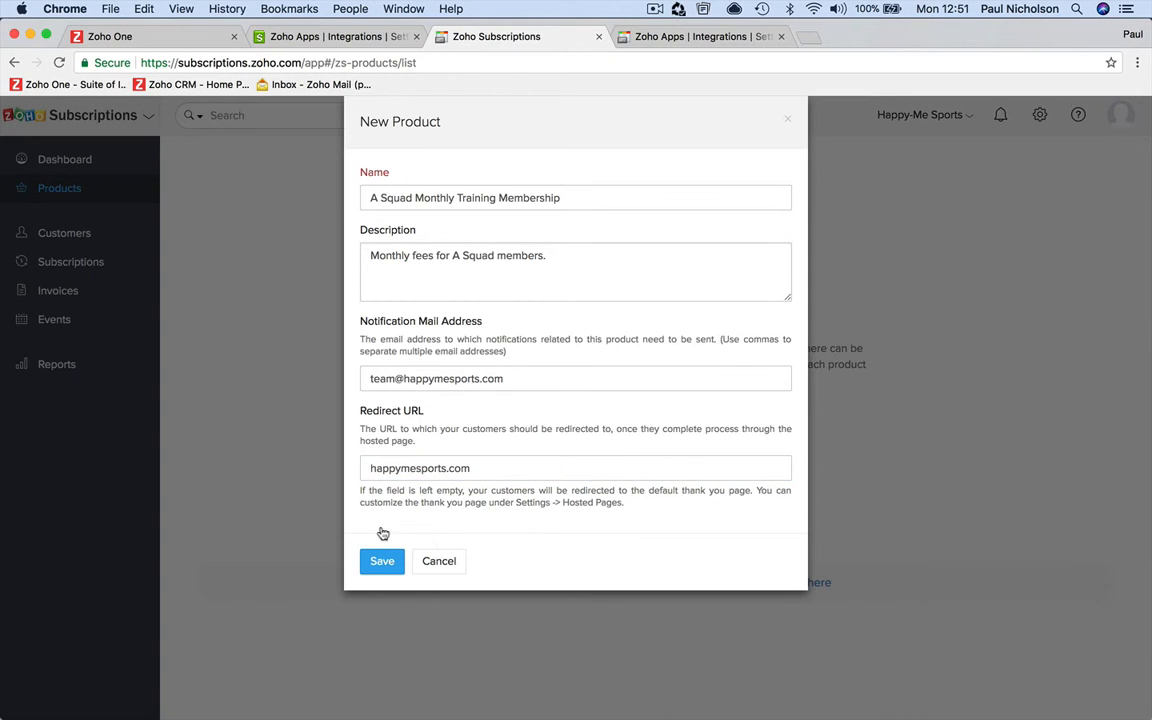
pyautogui.write('http')
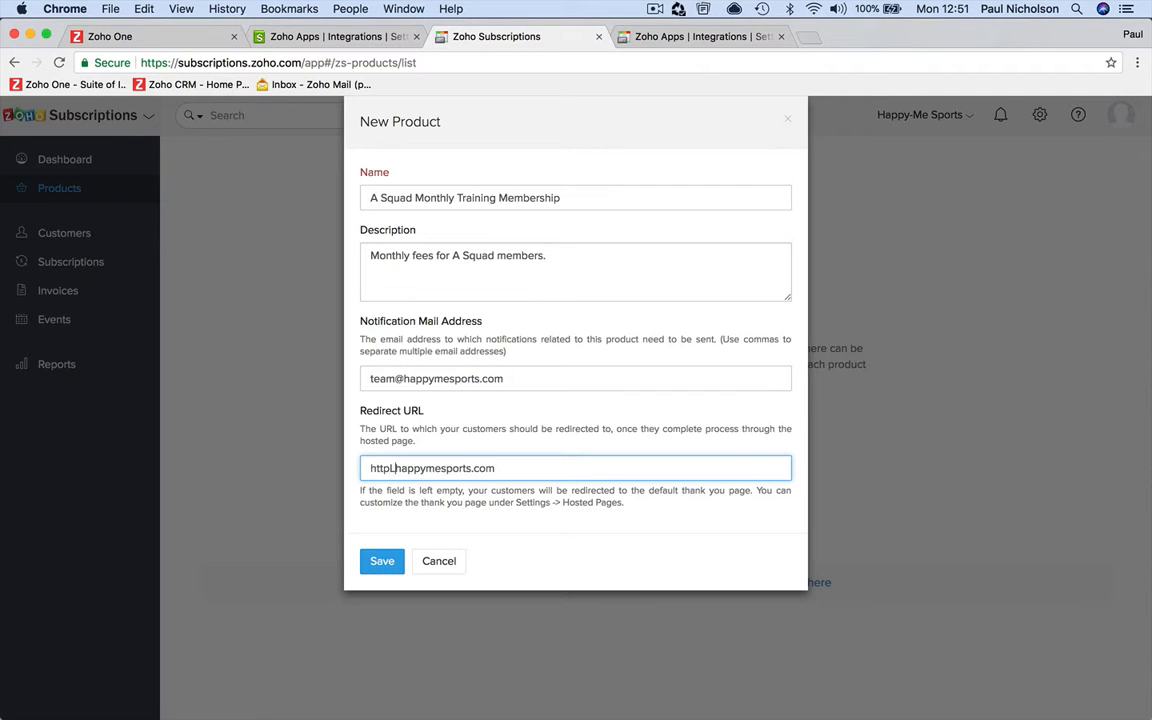
pyautogui.press('Backspace')
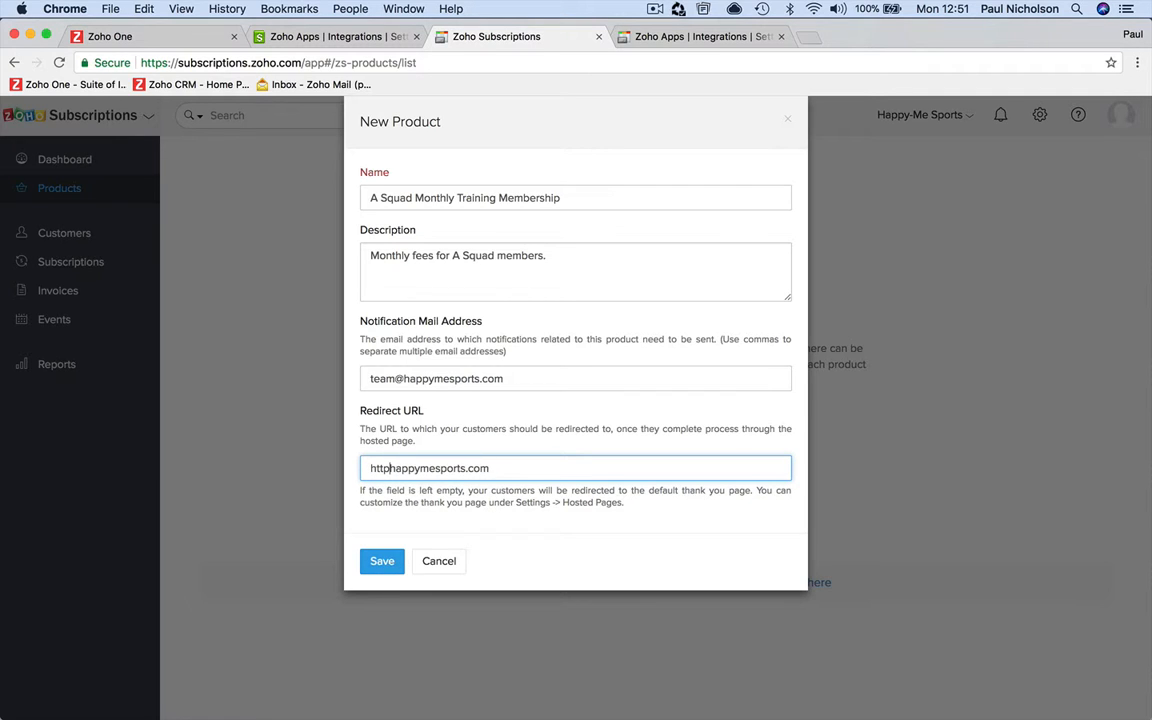
# - Save the A Squad Monthly Training Membership product
pyautogui.click(390, 560)
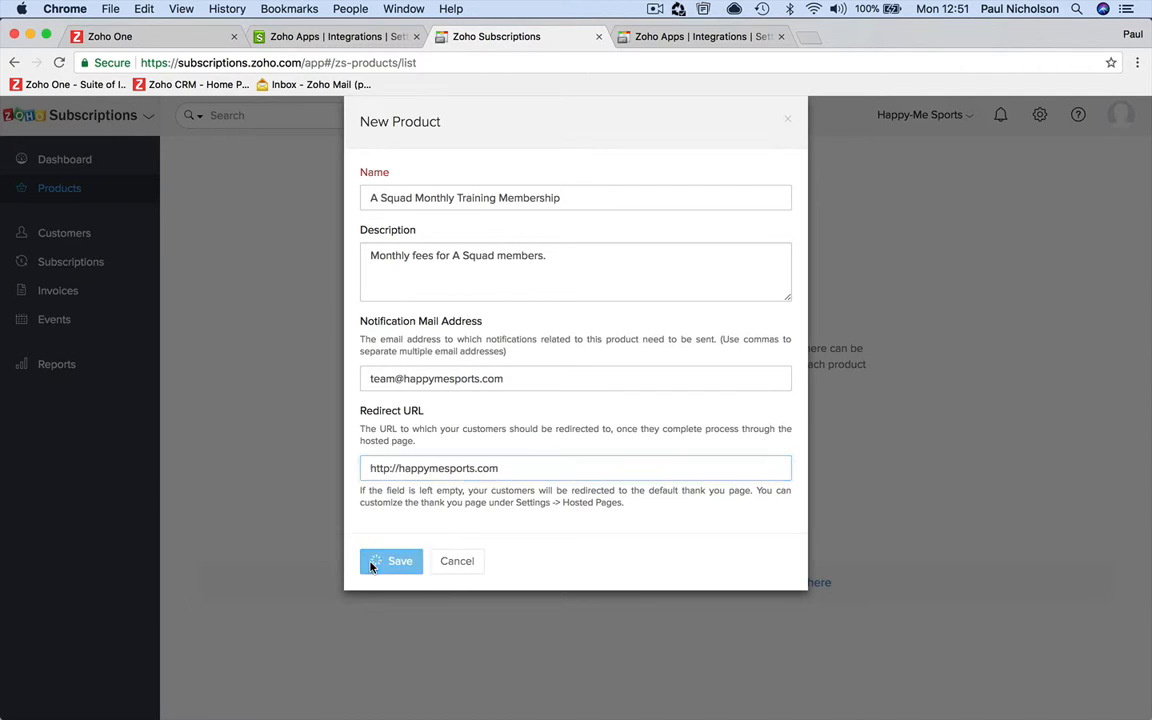
pyautogui.click(390, 560)
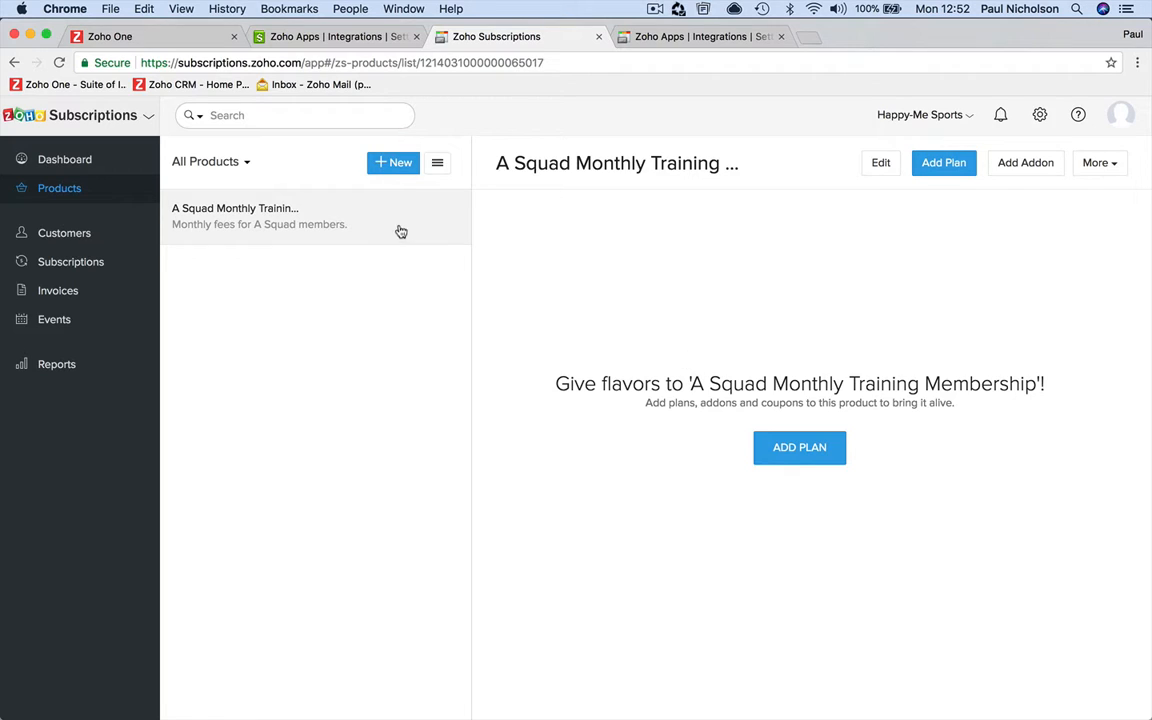
# - Add a plan 'A Squad 1 Month Membership' with code ASquad1, price GBP 24, billed monthly
pyautogui.click(800, 448)
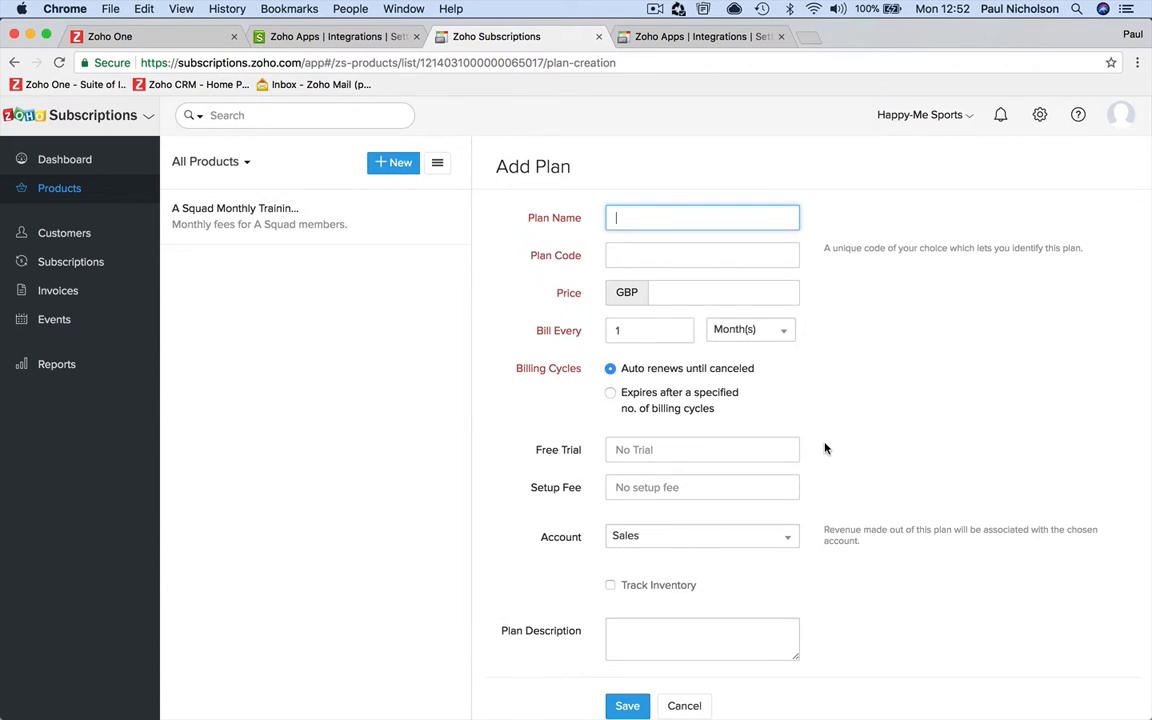
pyautogui.moveTo(716, 250)
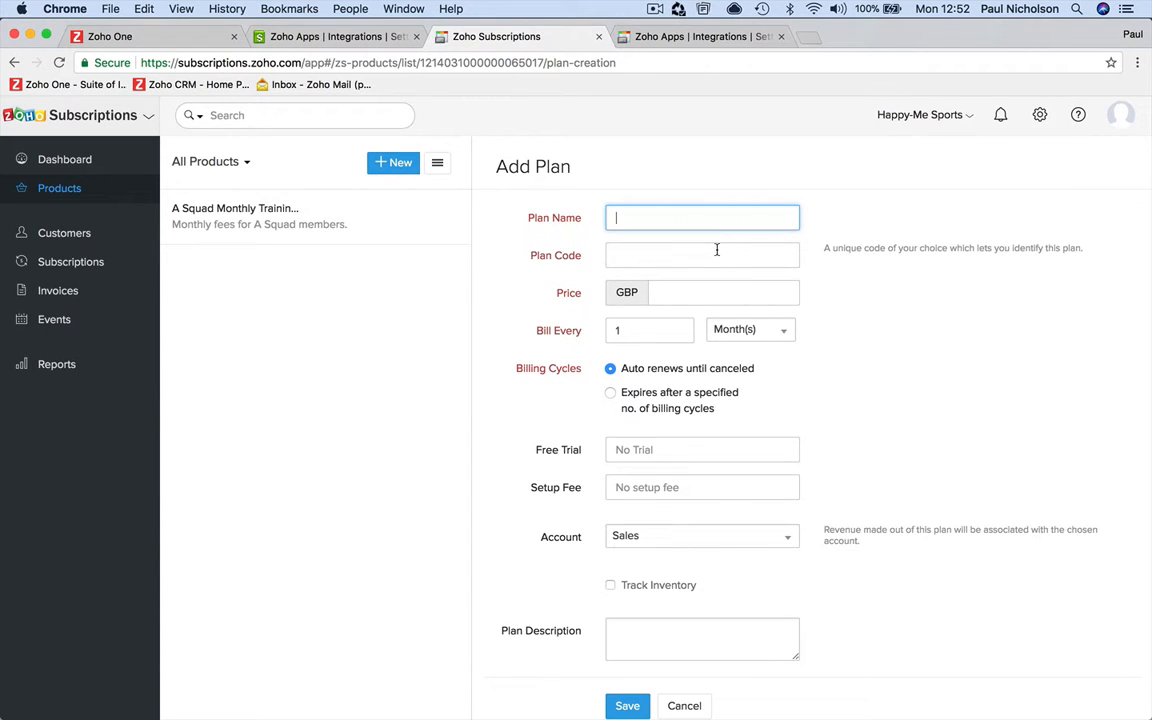
pyautogui.write('A')
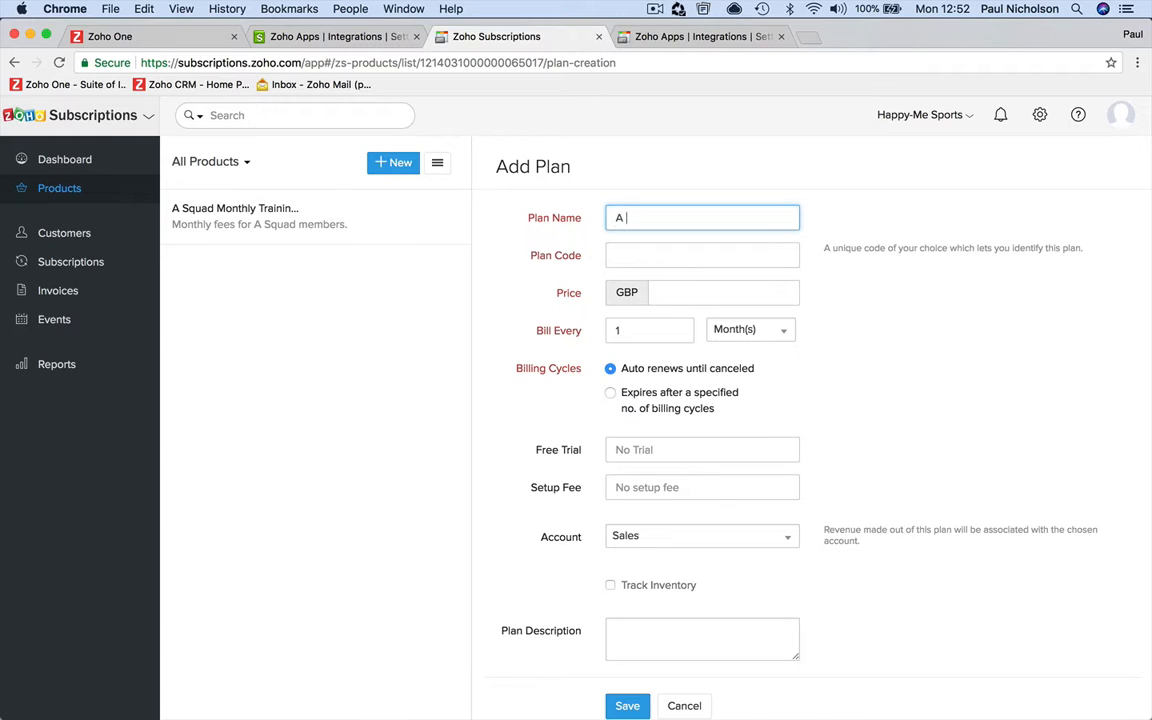
pyautogui.write('Squad 1 Month')
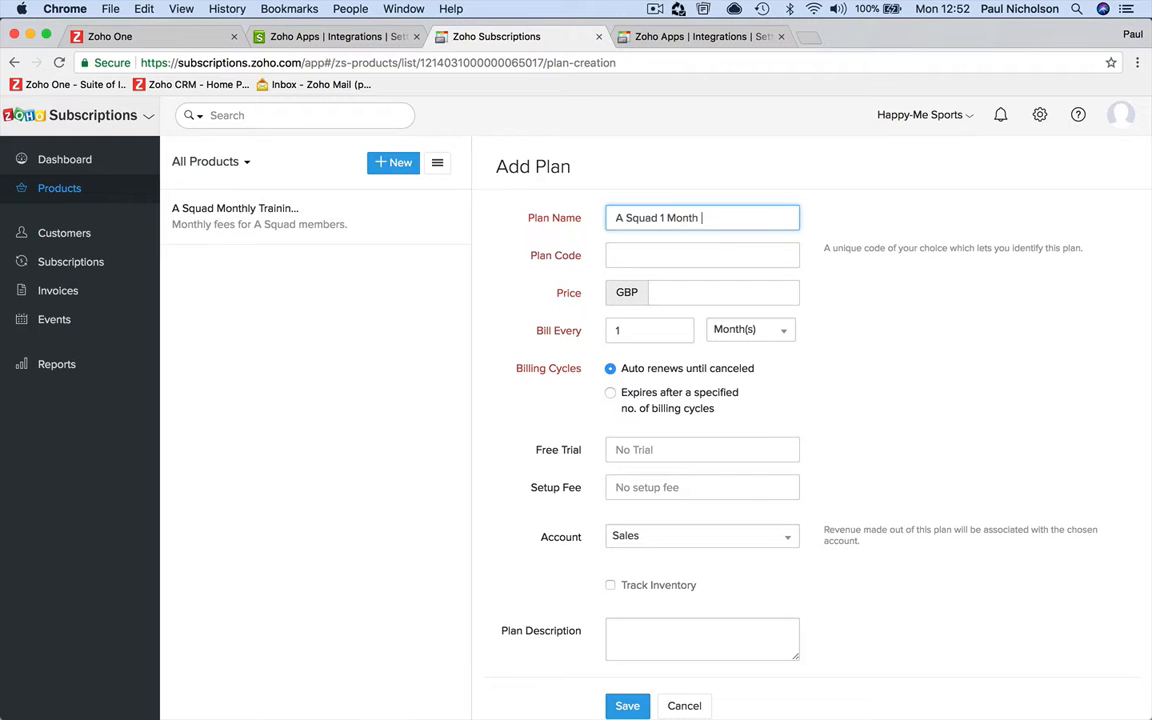
pyautogui.write('Membersh')
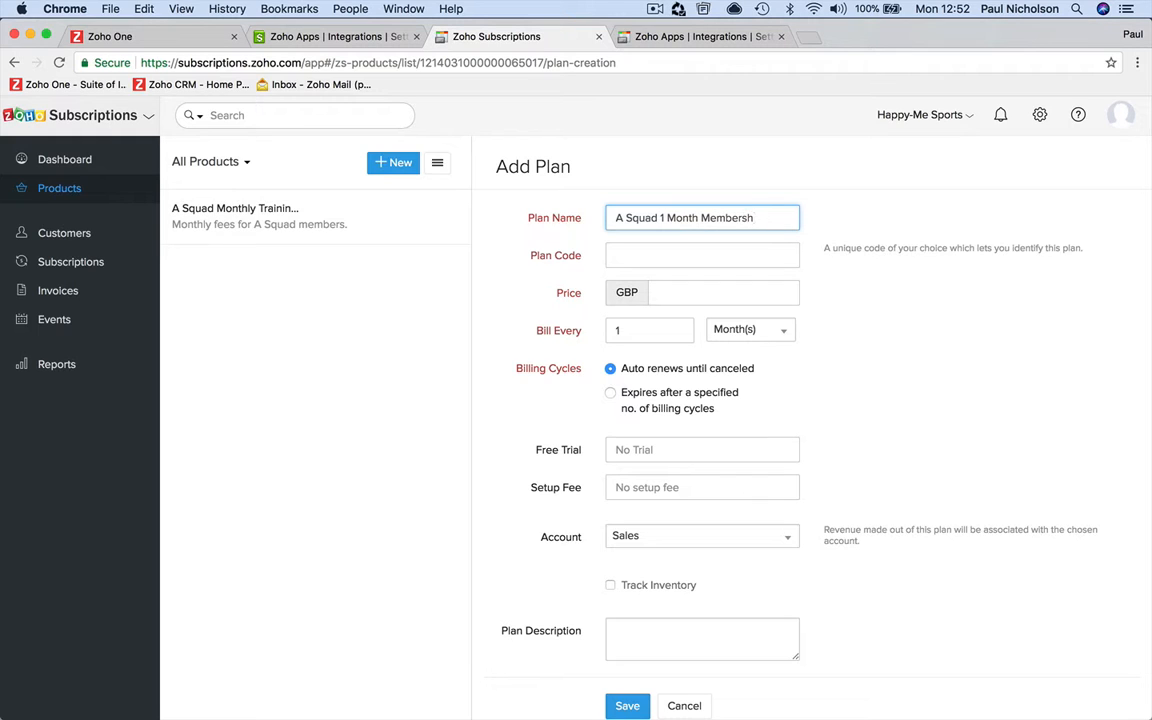
pyautogui.write('A')
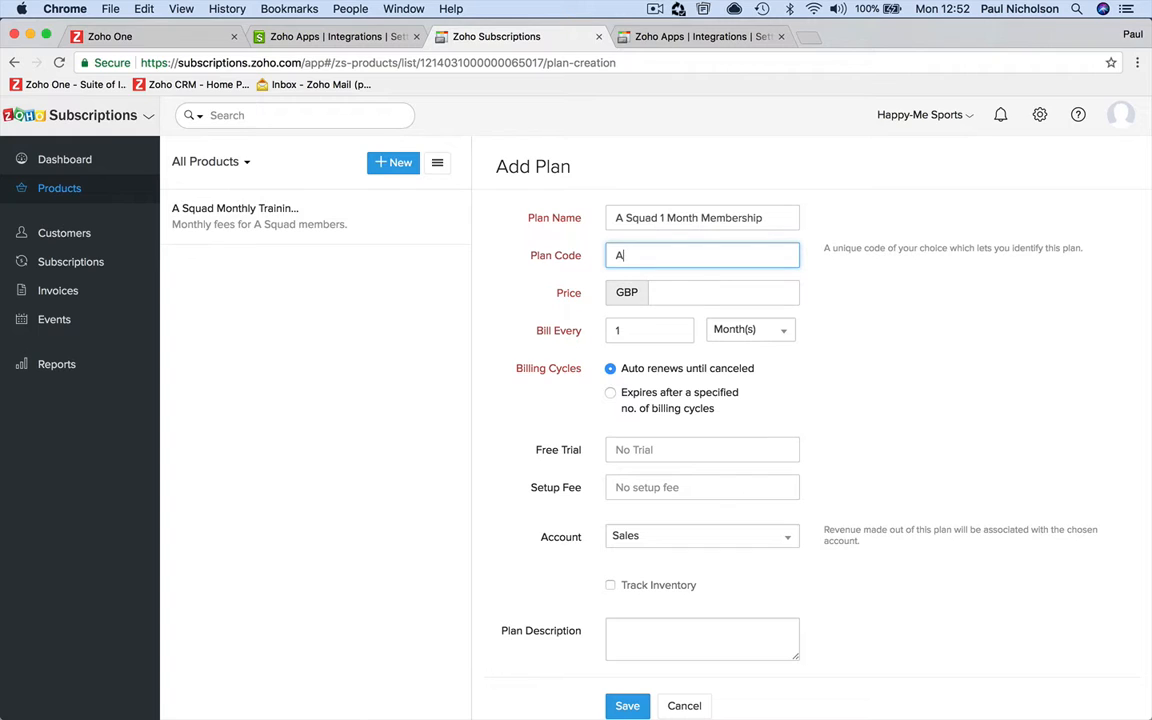
pyautogui.write('Squad1')
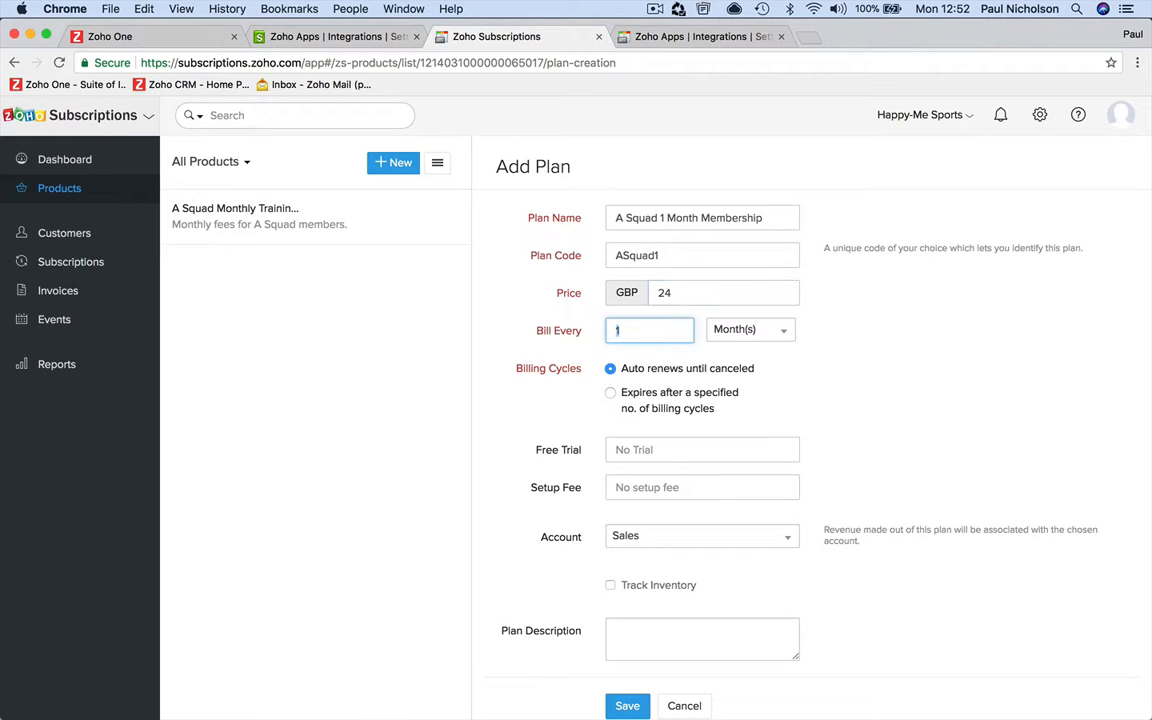
pyautogui.moveTo(738, 354)
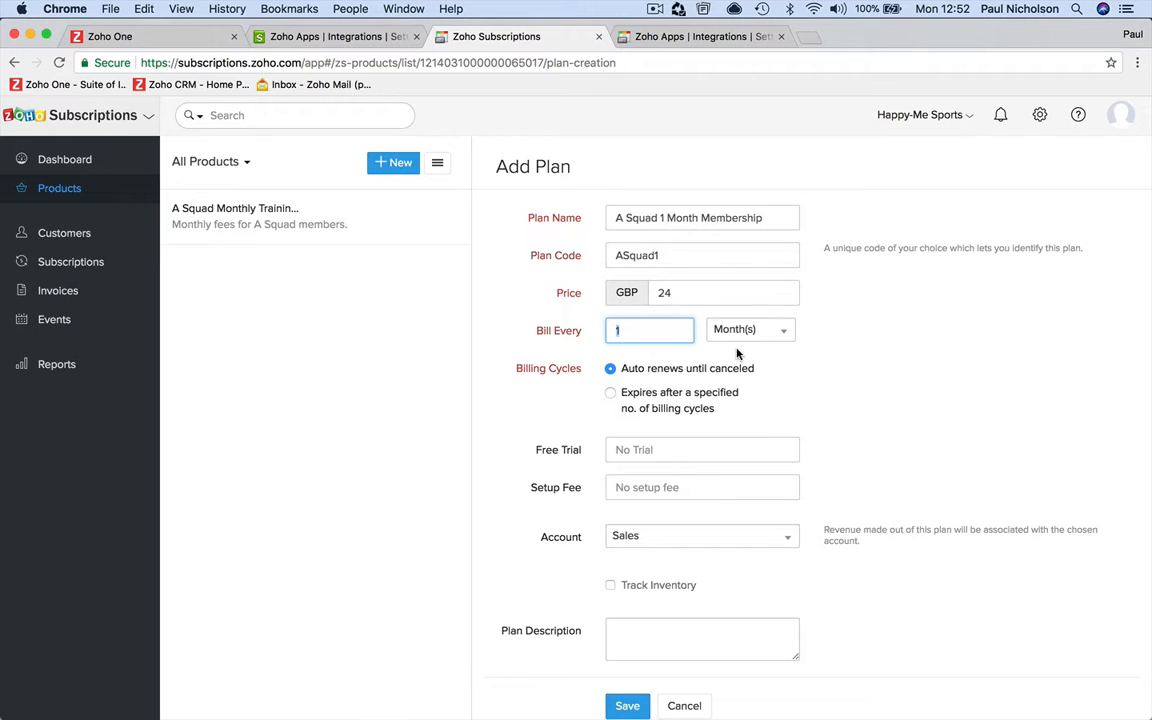
# - Keep Sales as income account, describe the plan 'A squad membership plan.' and save it
pyautogui.scroll(-3)
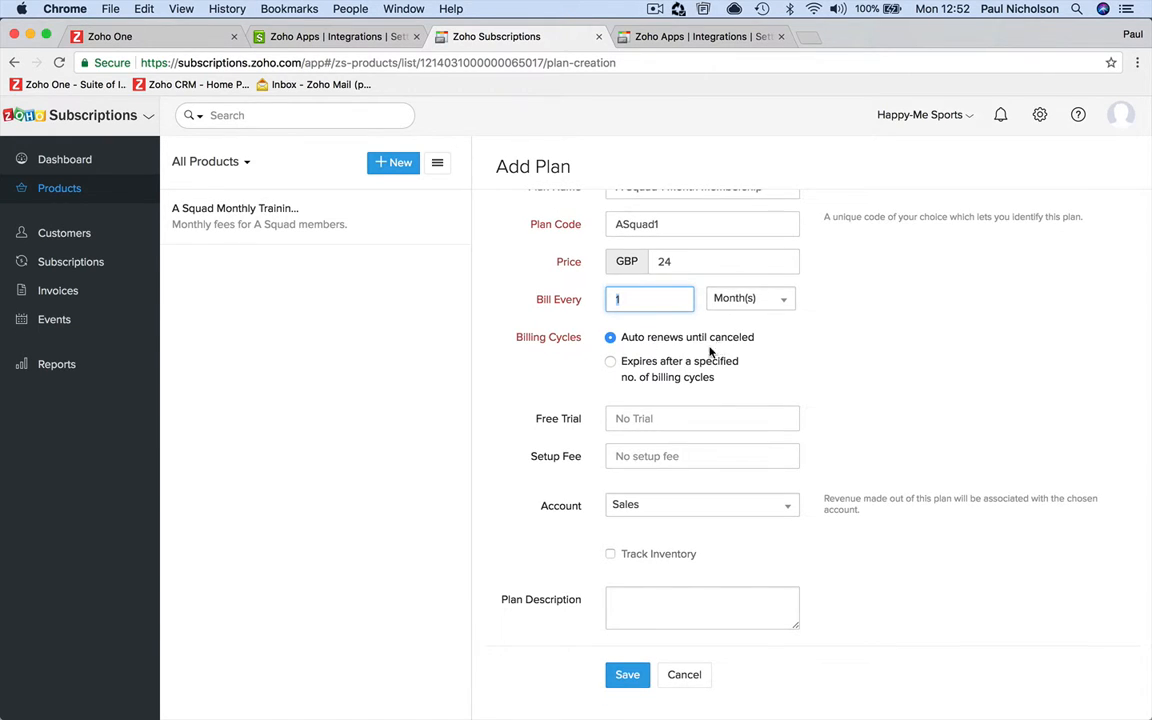
pyautogui.moveTo(624, 456)
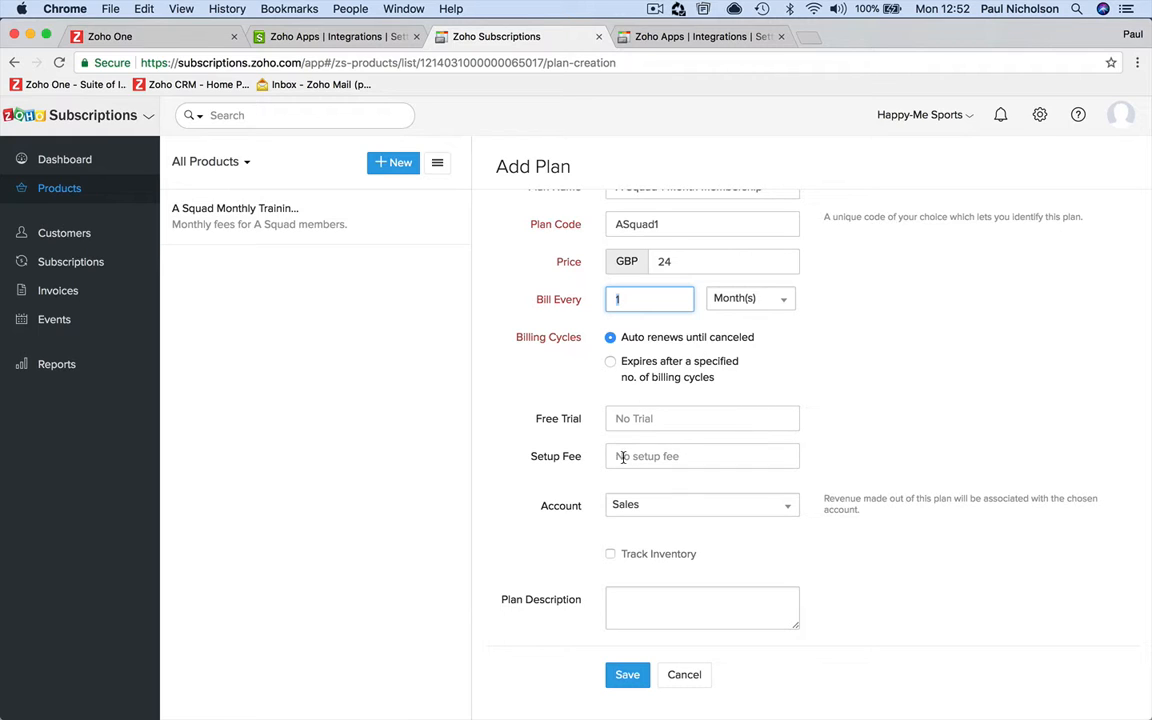
pyautogui.moveTo(664, 514)
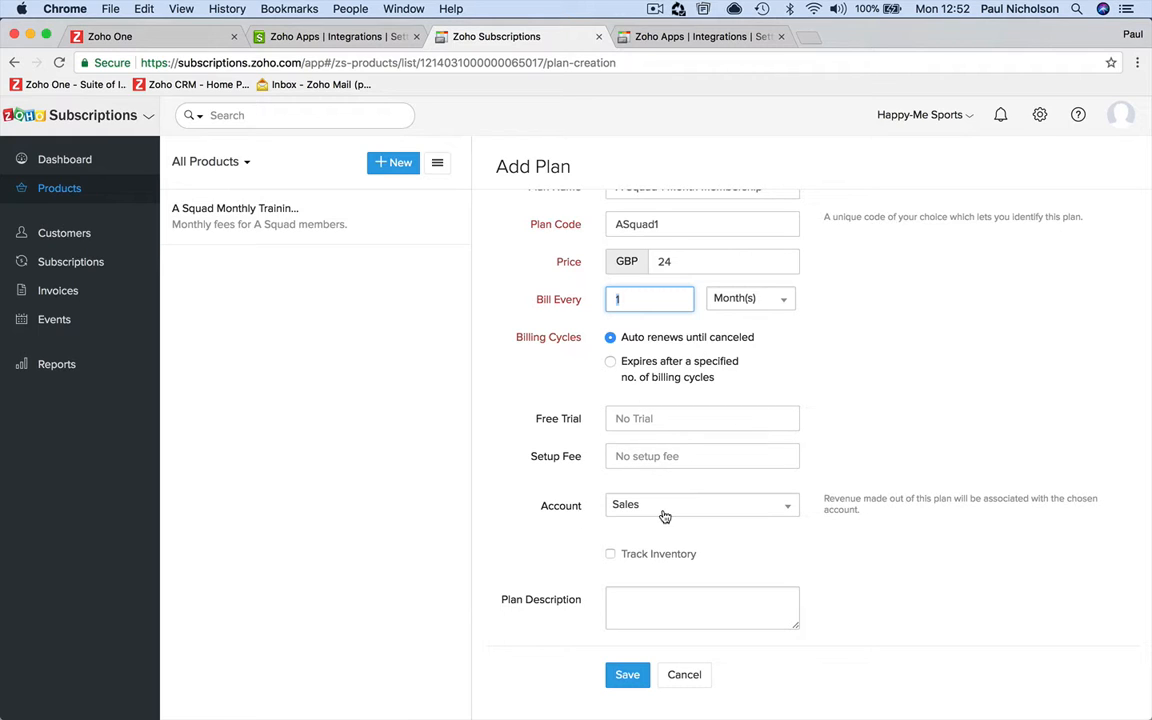
pyautogui.click(702, 504)
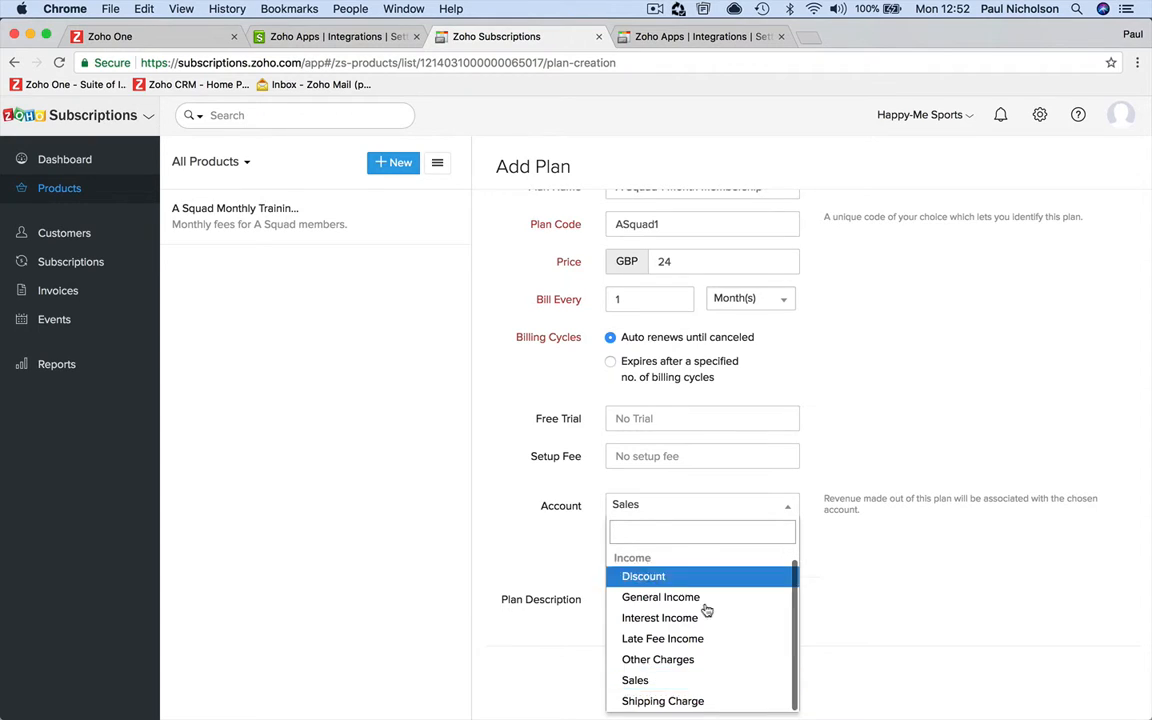
pyautogui.click(640, 680)
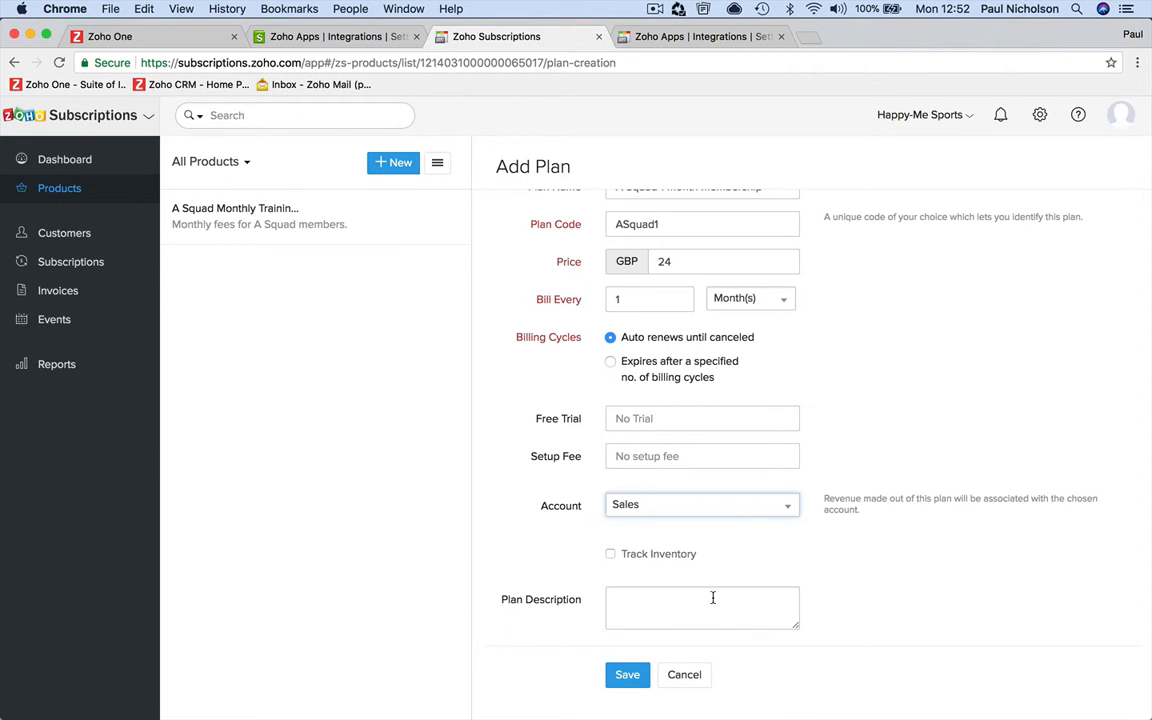
pyautogui.moveTo(724, 580)
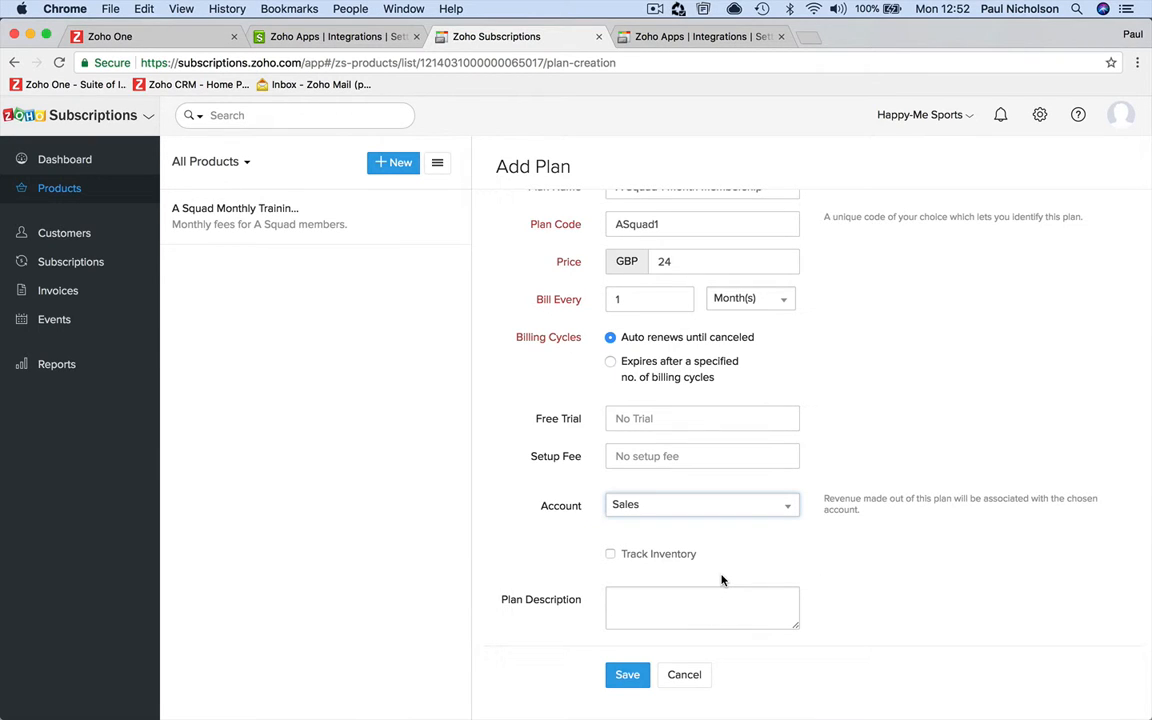
pyautogui.moveTo(636, 560)
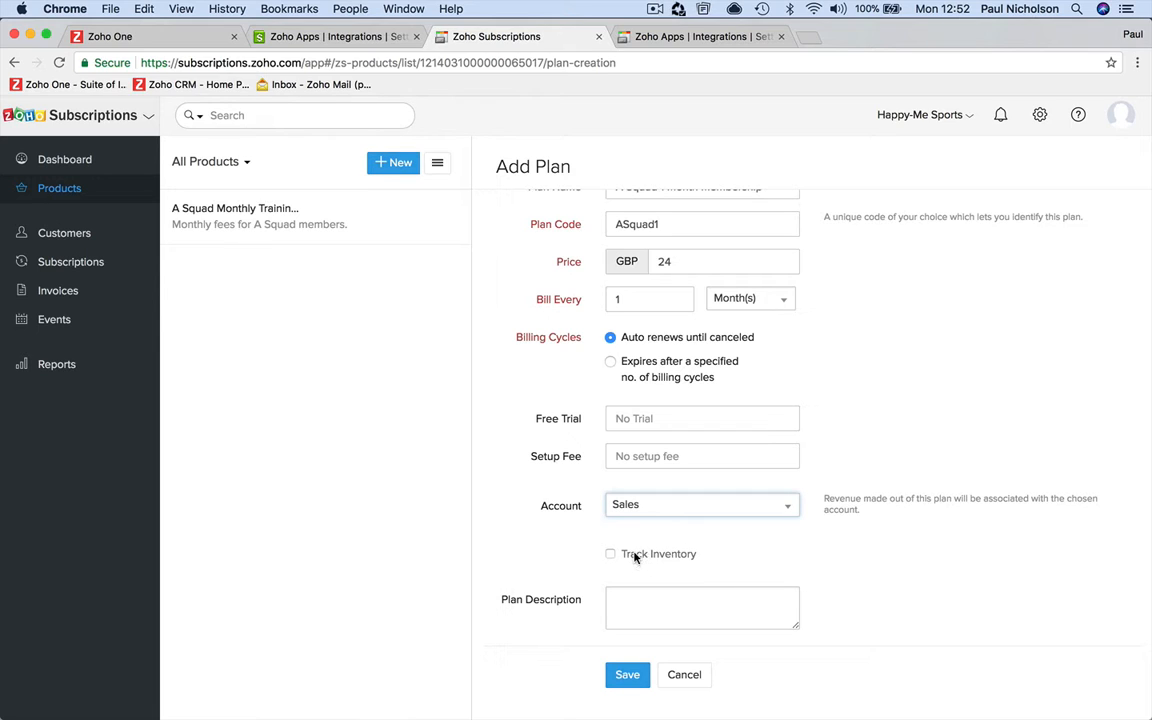
pyautogui.click(702, 608)
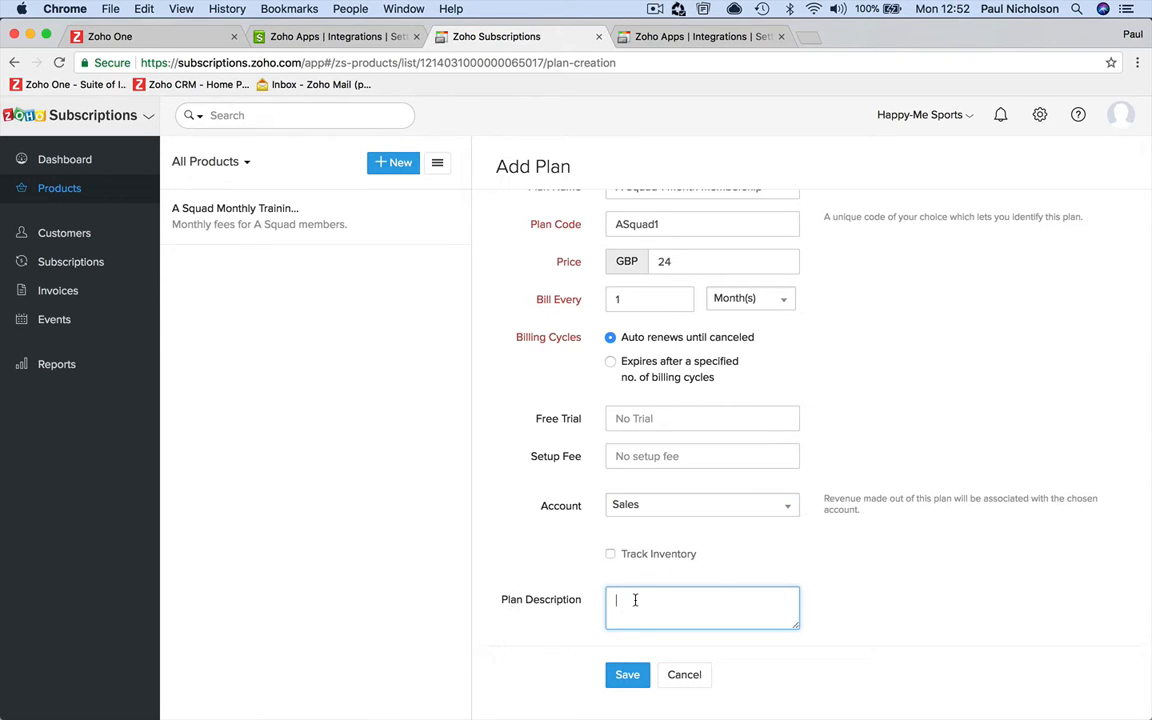
pyautogui.write('A squad membershi')
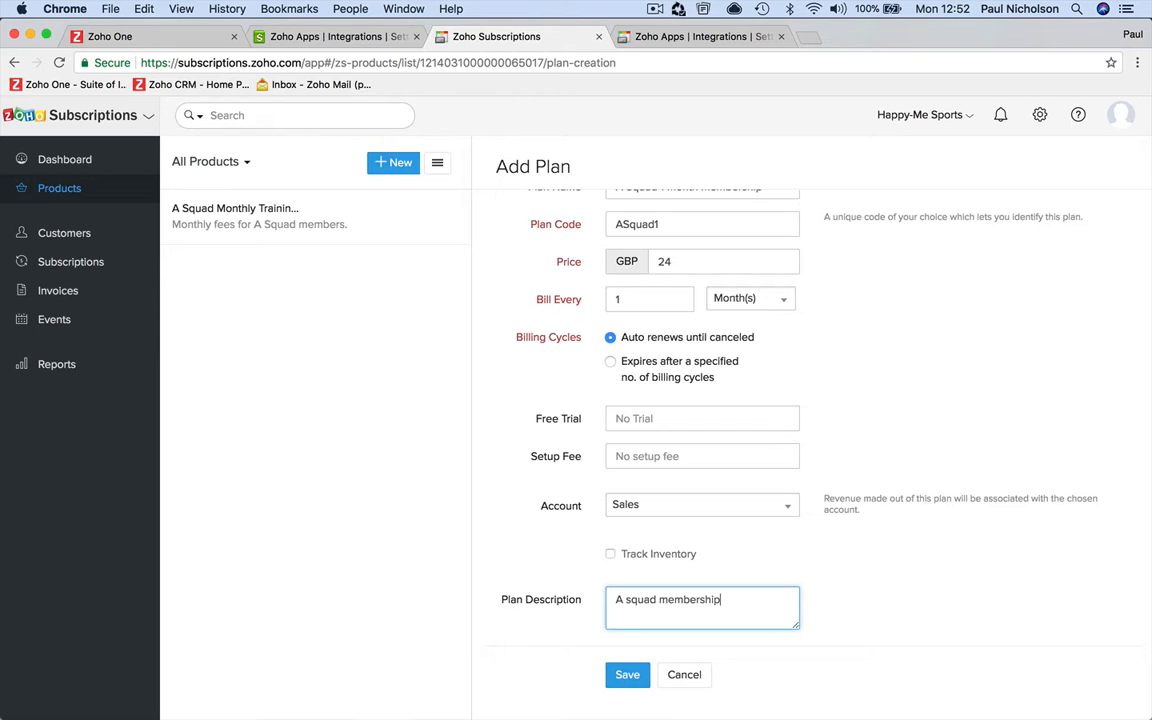
pyautogui.write('plan.')
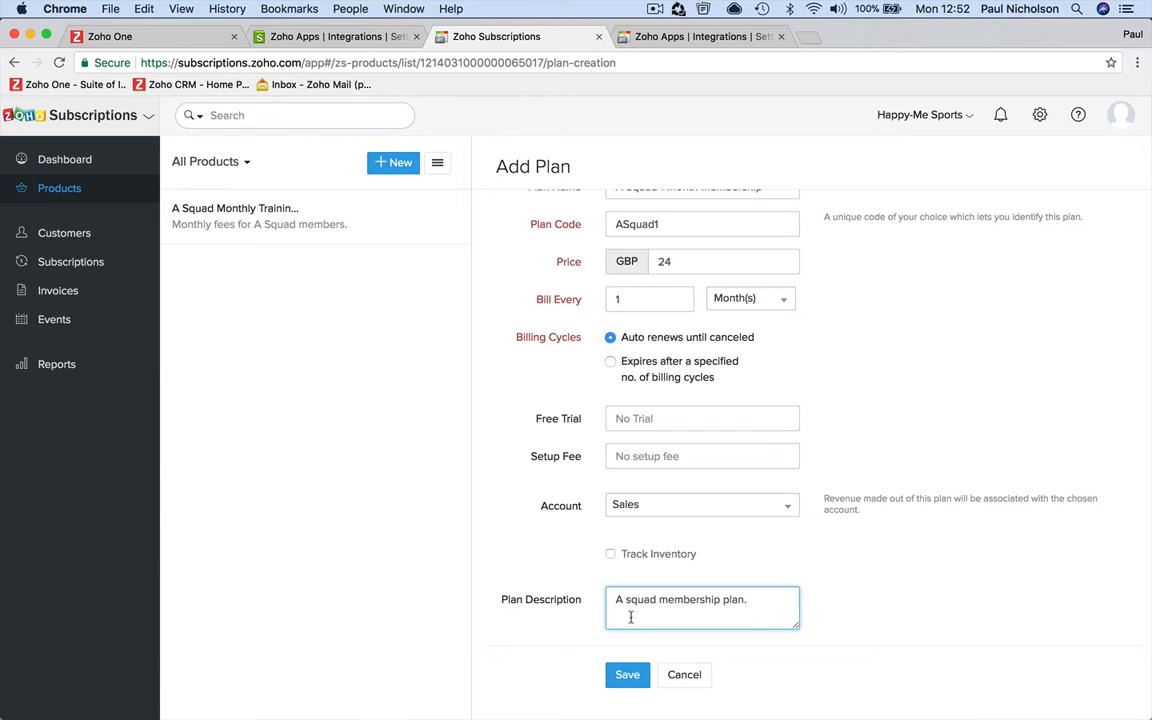
pyautogui.click(628, 676)
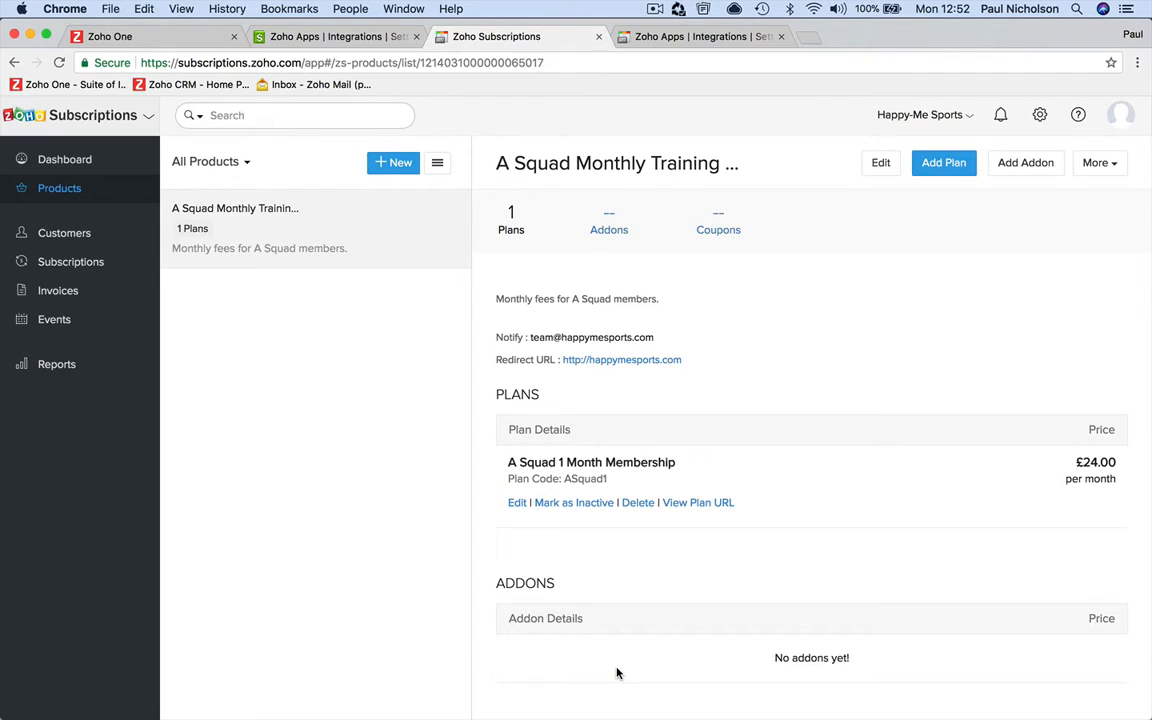
pyautogui.moveTo(668, 492)
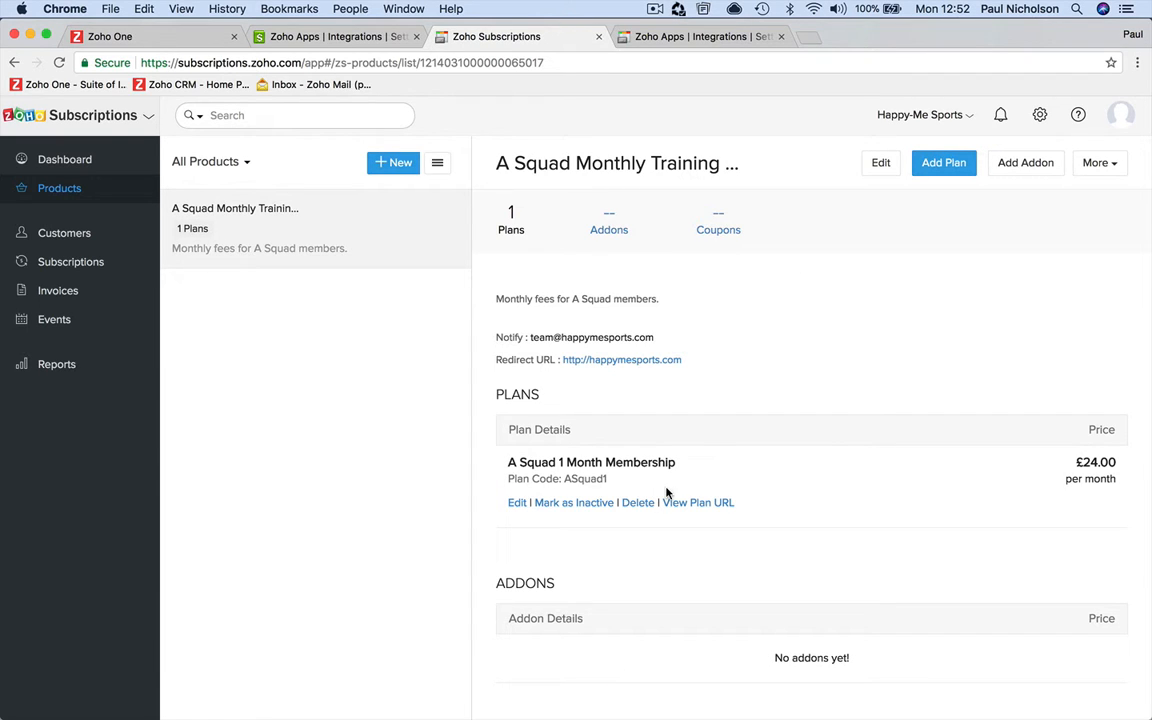
pyautogui.moveTo(716, 424)
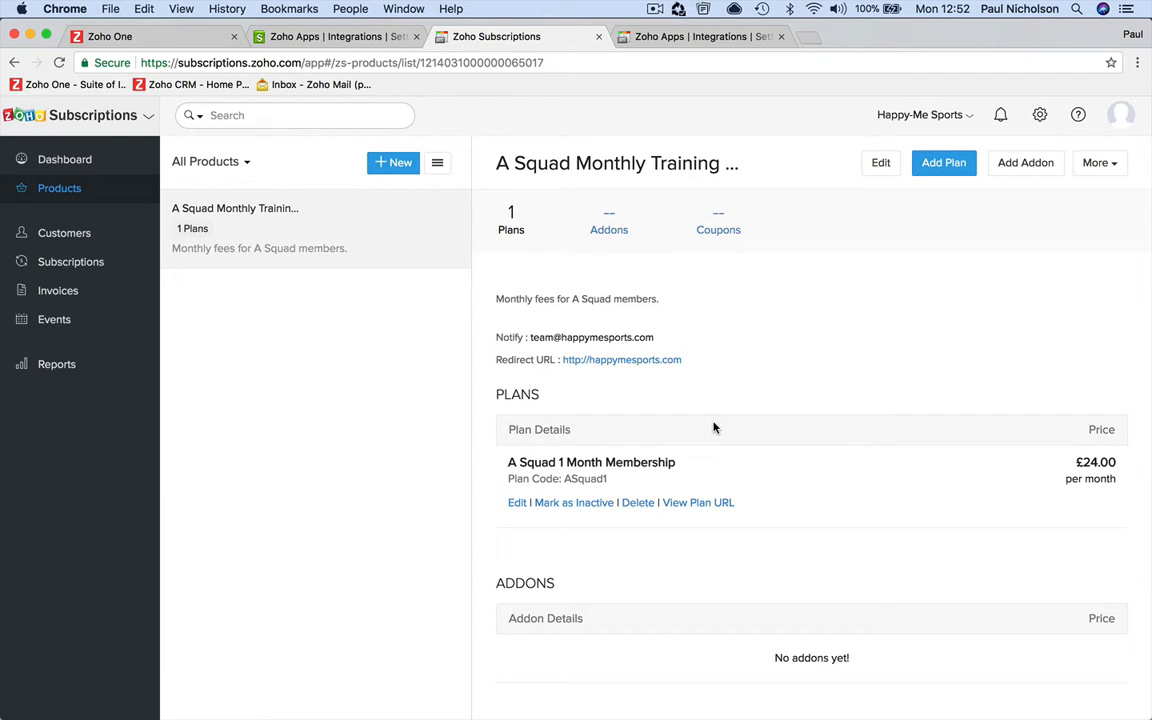
# - Add and save a second plan 'A Squad 2 Membership', code ASQUAD2MONTH, £40 monthly, '2 kids membership'
pyautogui.click(944, 162)
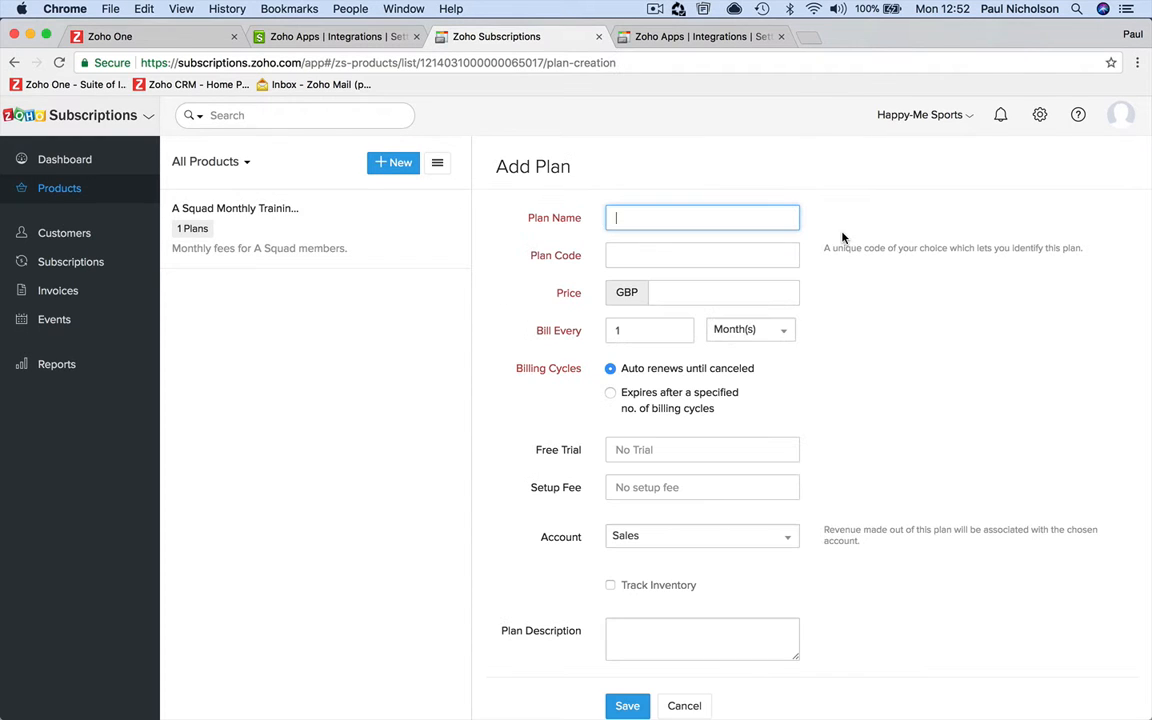
pyautogui.moveTo(764, 218)
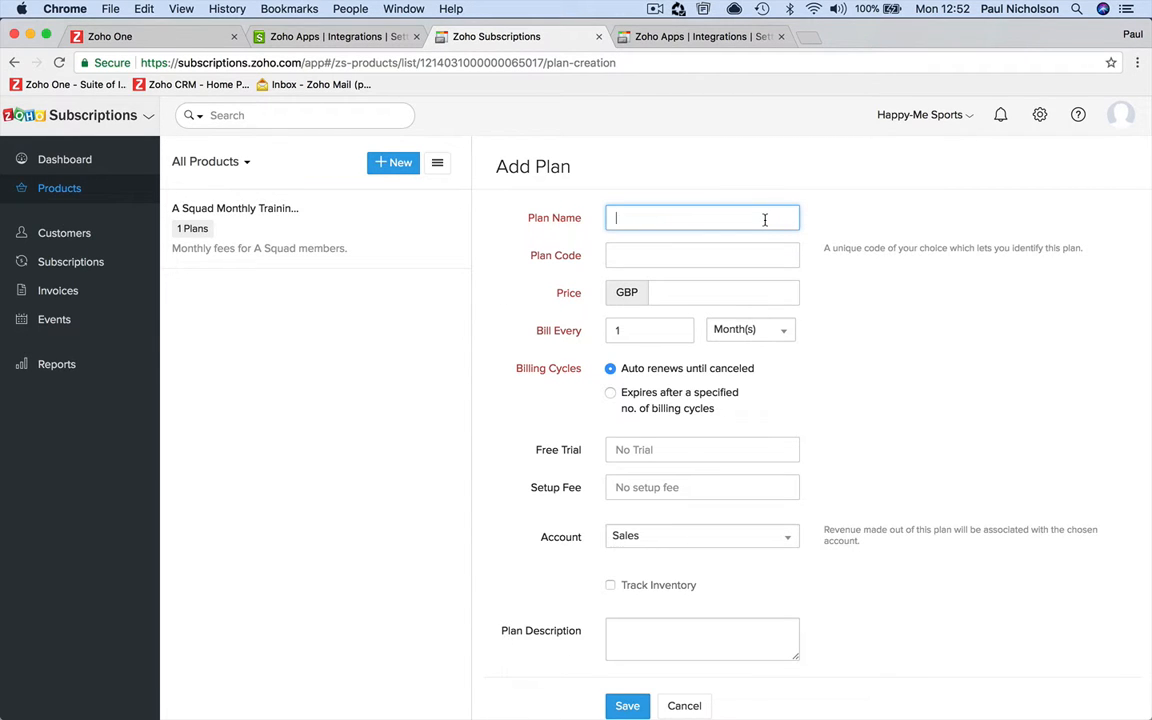
pyautogui.write('A Squad 2')
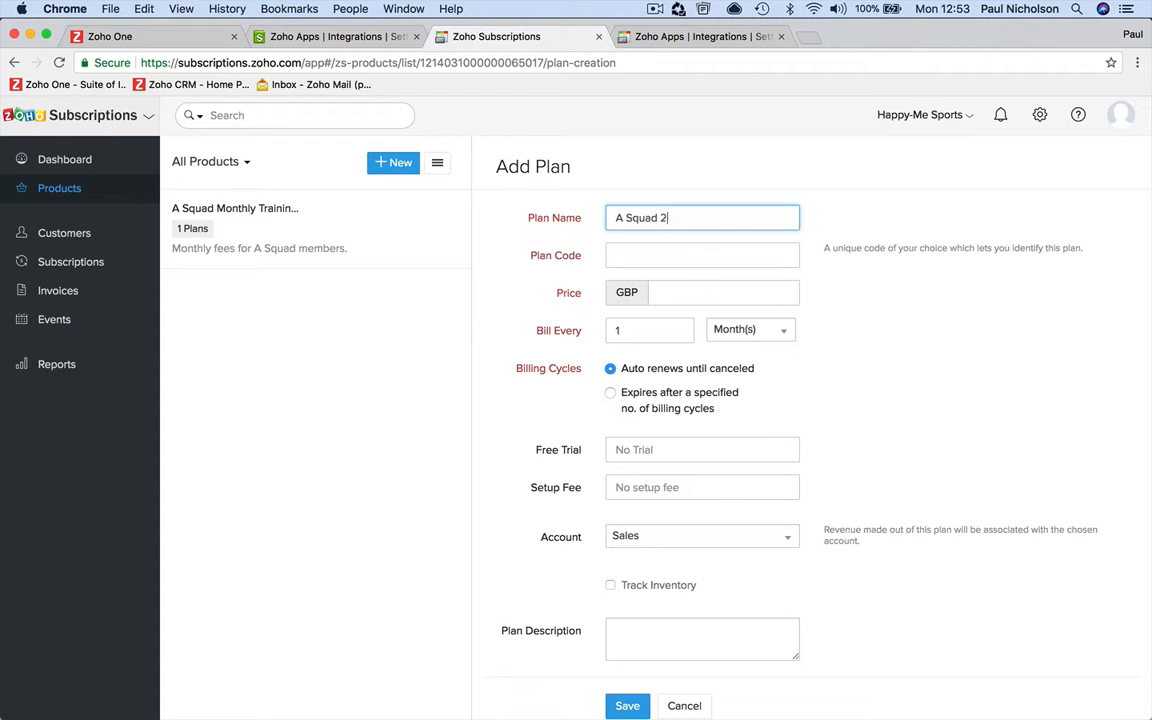
pyautogui.write('Membershi')
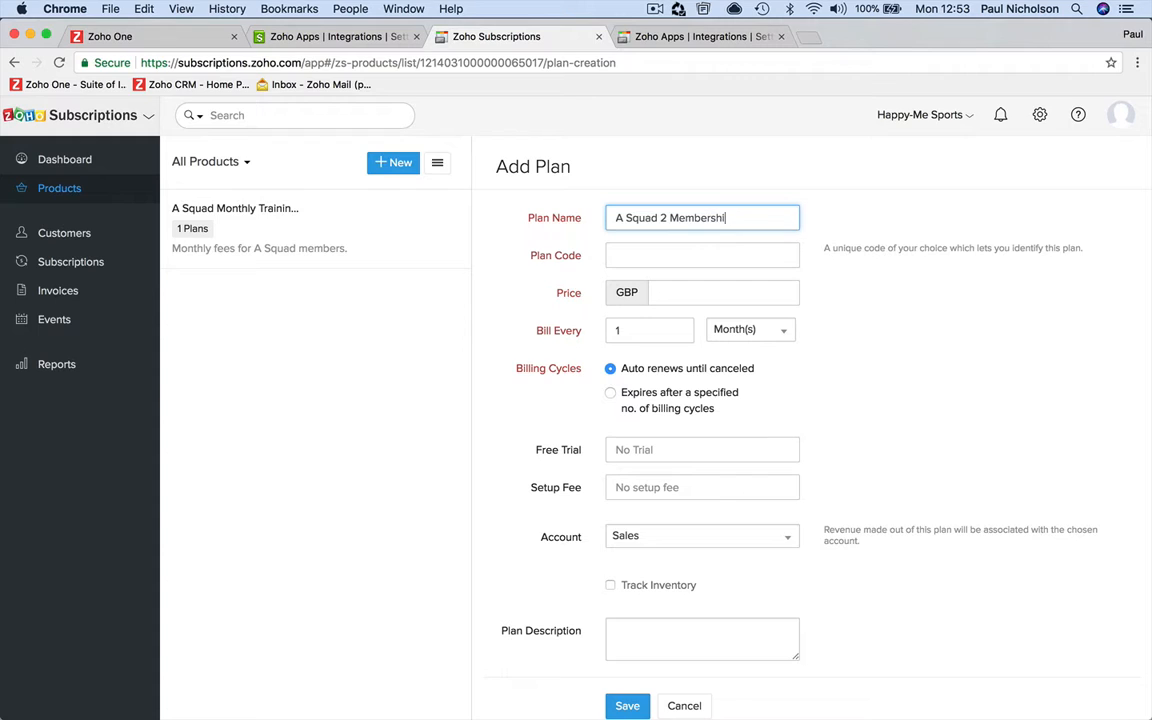
pyautogui.write('ASQUAD2MON')
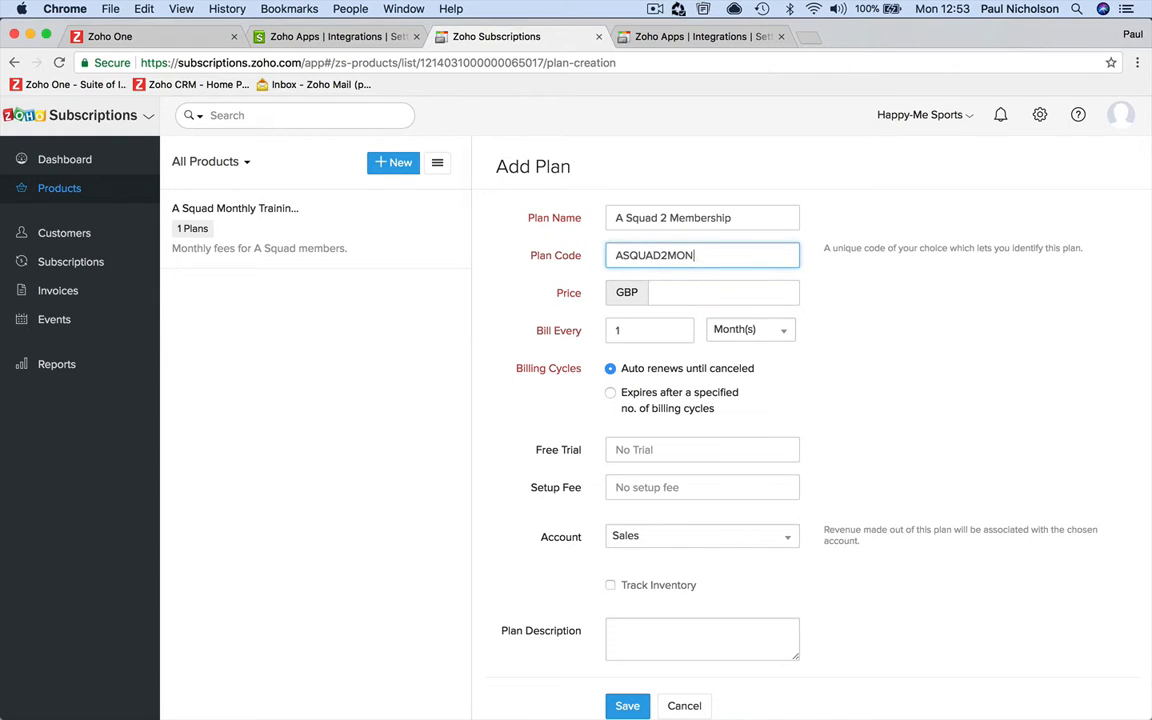
pyautogui.click(724, 292)
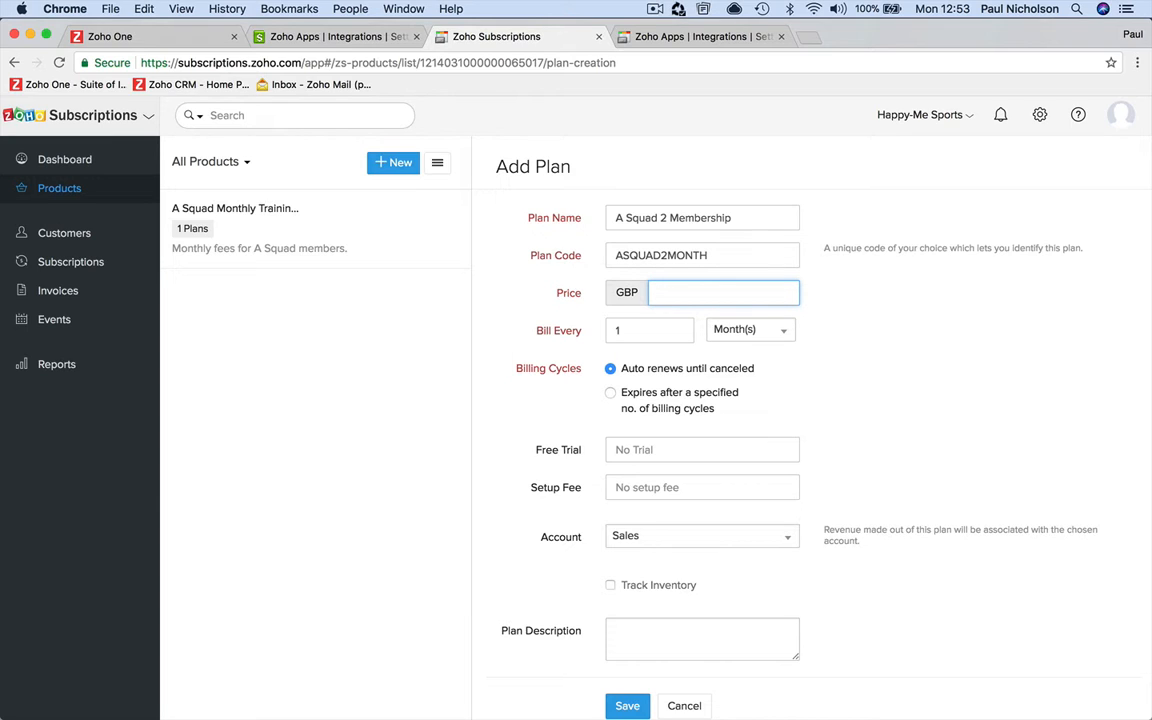
pyautogui.write('40')
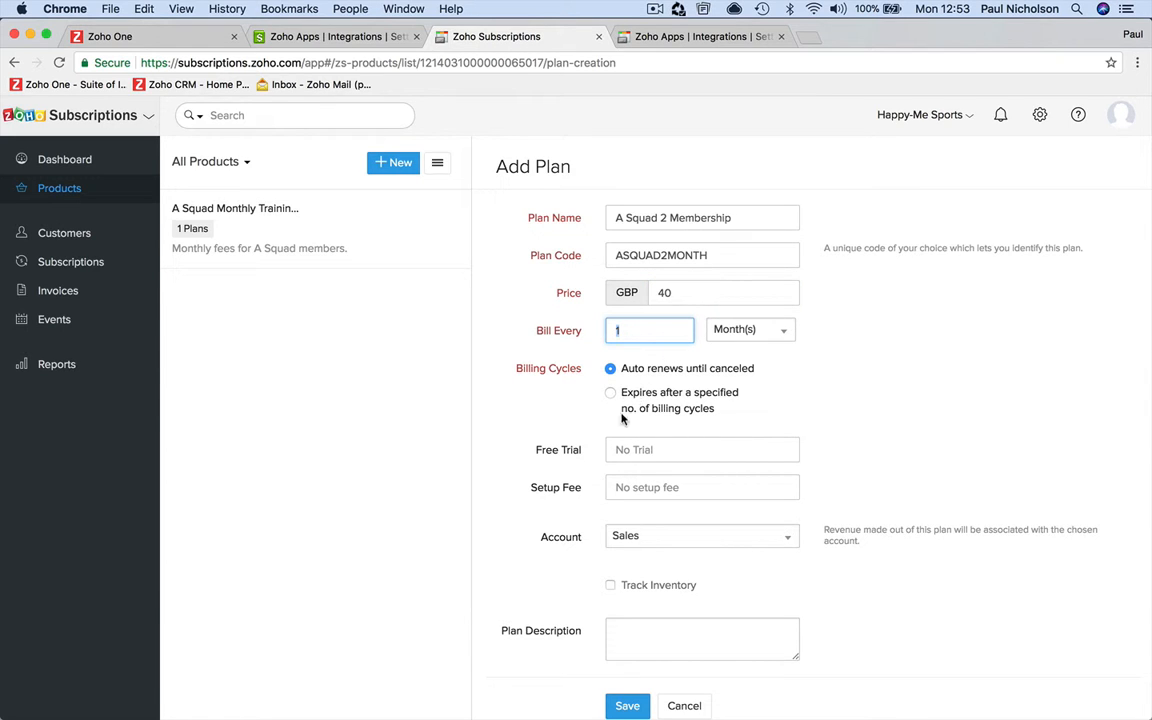
pyautogui.write('2 kids membership')
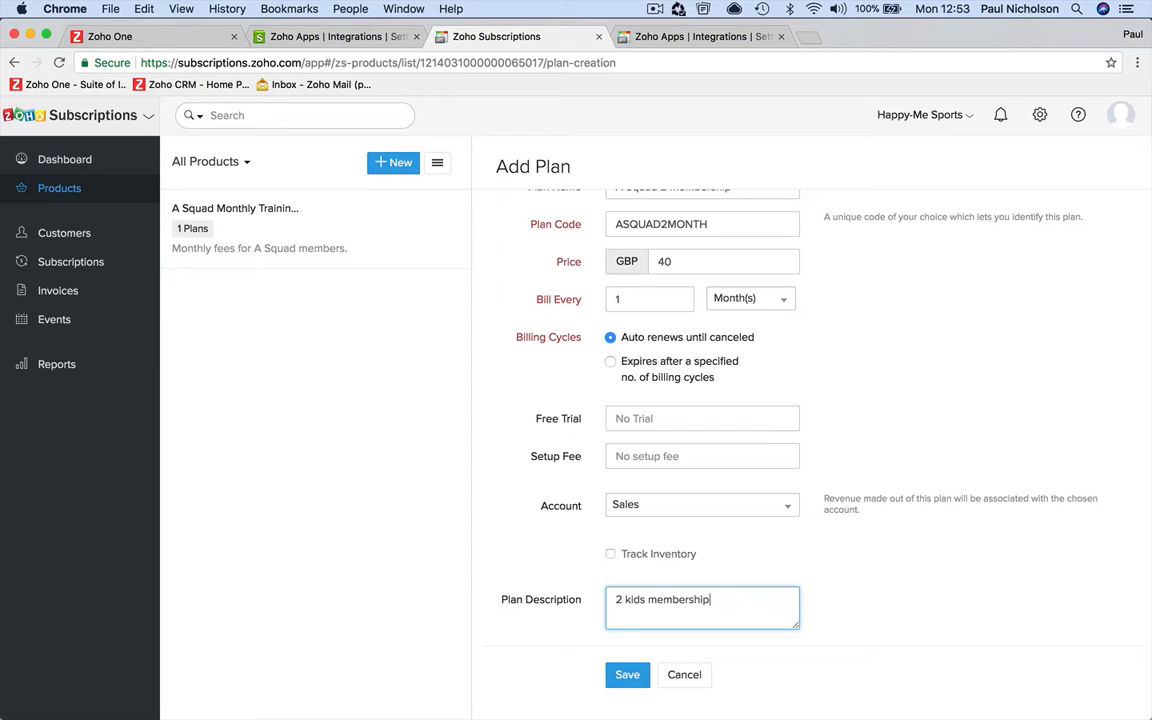
pyautogui.click(626, 674)
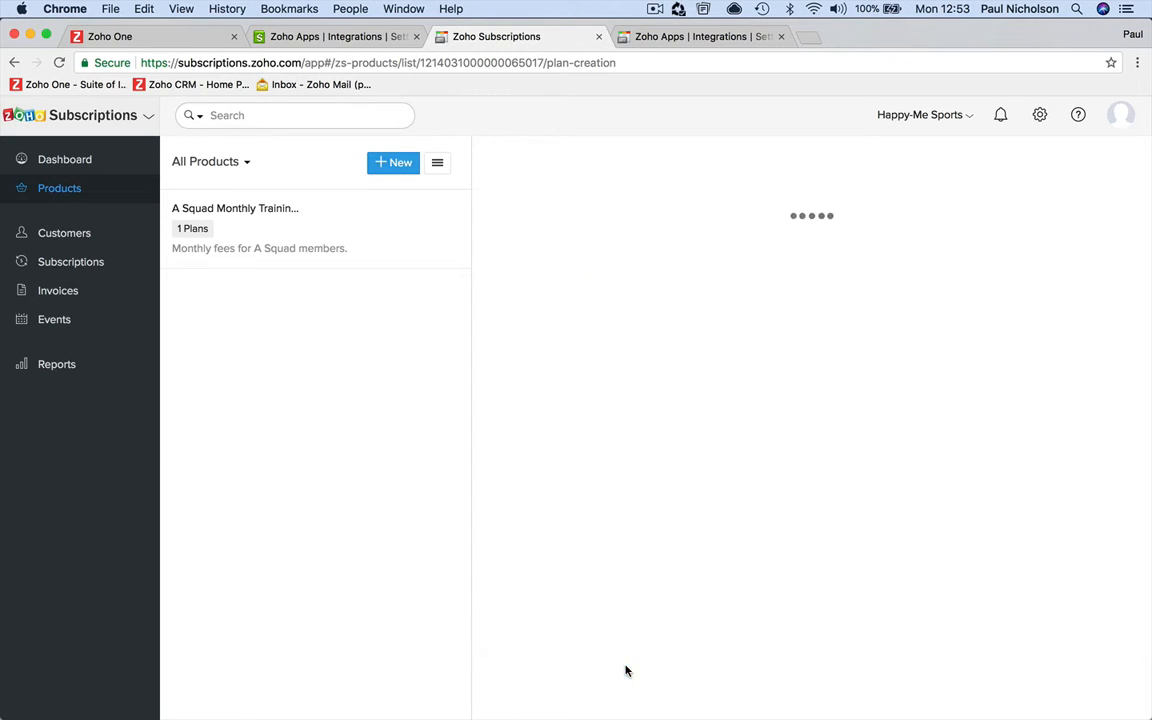
# - Check the first plan's hosted URL and read the payment-gateway-required warning
pyautogui.click(236, 208)
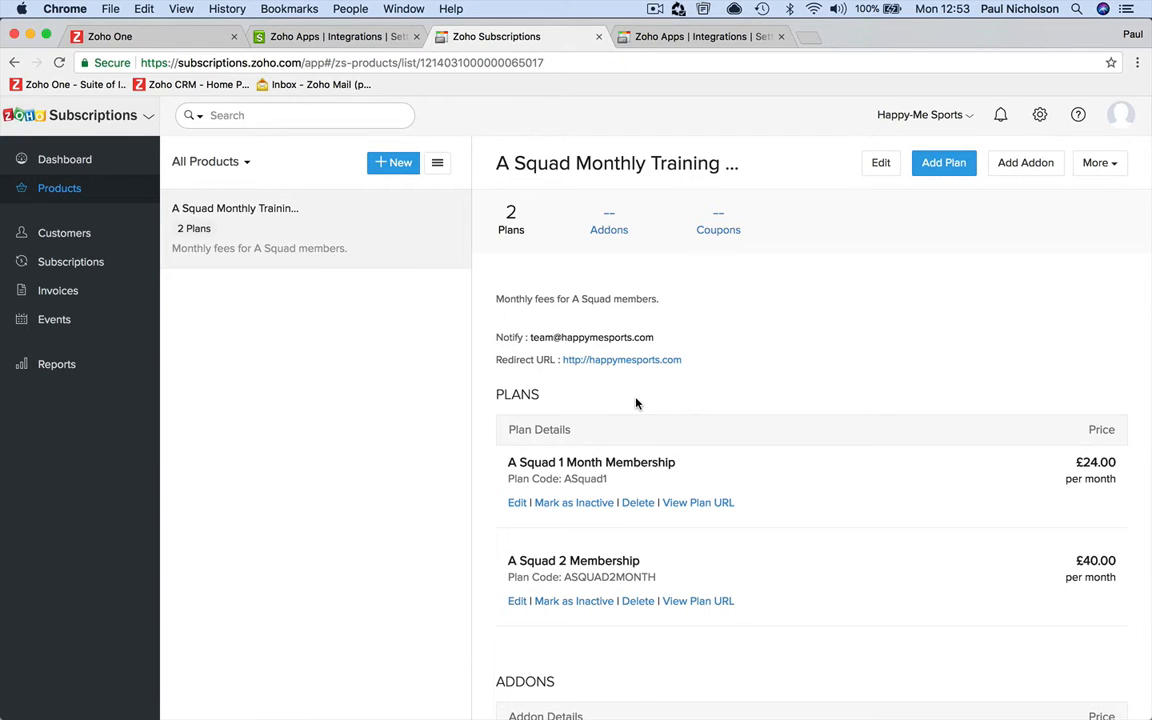
pyautogui.click(698, 502)
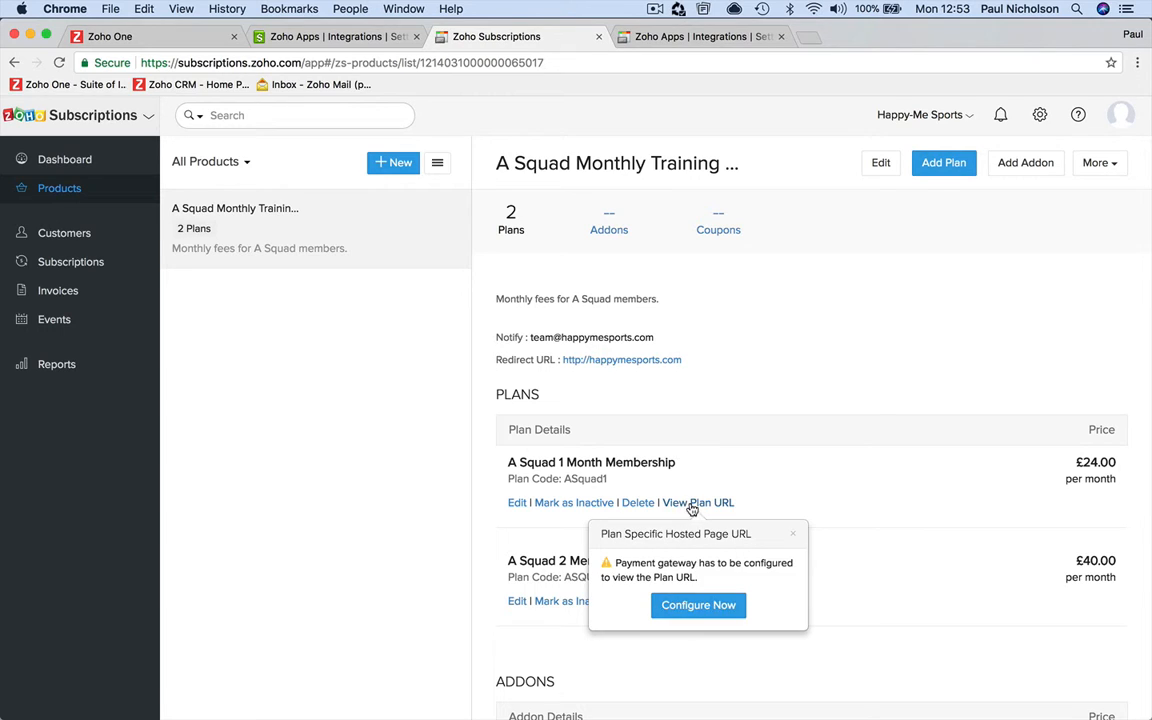
pyautogui.moveTo(724, 512)
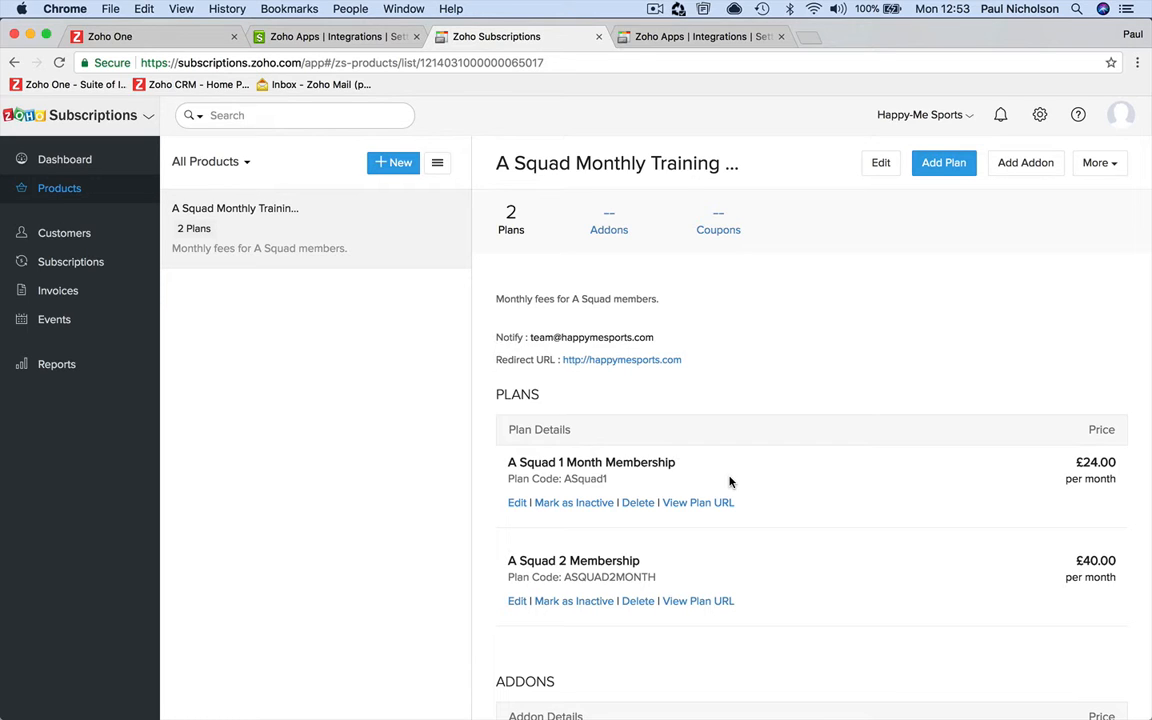
pyautogui.scroll(-3)
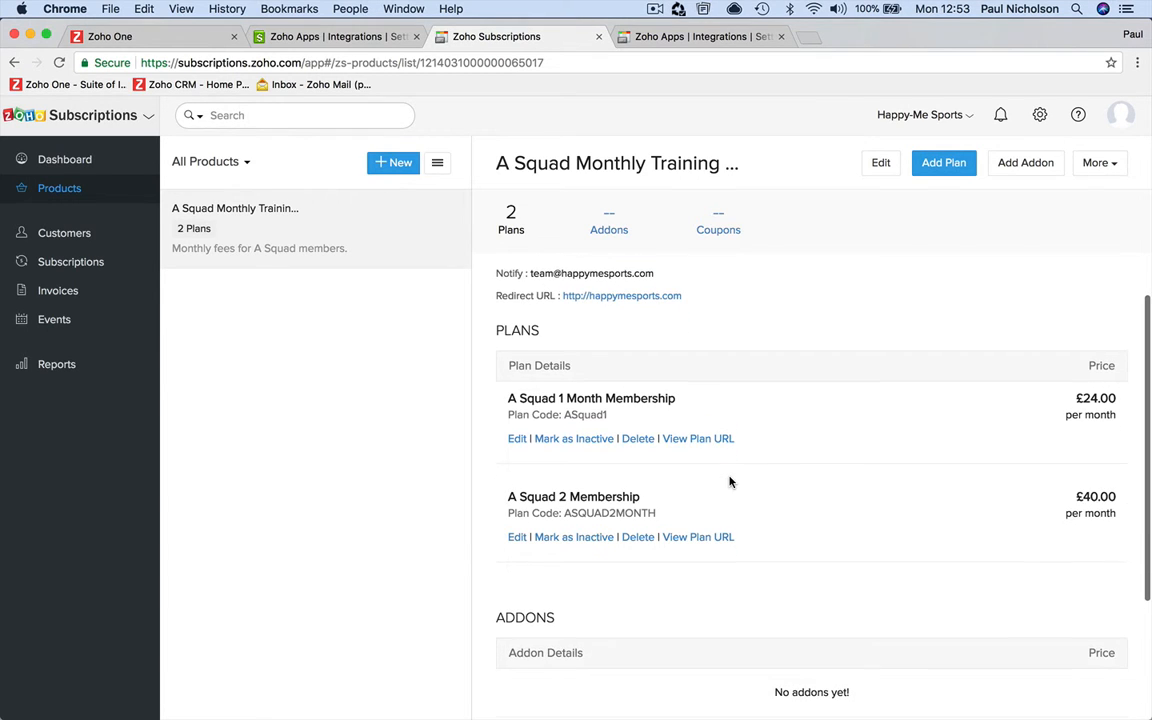
pyautogui.moveTo(914, 212)
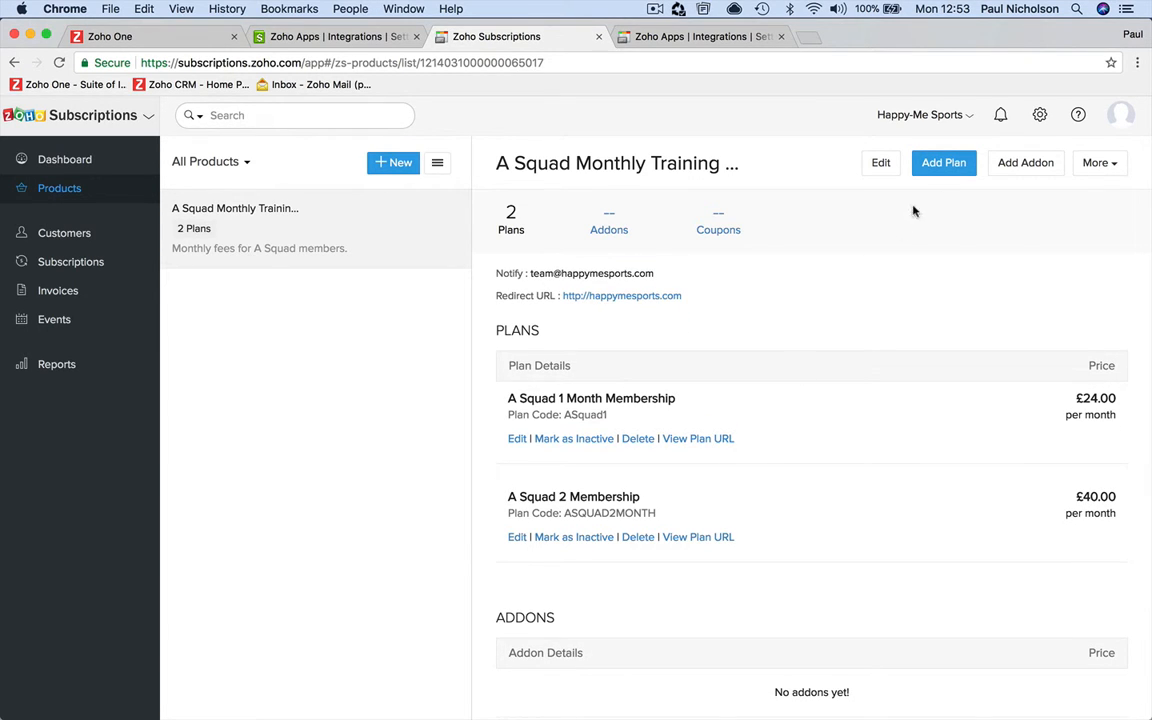
pyautogui.click(944, 162)
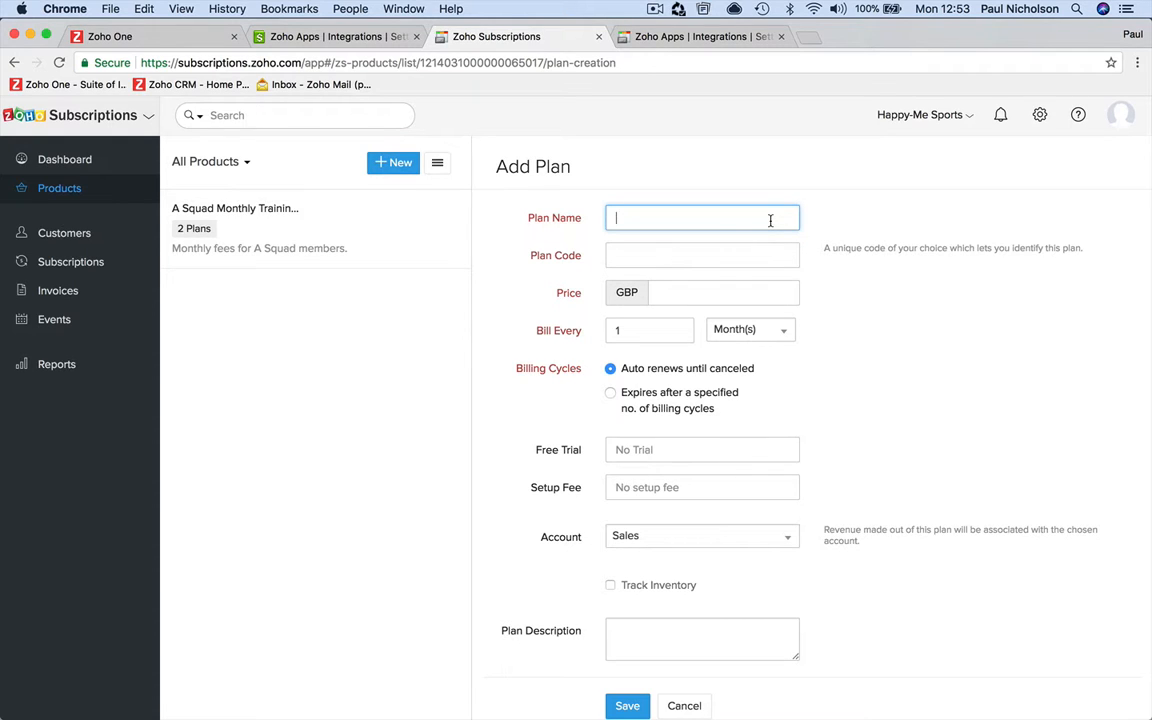
pyautogui.moveTo(784, 380)
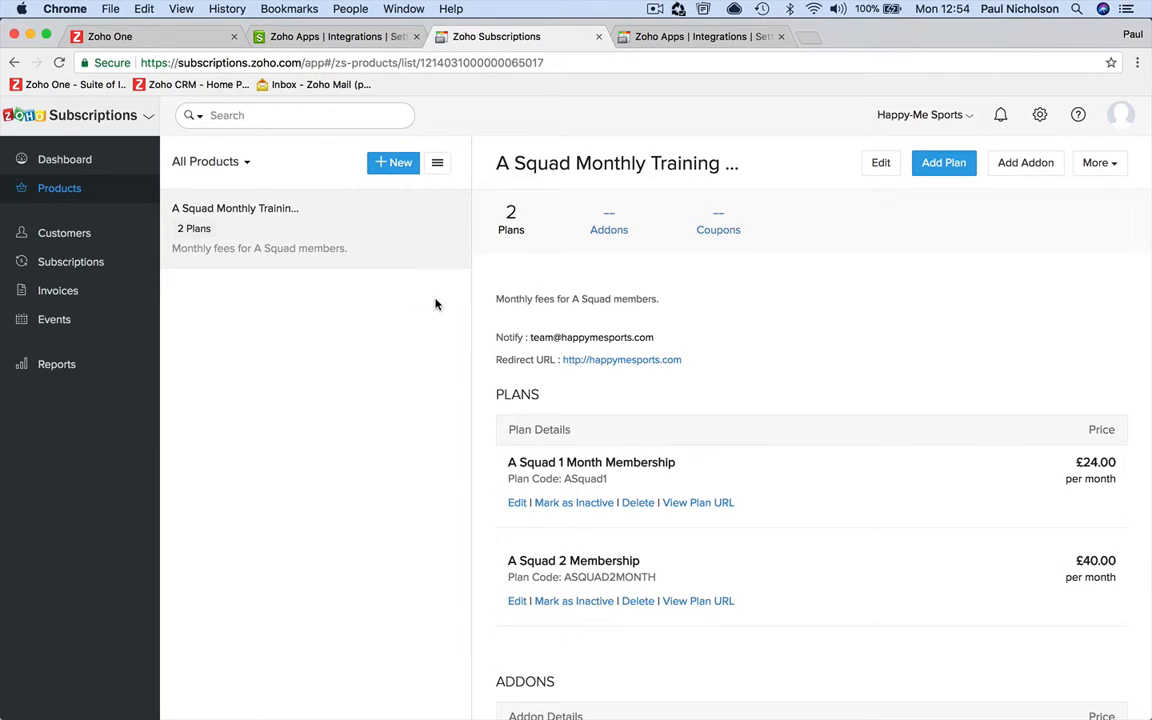
pyautogui.moveTo(724, 226)
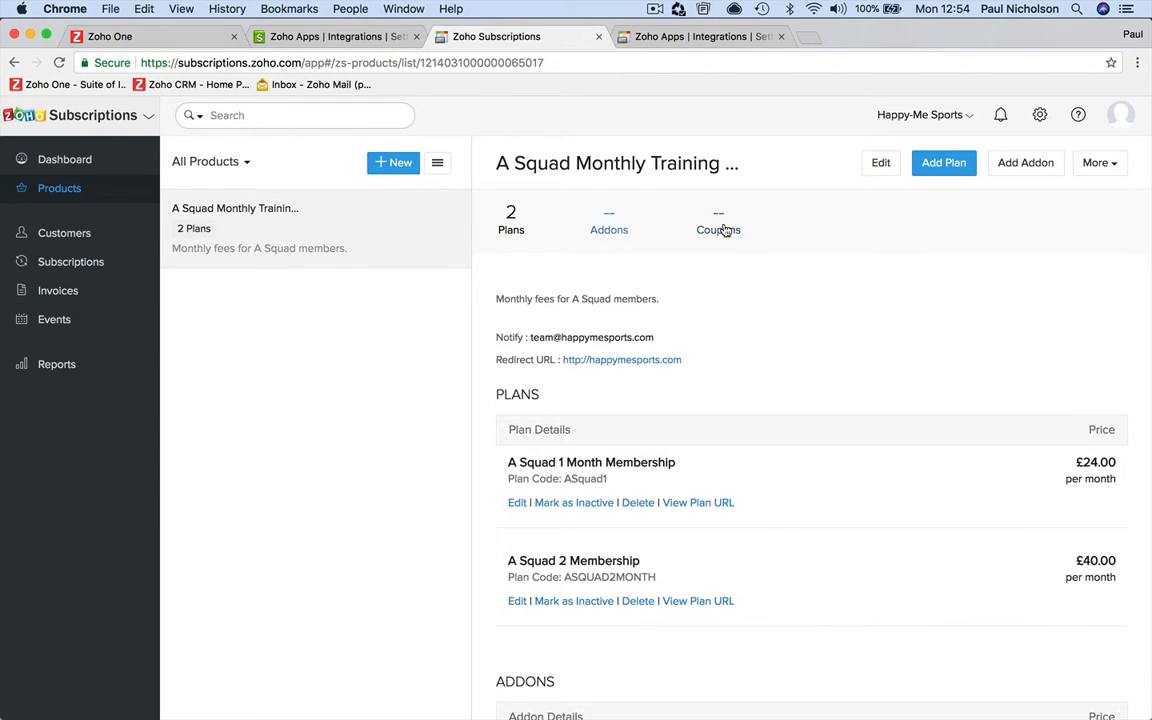
pyautogui.scroll(-3)
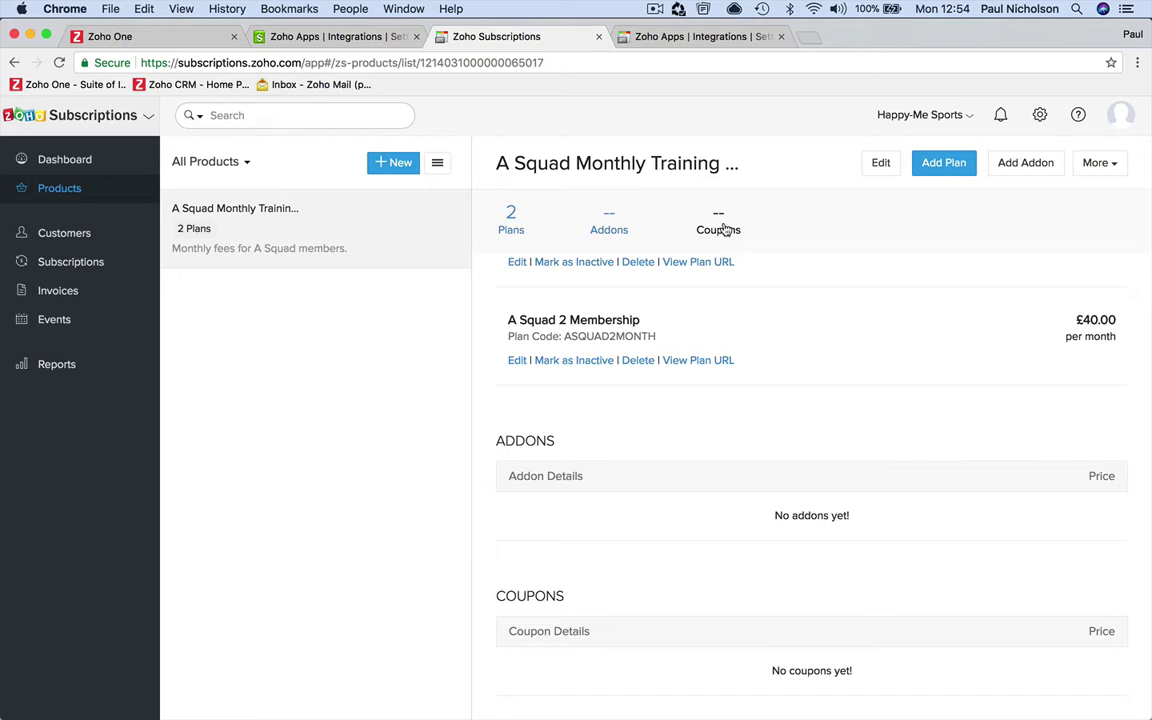
pyautogui.moveTo(806, 604)
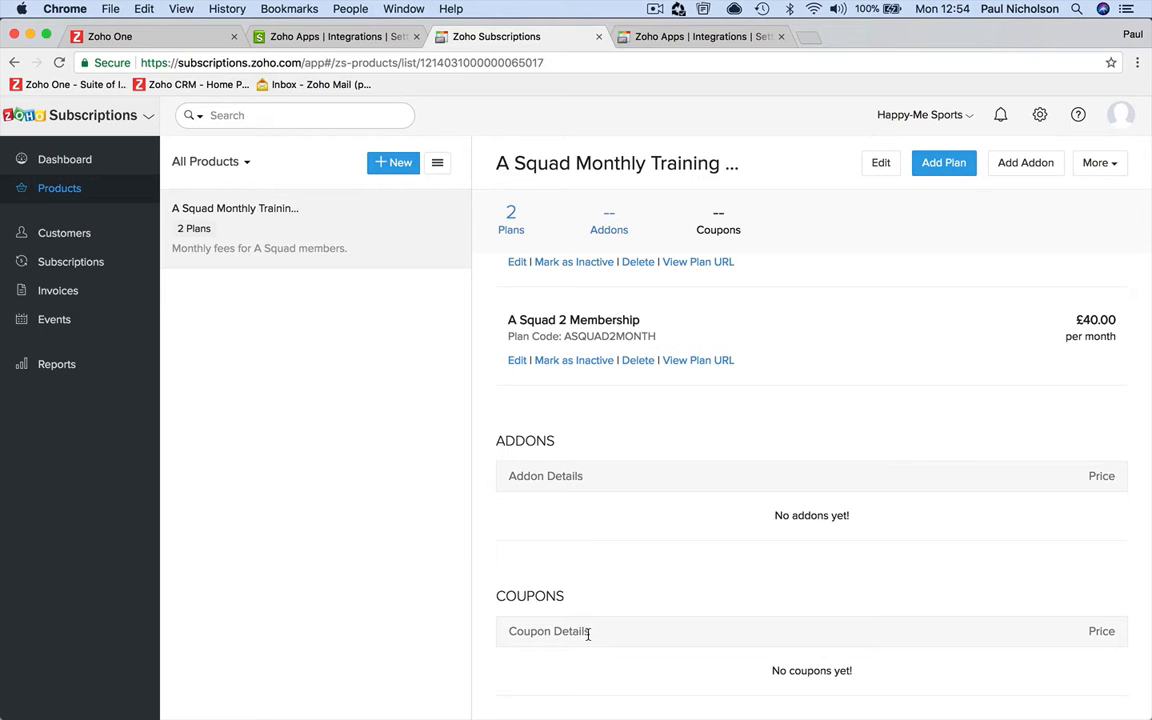
pyautogui.moveTo(636, 516)
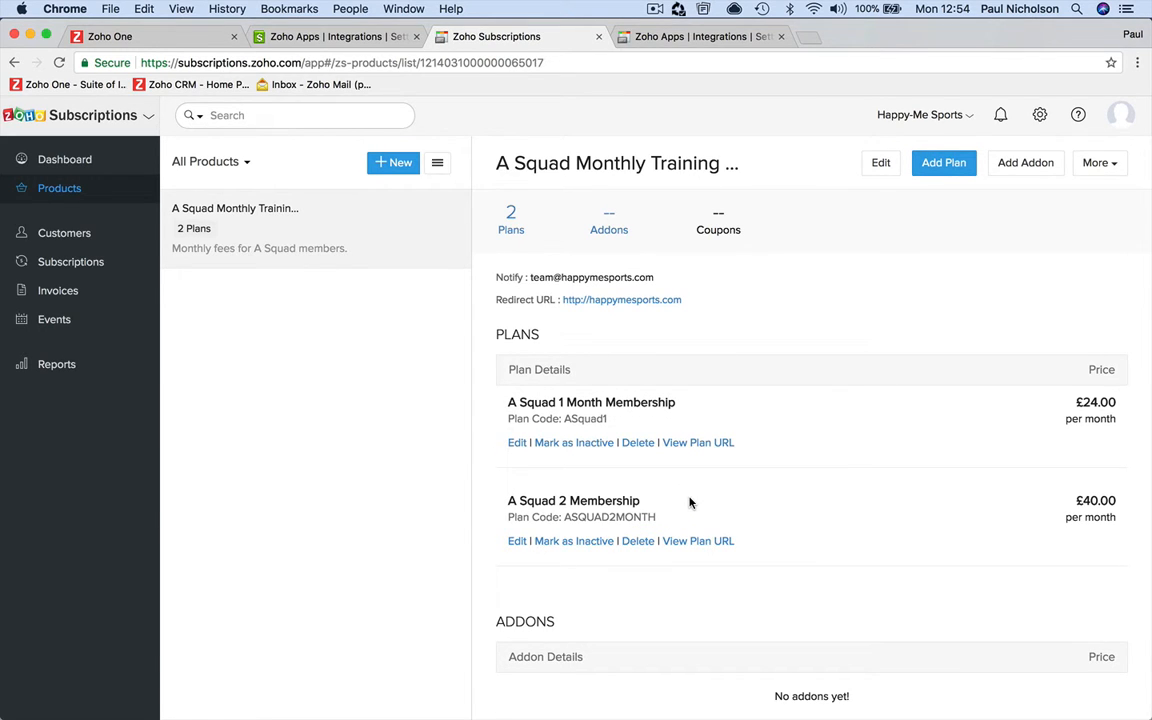
pyautogui.moveTo(700, 396)
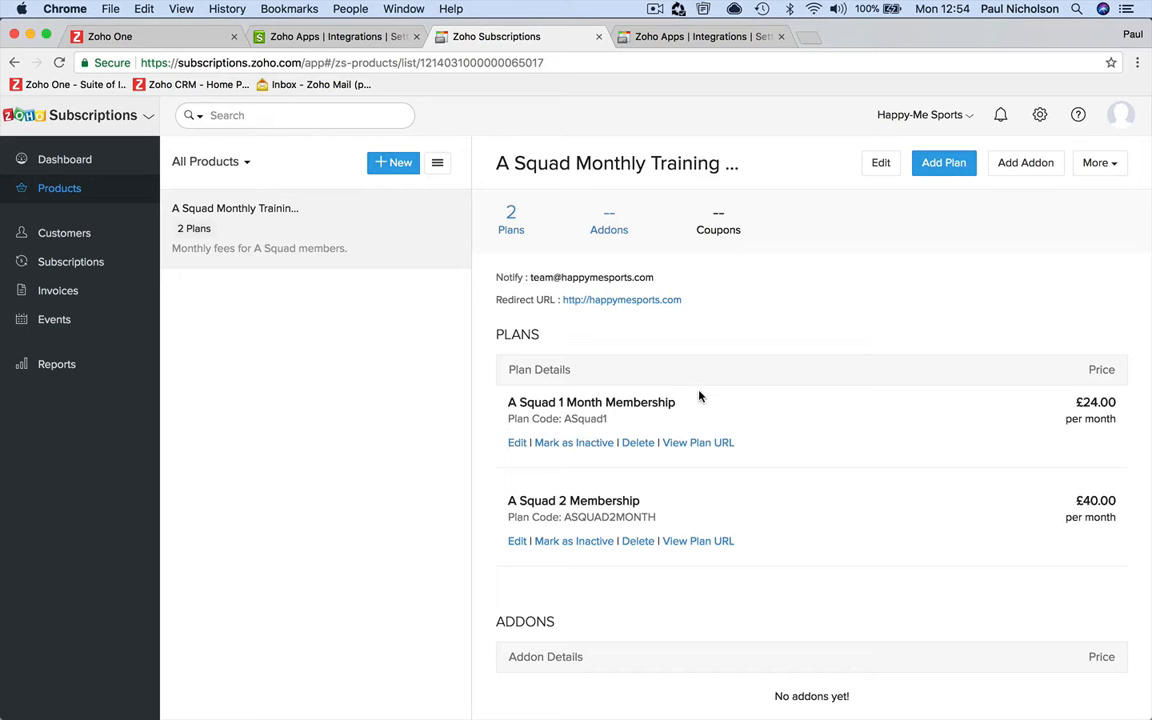
pyautogui.moveTo(688, 422)
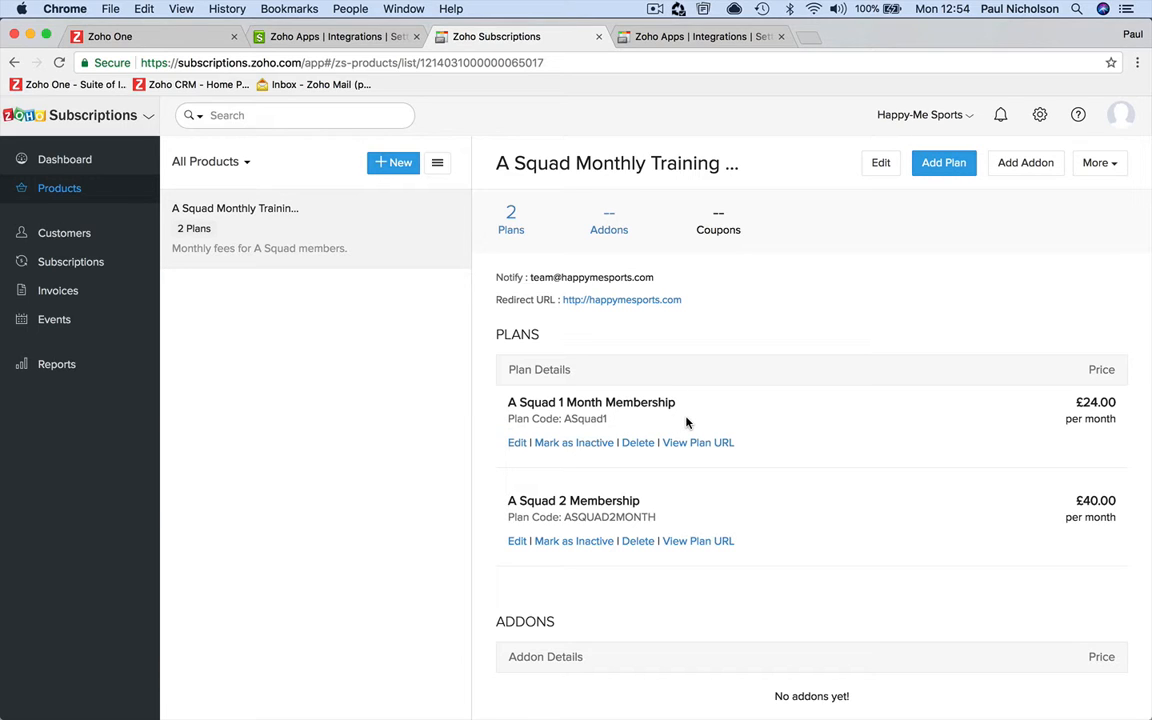
pyautogui.moveTo(712, 420)
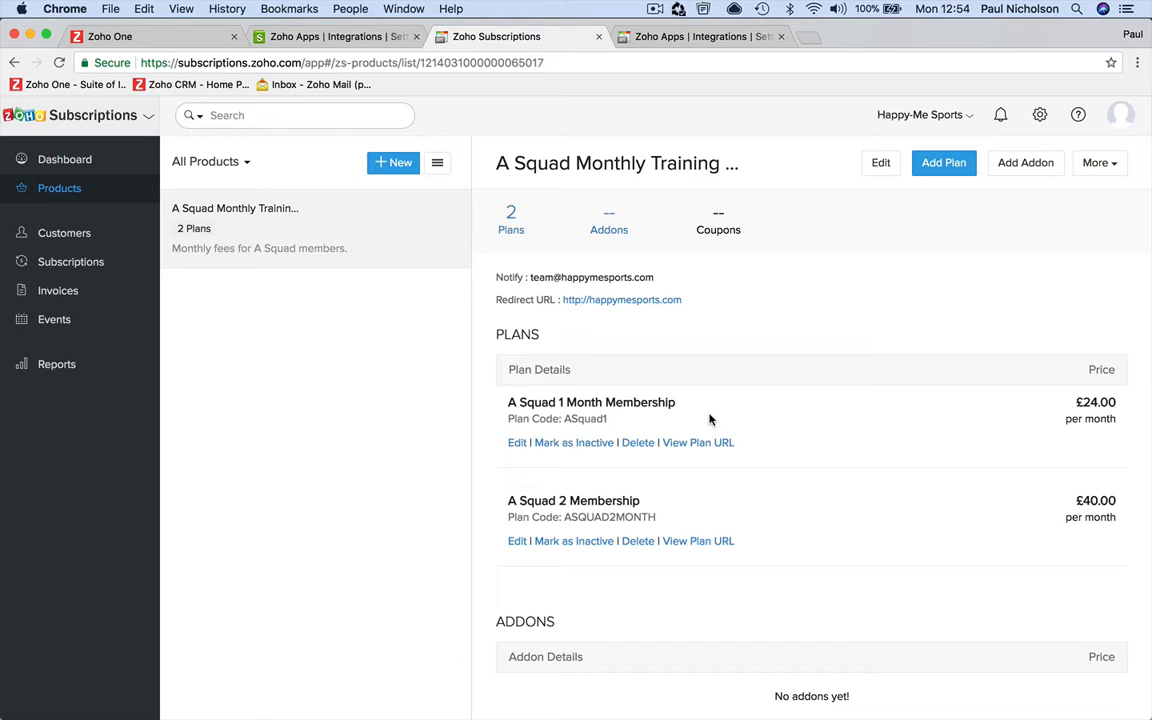
pyautogui.moveTo(696, 448)
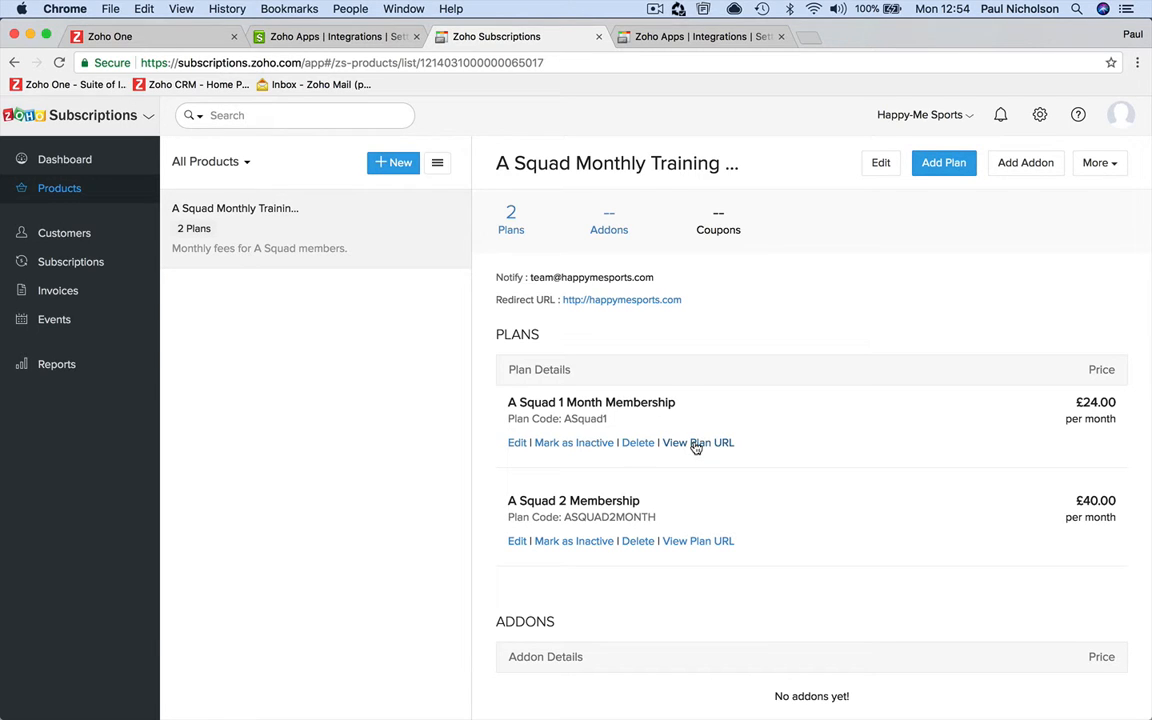
# - From the plan URL warning, go to payment gateway settings and start connecting Stripe
pyautogui.click(696, 442)
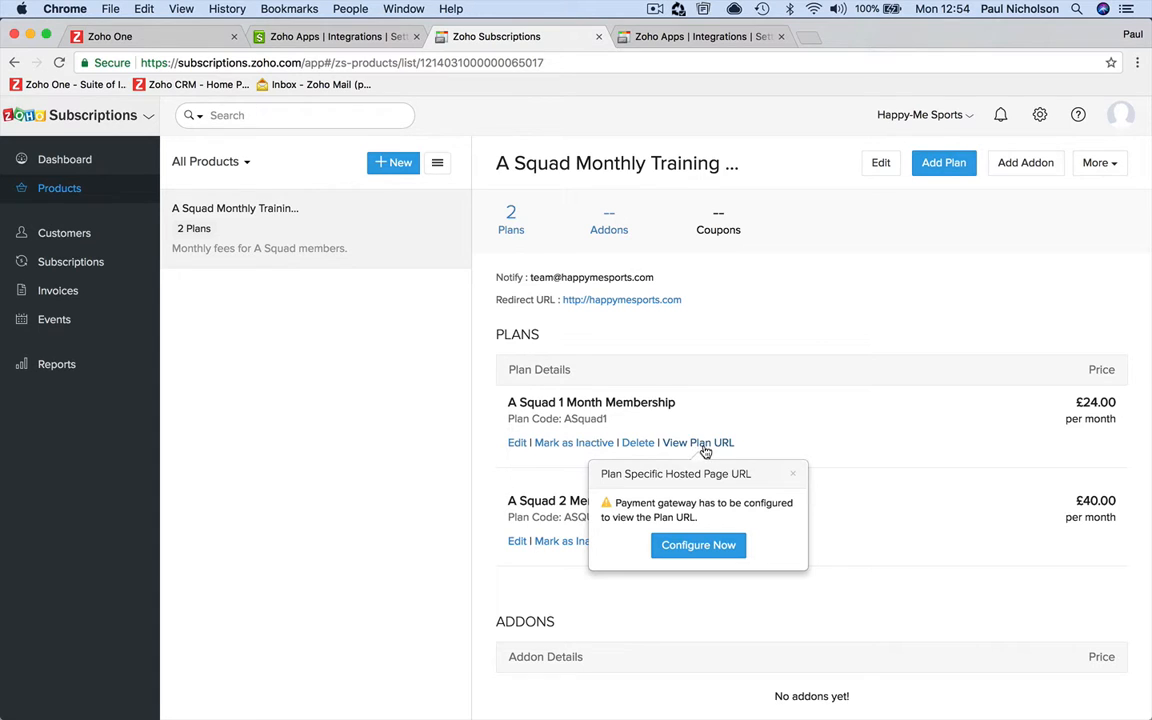
pyautogui.click(698, 544)
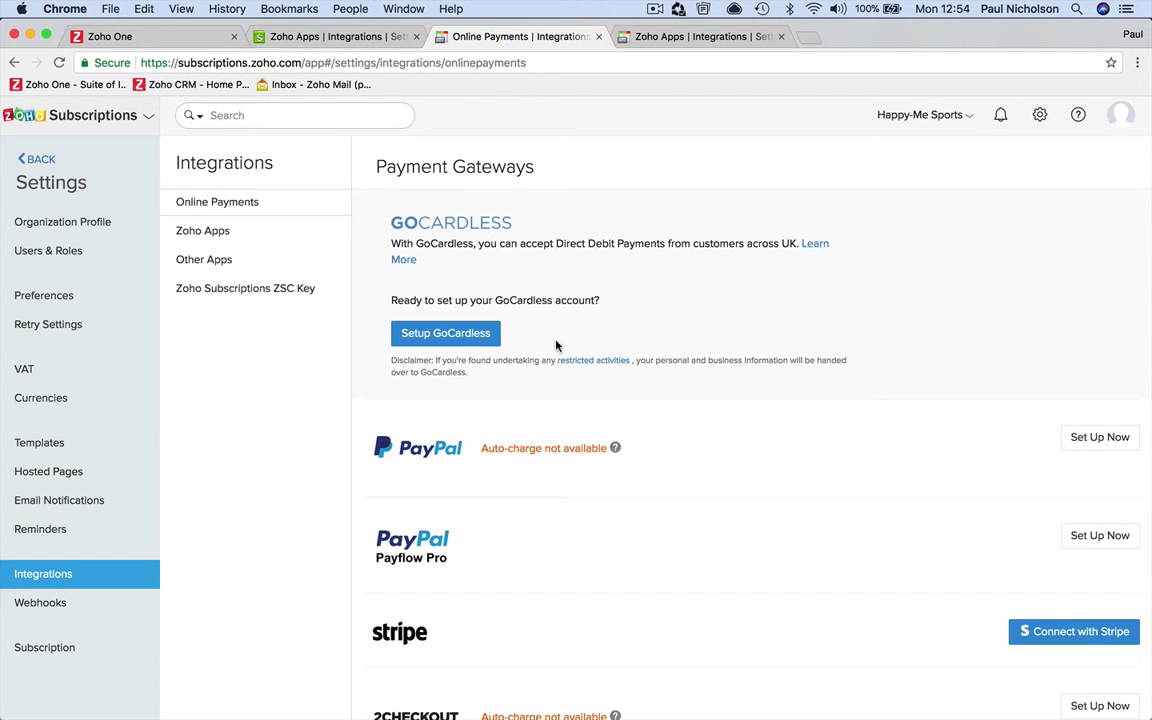
pyautogui.scroll(-3)
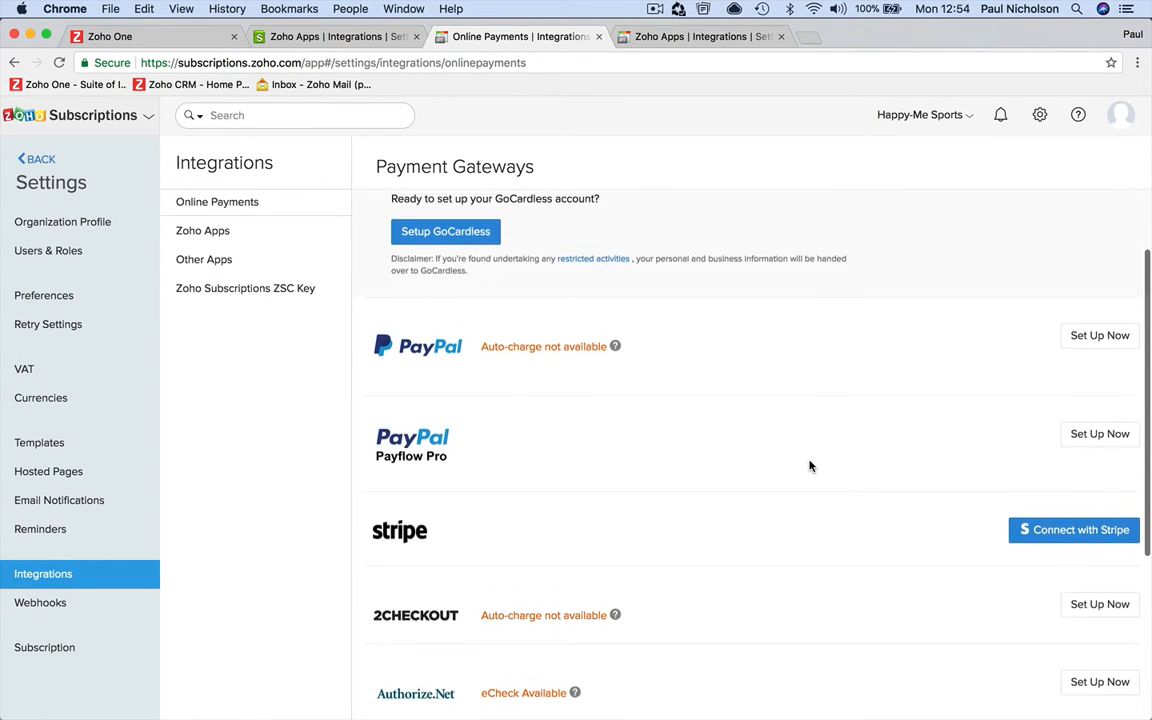
pyautogui.scroll(-3)
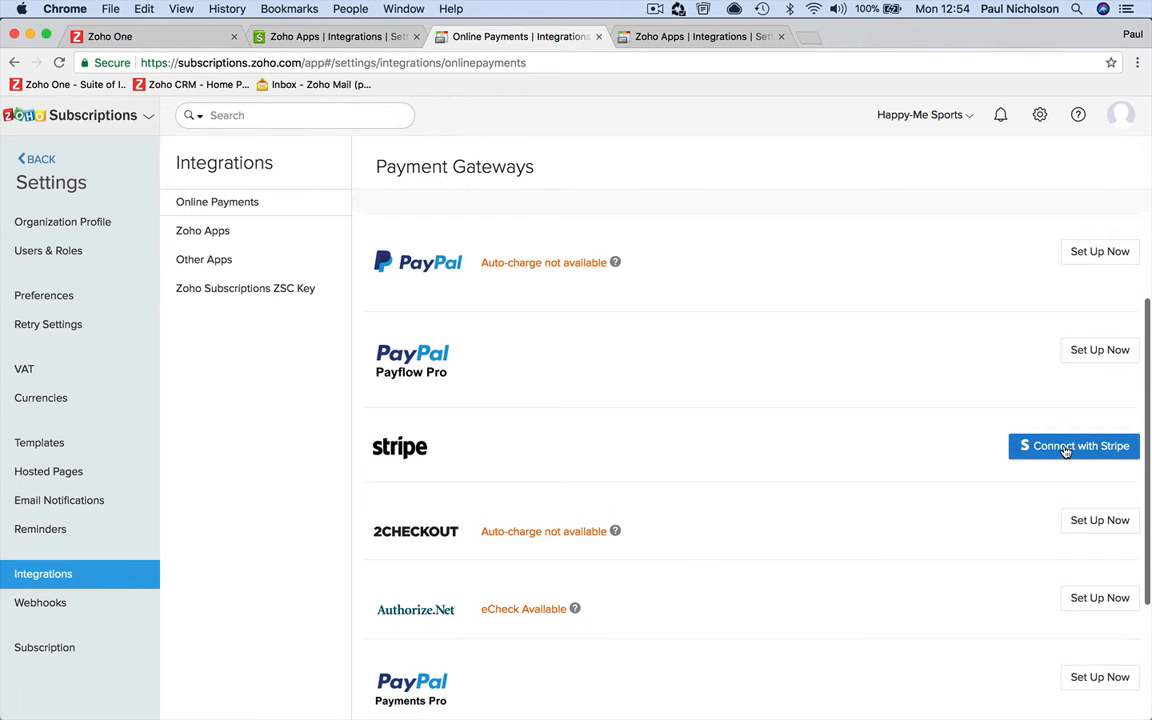
pyautogui.click(1074, 446)
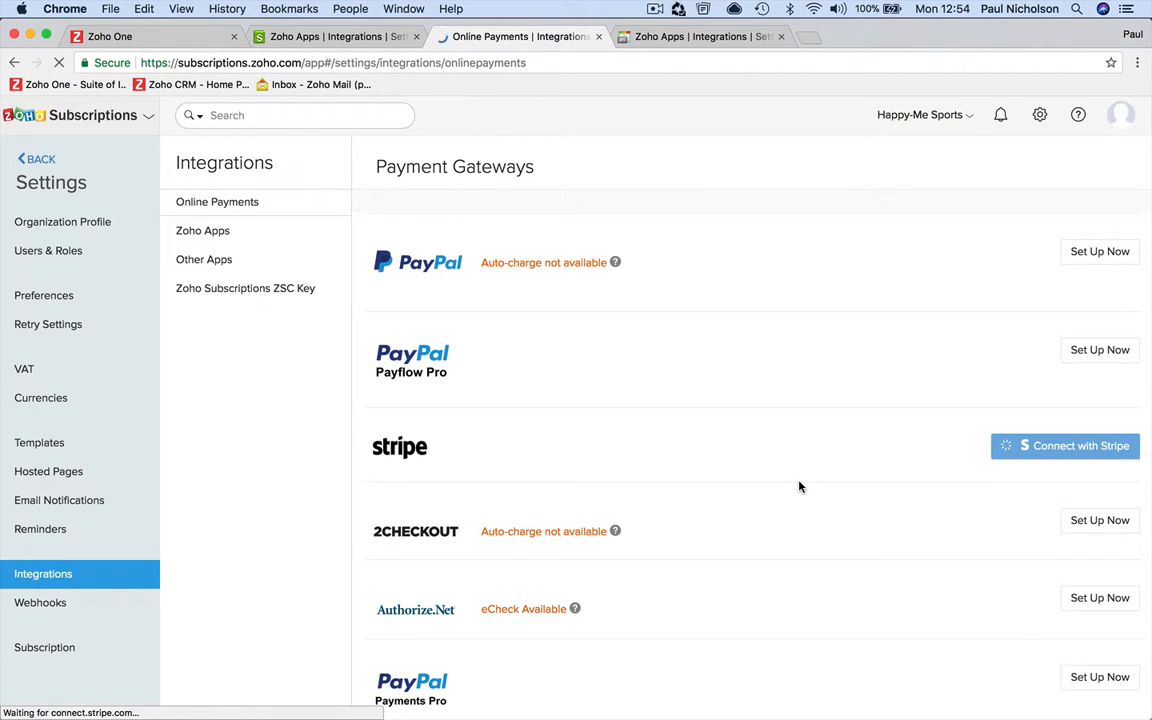
pyautogui.click(1064, 446)
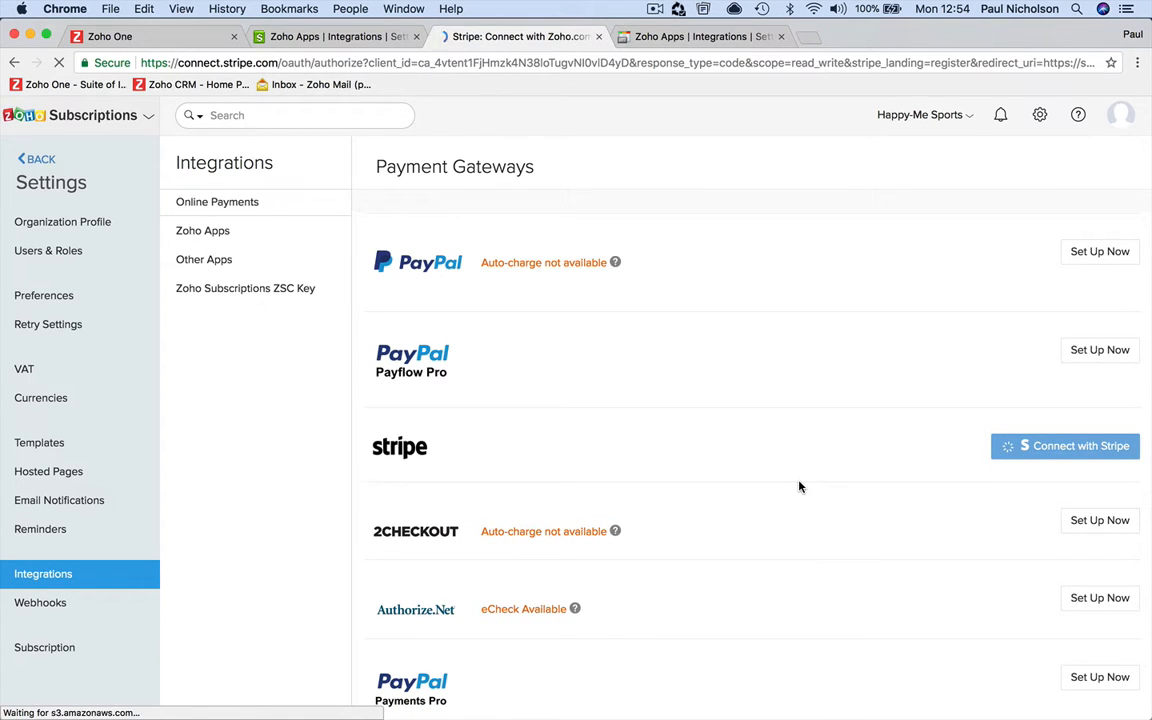
# - Sign in to the existing Stripe account and authorise it as a connected gateway
pyautogui.click(1064, 446)
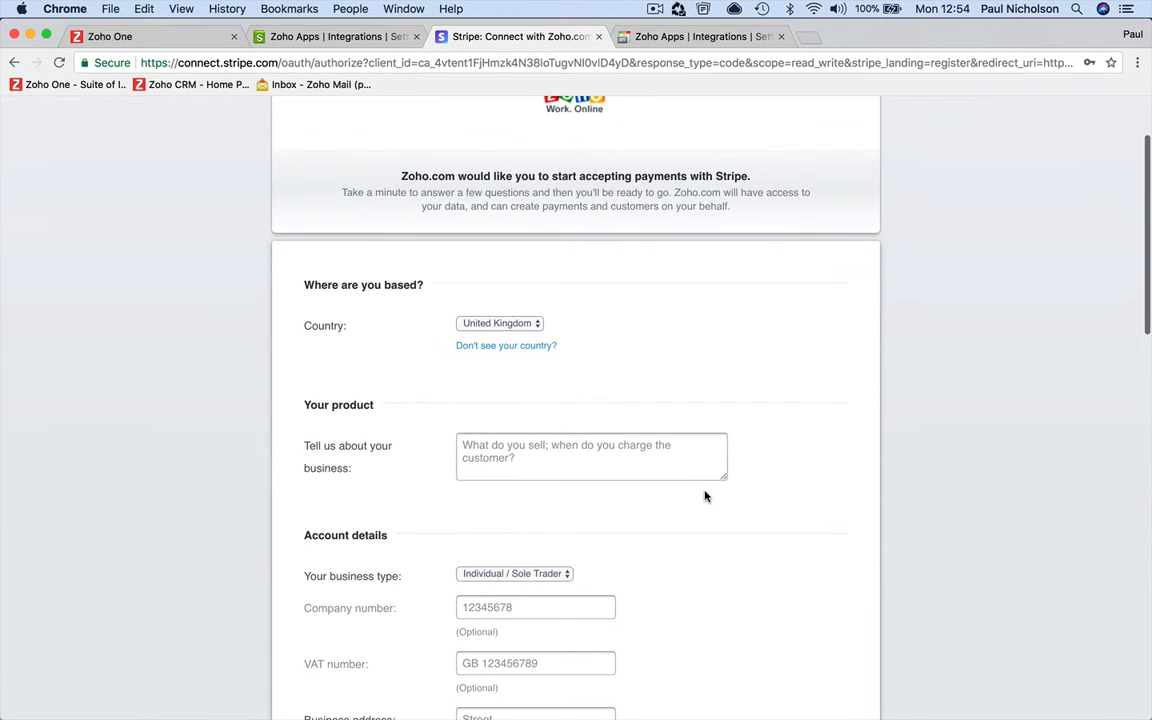
pyautogui.scroll(3)
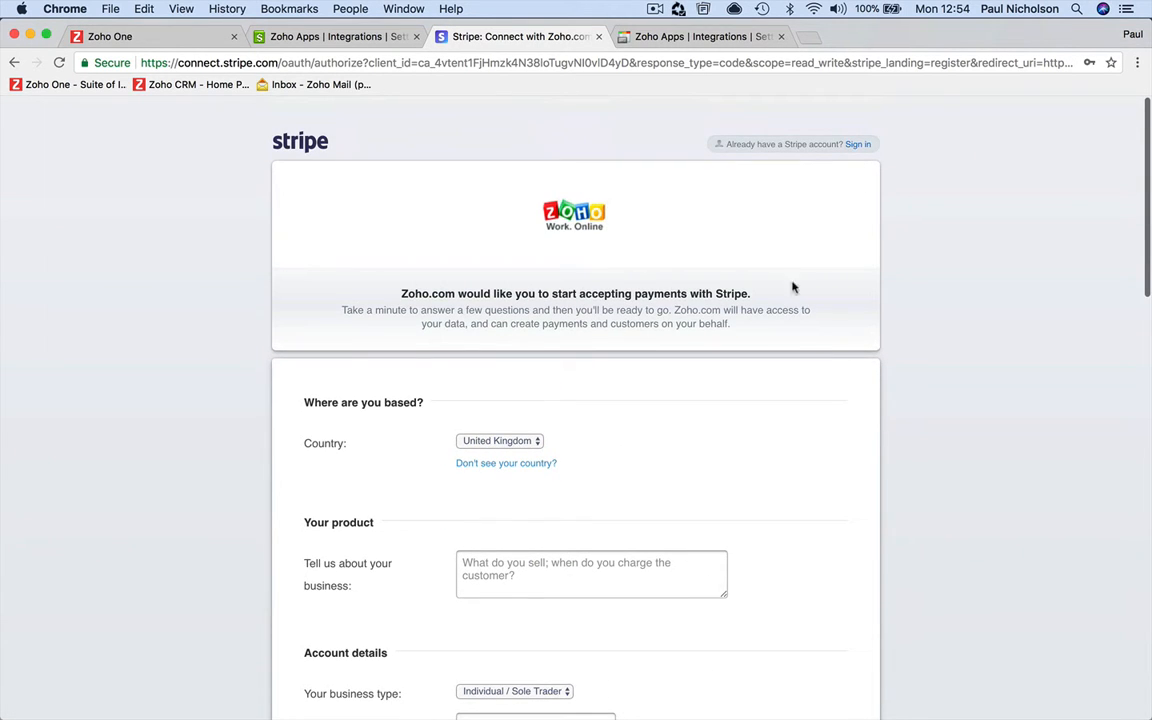
pyautogui.click(858, 144)
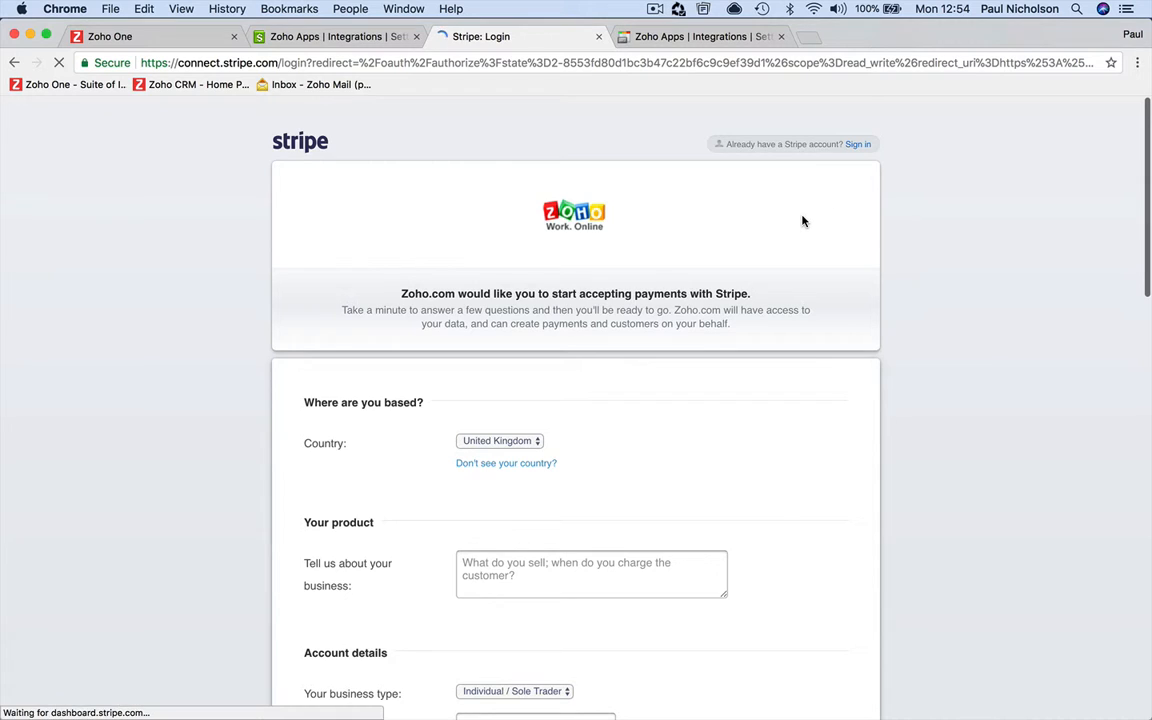
pyautogui.click(860, 144)
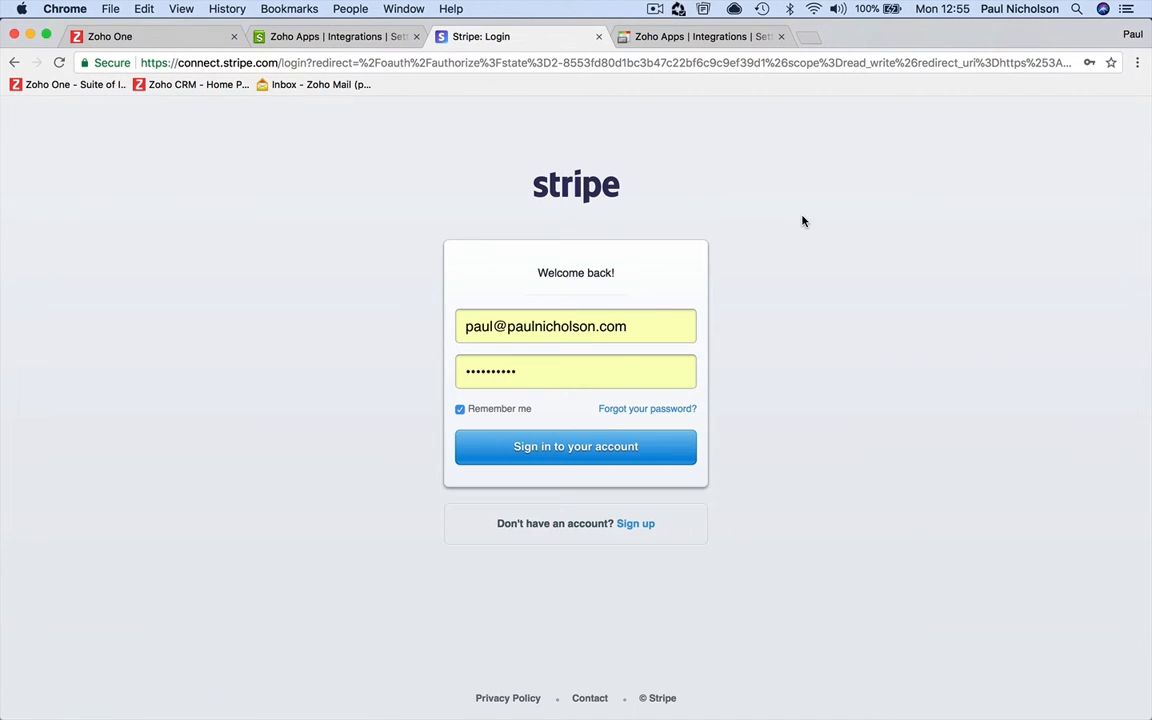
pyautogui.click(576, 448)
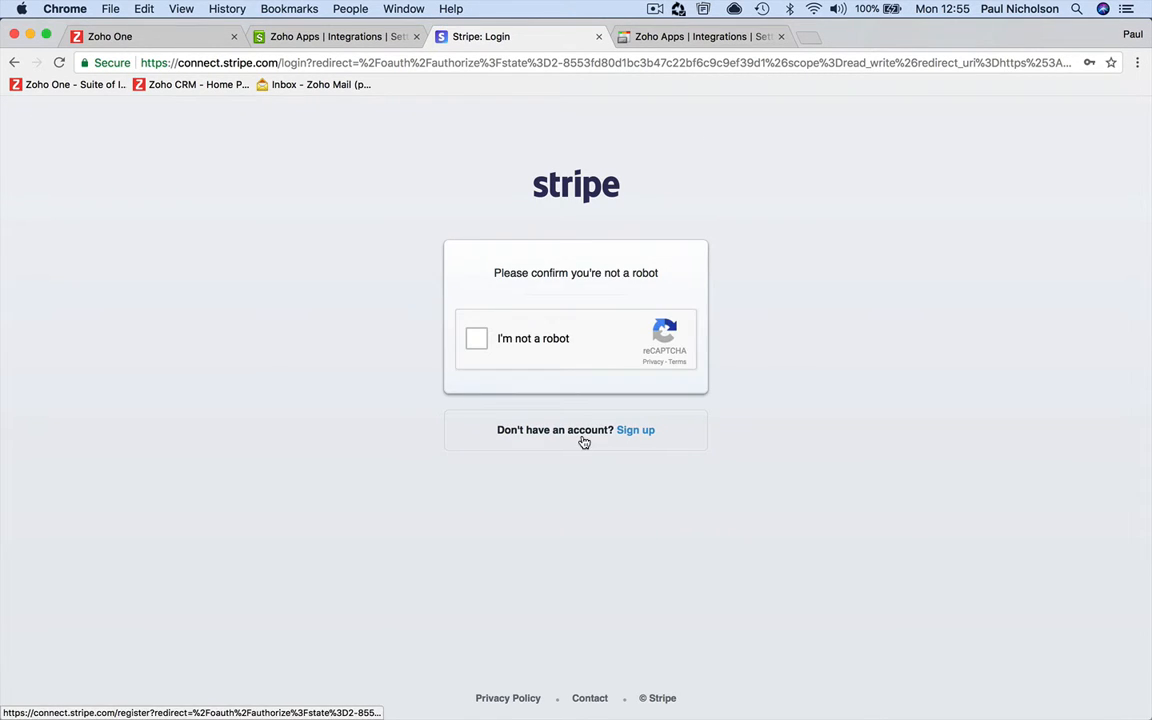
pyautogui.click(476, 338)
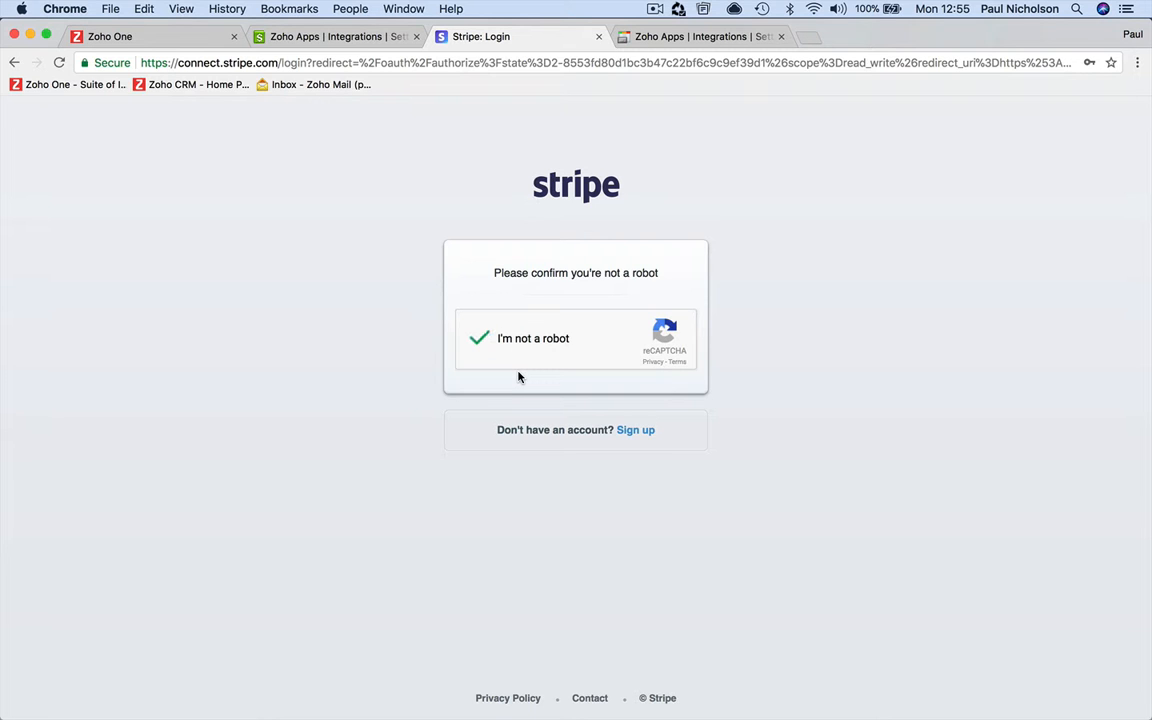
pyautogui.click(480, 338)
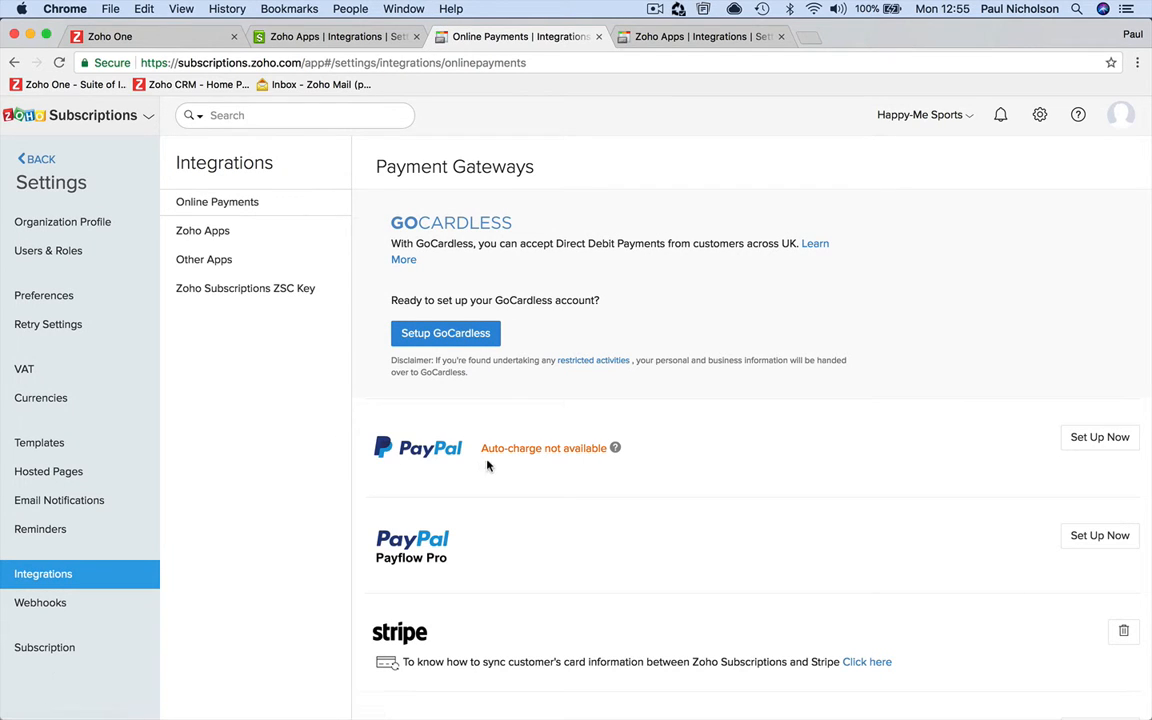
pyautogui.moveTo(122, 298)
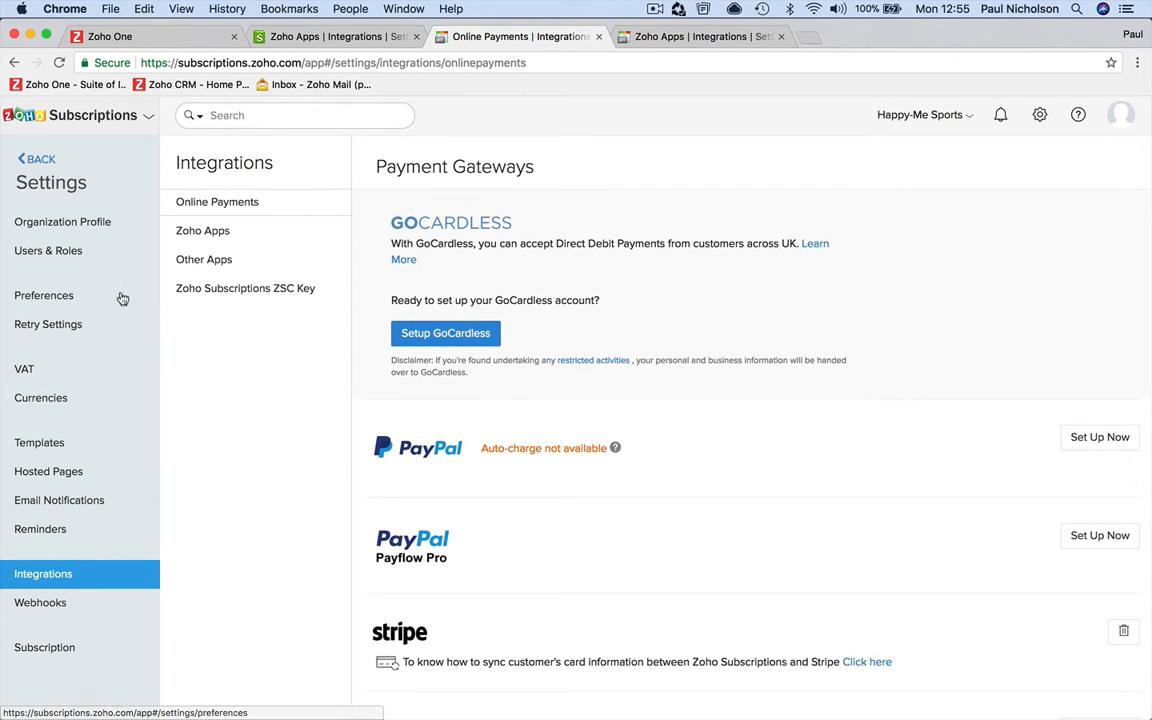
pyautogui.moveTo(104, 202)
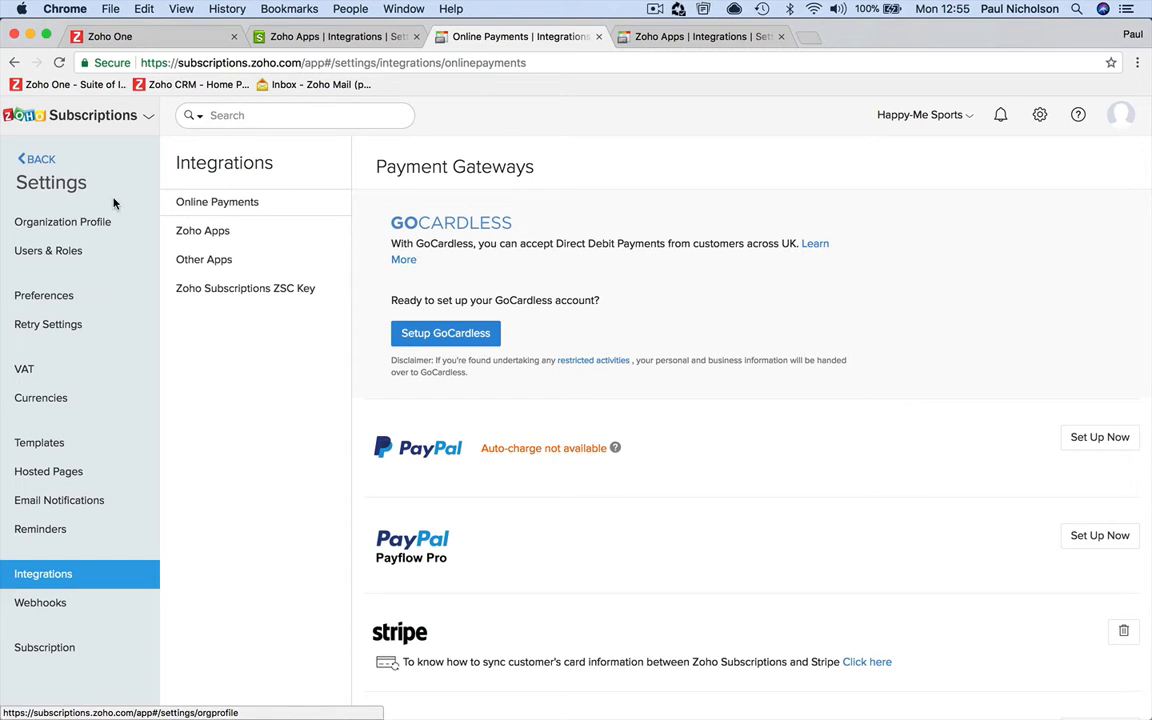
# - Leave settings and return to the A Squad Monthly Training product with its two plans
pyautogui.click(64, 160)
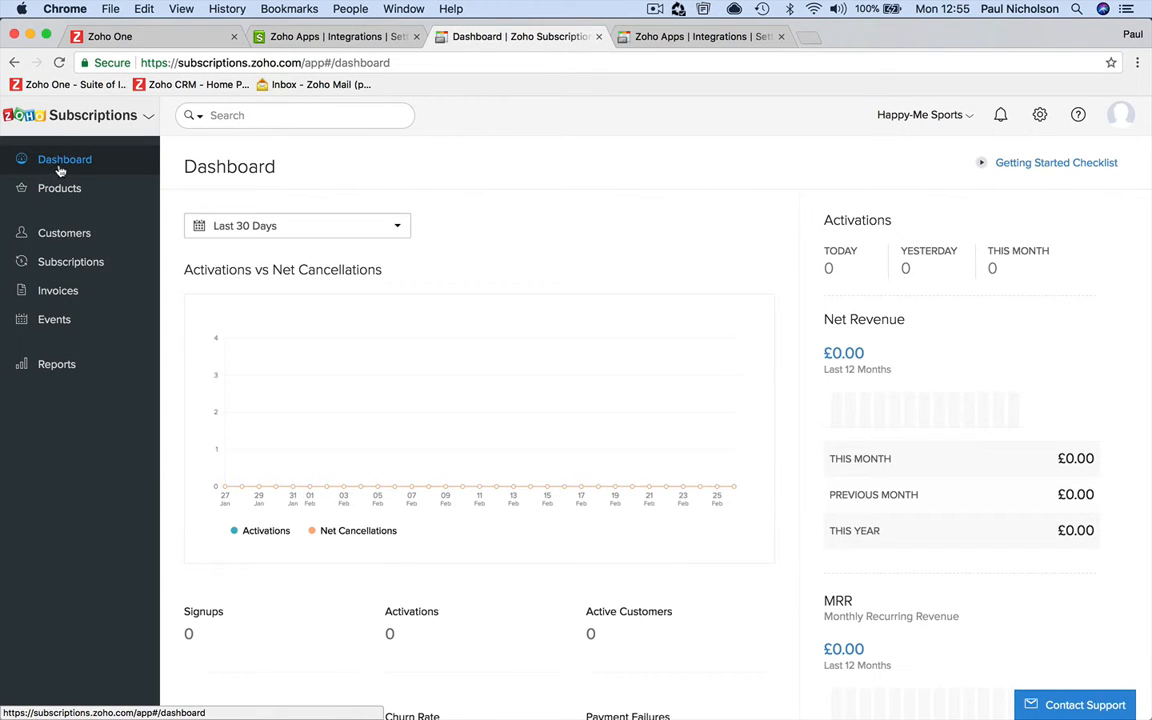
pyautogui.click(60, 188)
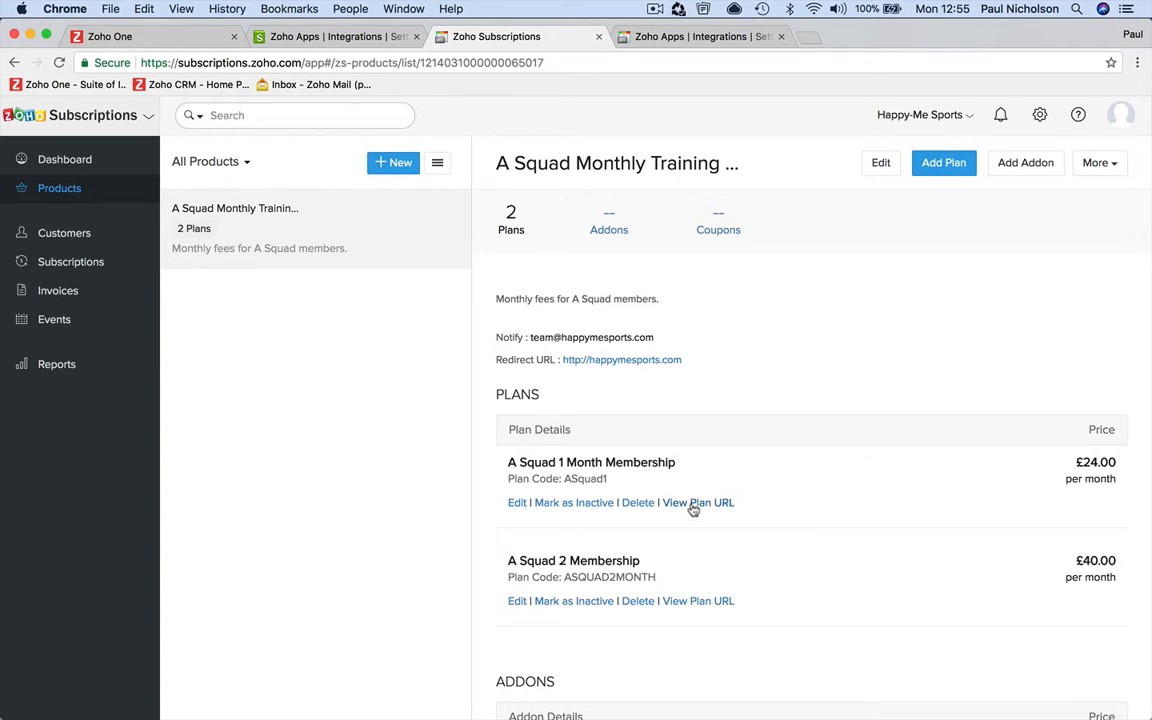
# - View the A Squad 1 Month Membership plan URL, opening its £24.00 hosted checkout page
pyautogui.click(698, 504)
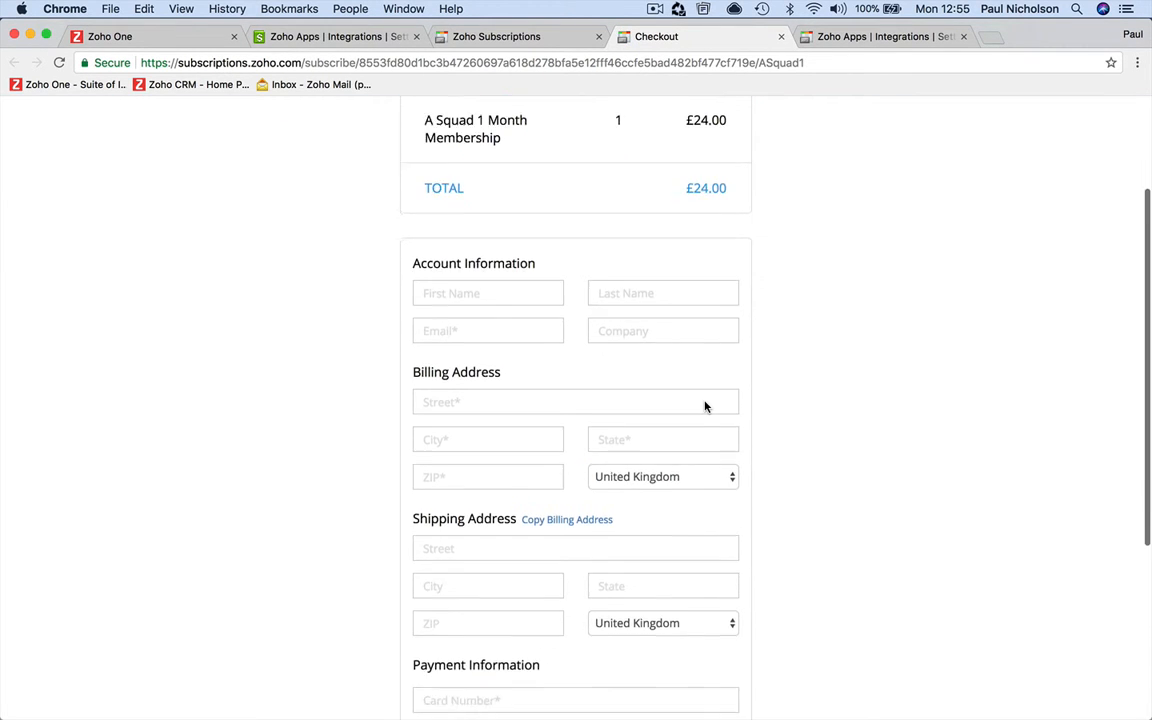
pyautogui.scroll(3)
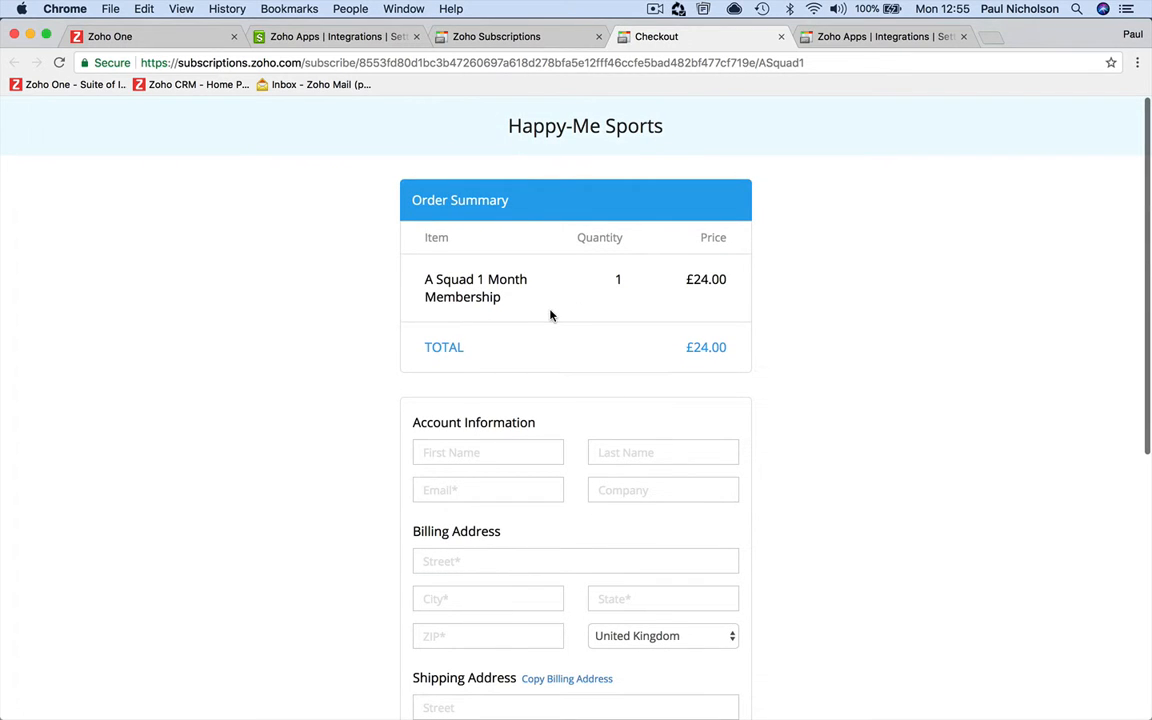
pyautogui.moveTo(556, 332)
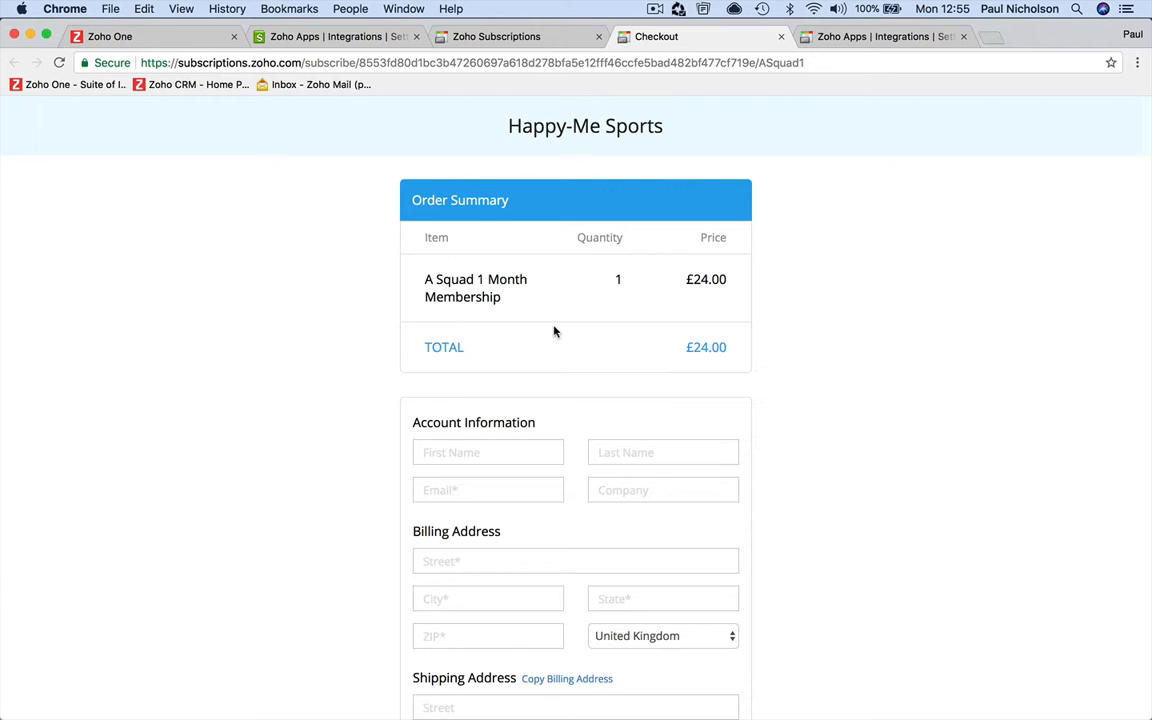
pyautogui.moveTo(516, 324)
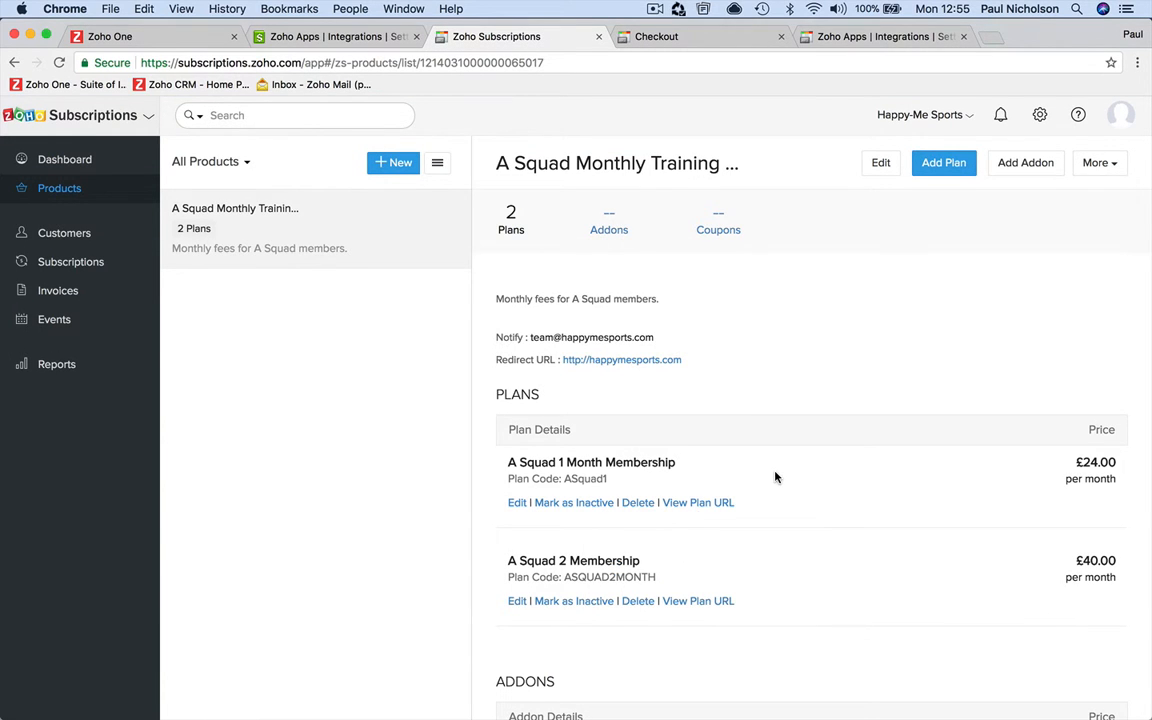
# - Scroll the A Squad product page down to its Coupons section
pyautogui.scroll(-3)
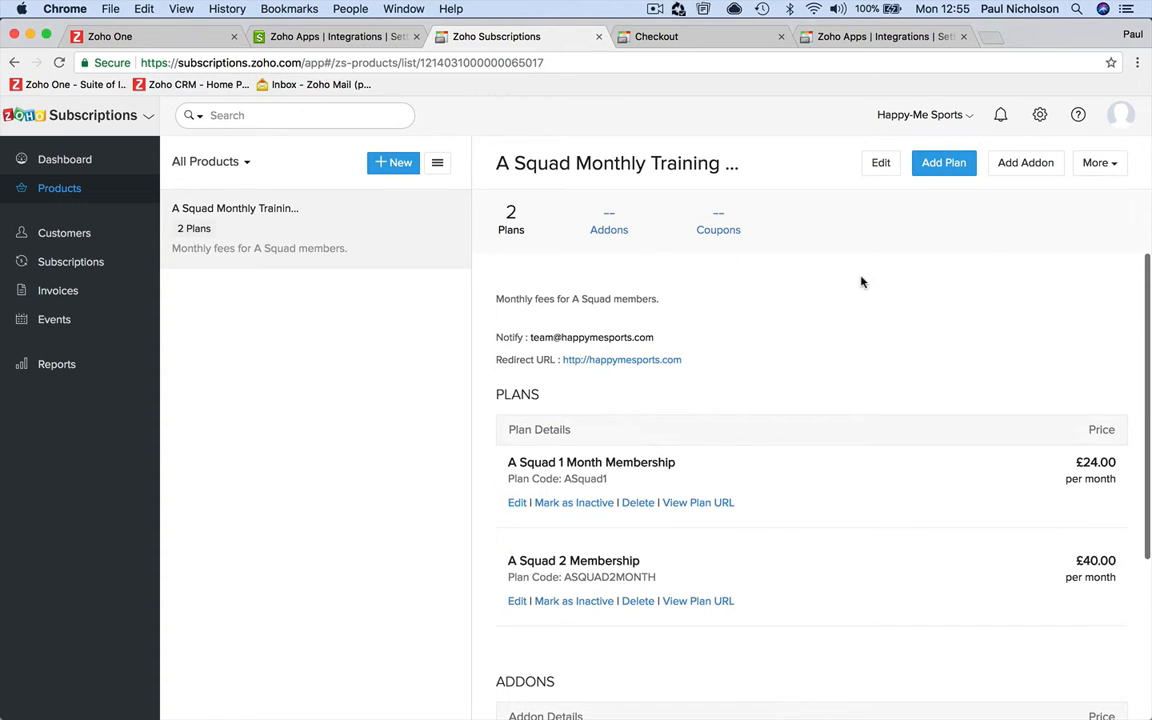
pyautogui.moveTo(1012, 238)
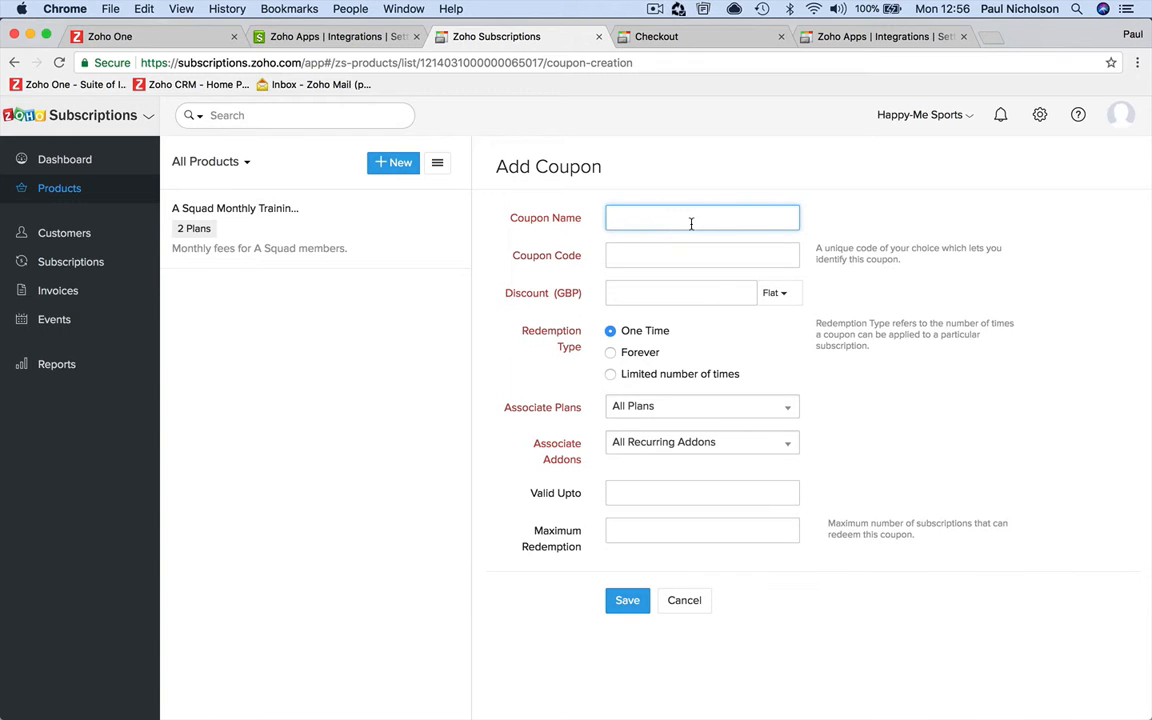
# - Name the coupon ClubHelp with a 30% discount and a limited 6-time redemption
pyautogui.write('ClubHelp')
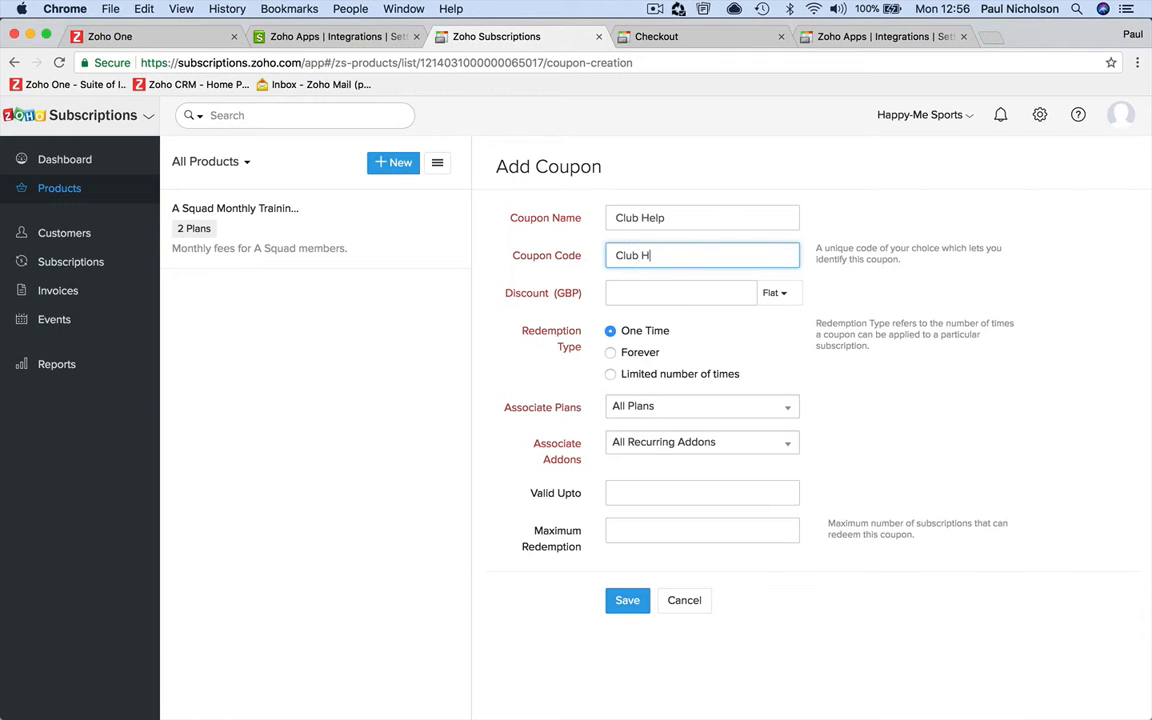
pyautogui.click(680, 292)
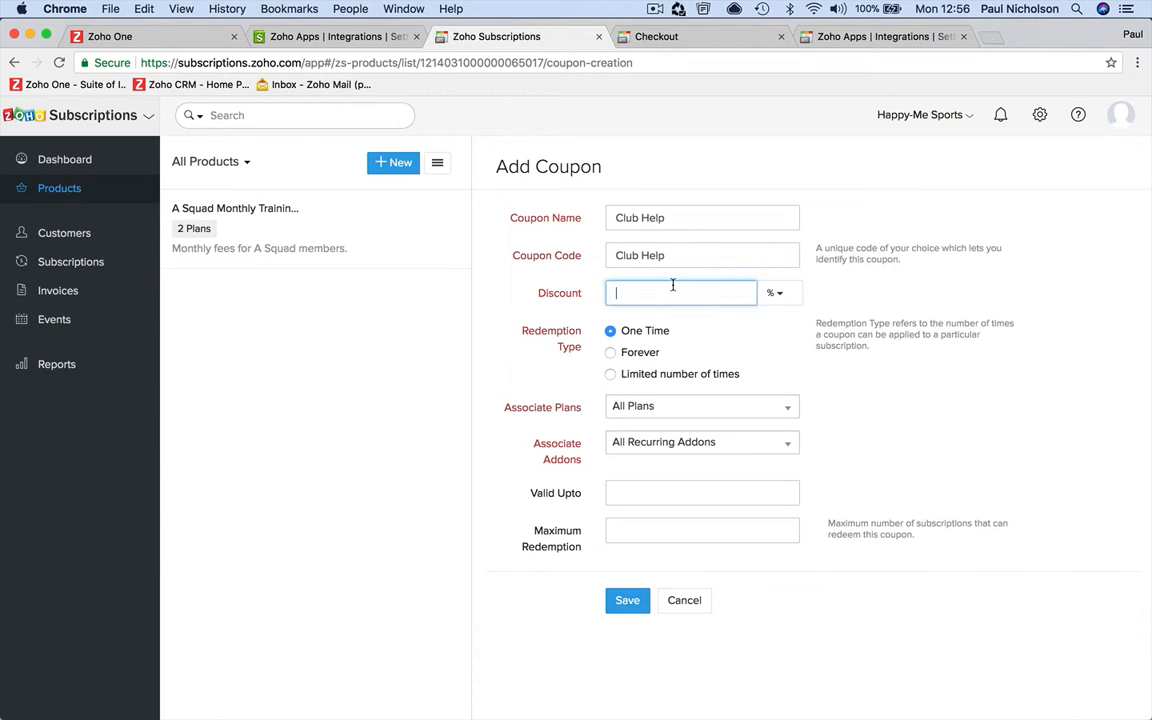
pyautogui.write('30')
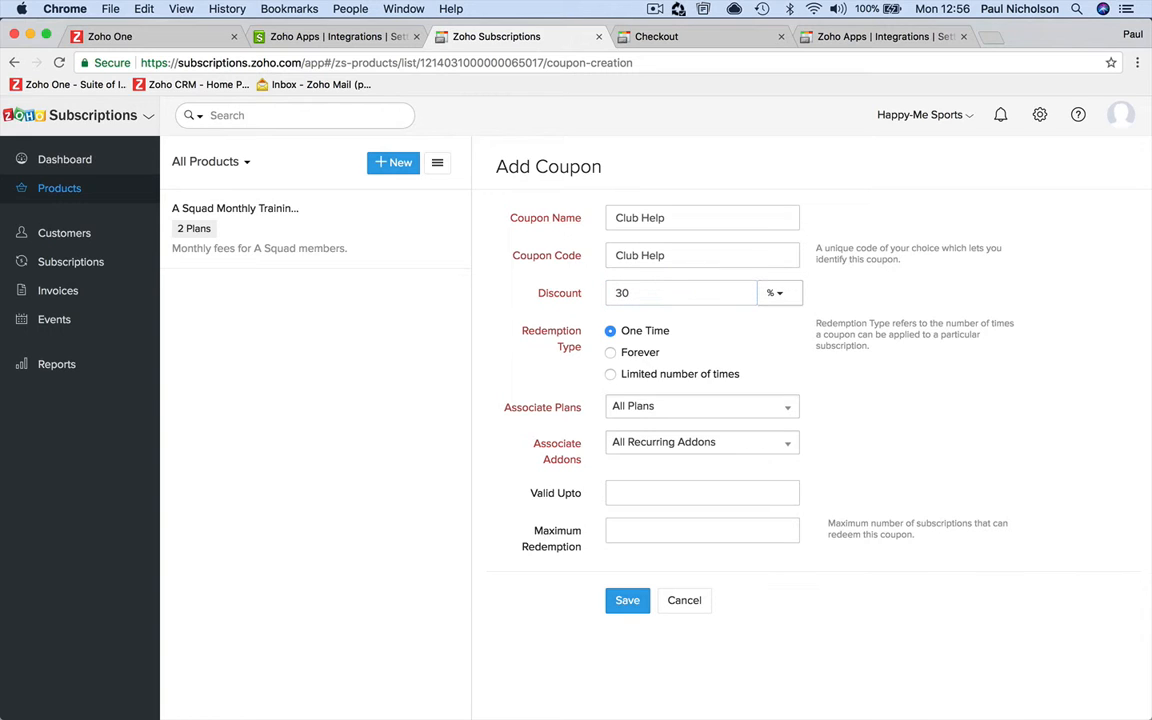
pyautogui.click(610, 352)
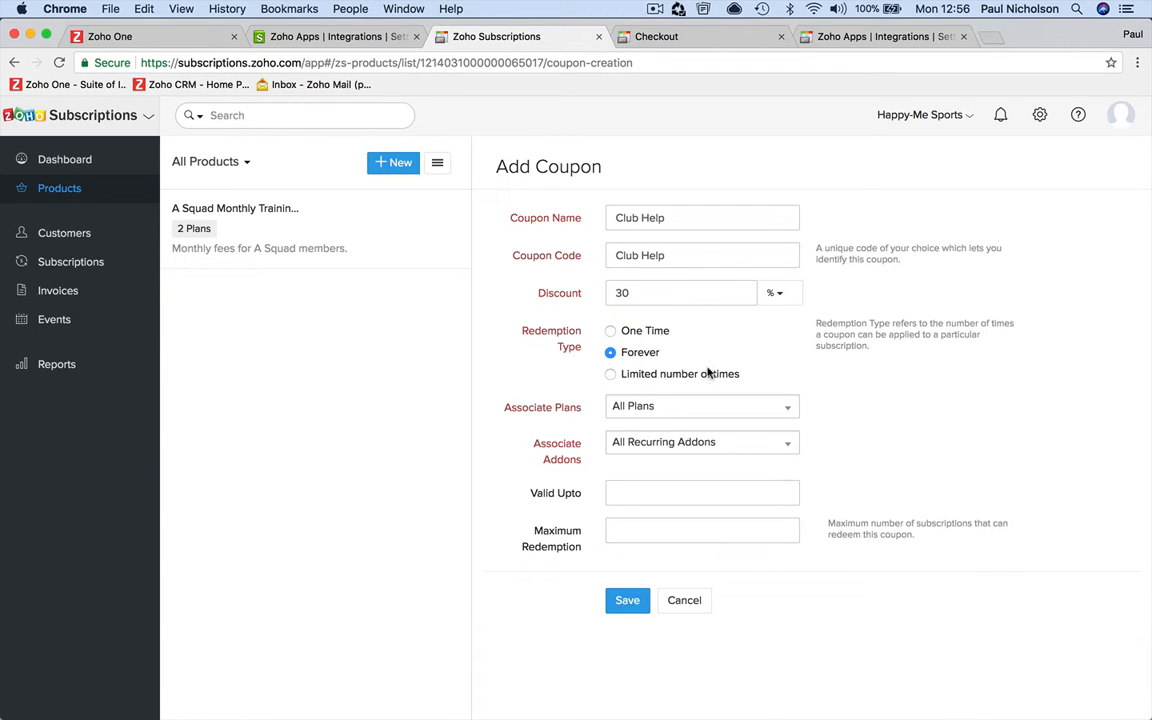
pyautogui.click(608, 330)
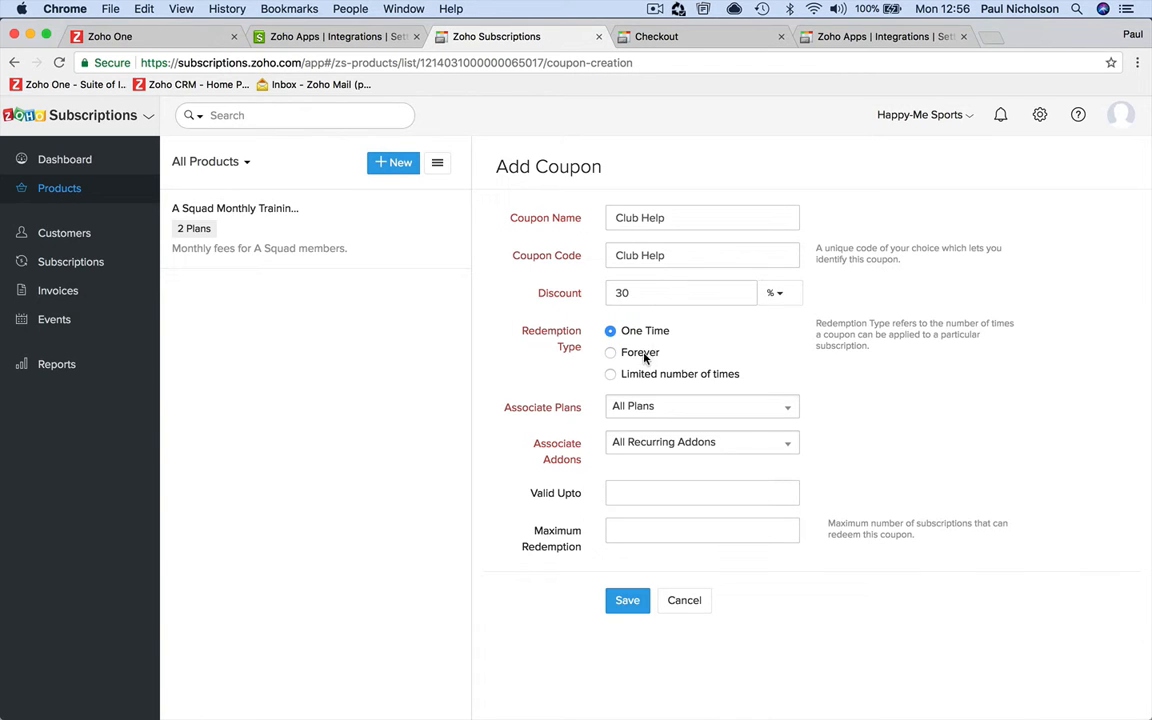
pyautogui.click(610, 352)
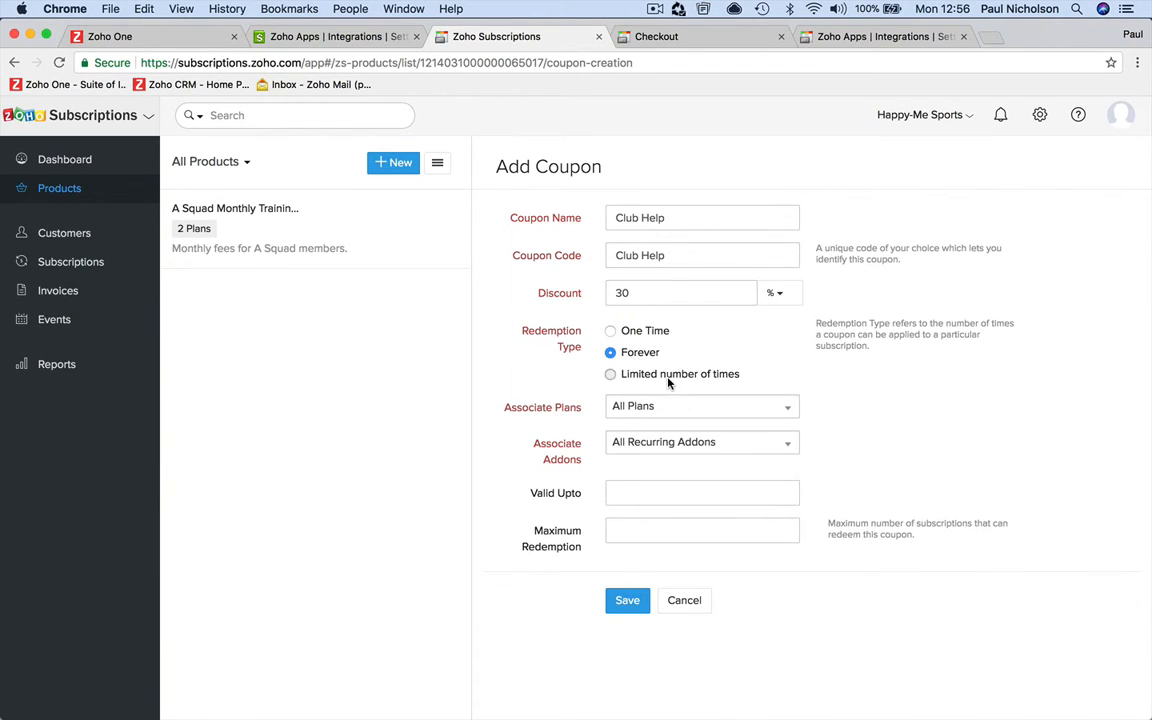
pyautogui.click(610, 374)
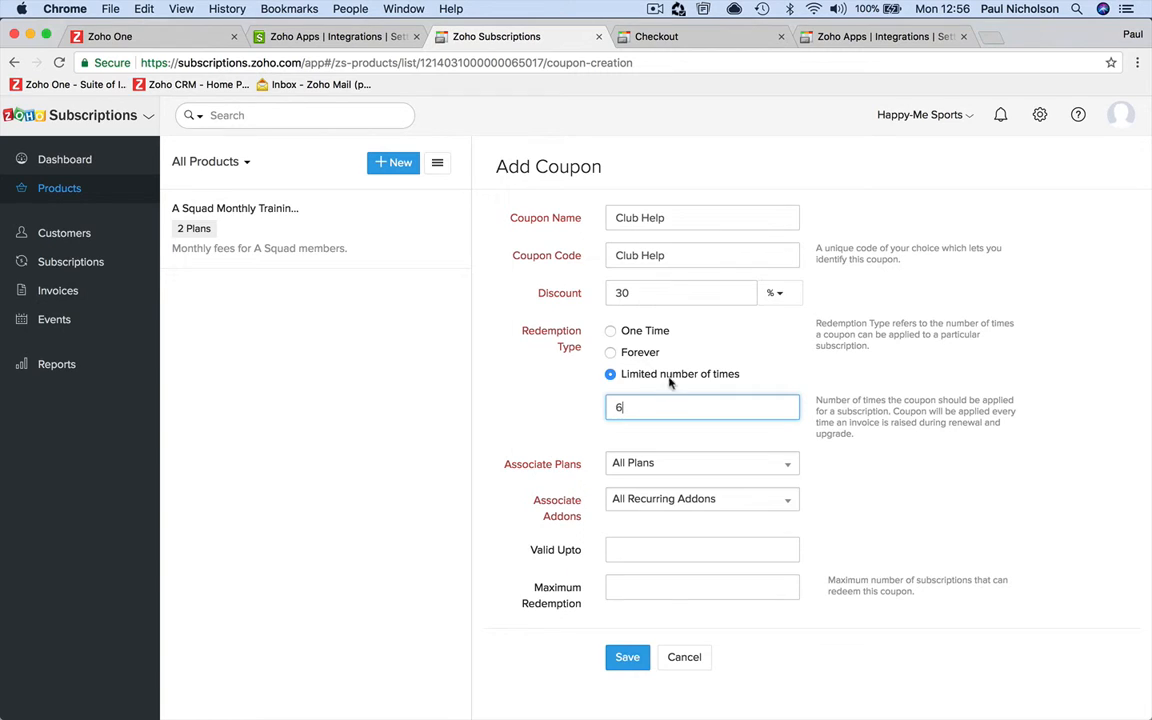
pyautogui.click(608, 352)
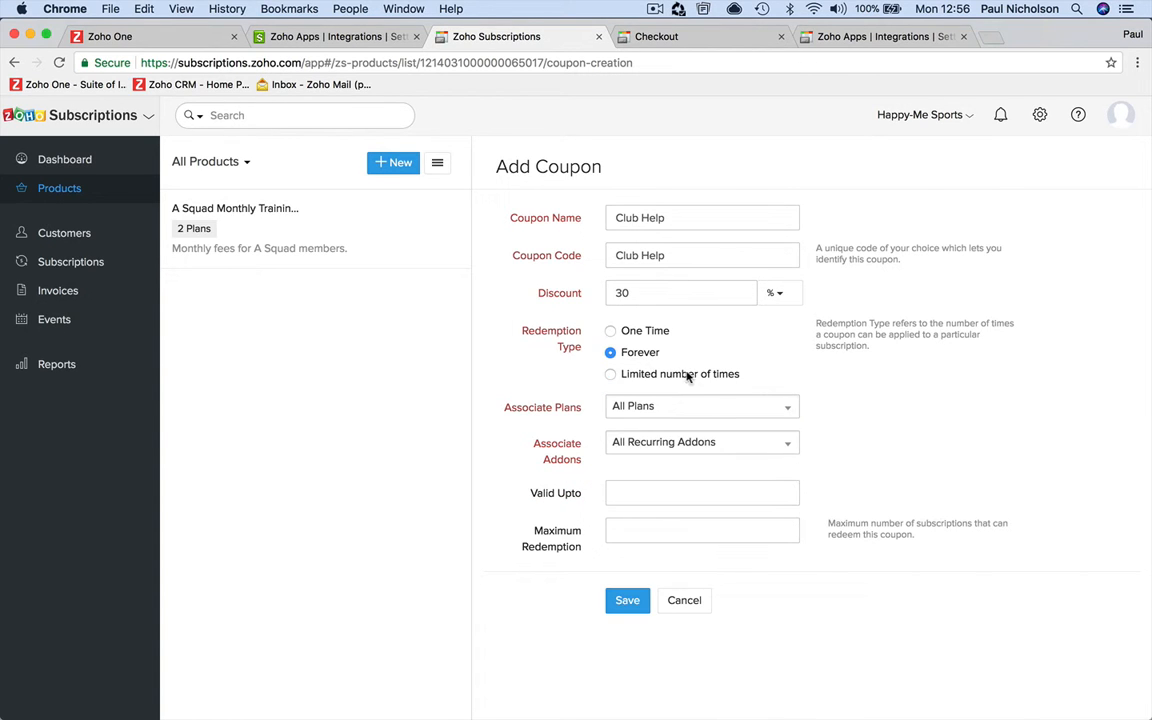
# - Keep the coupon on All Plans and All Recurring Addons and save Club Help
pyautogui.click(700, 464)
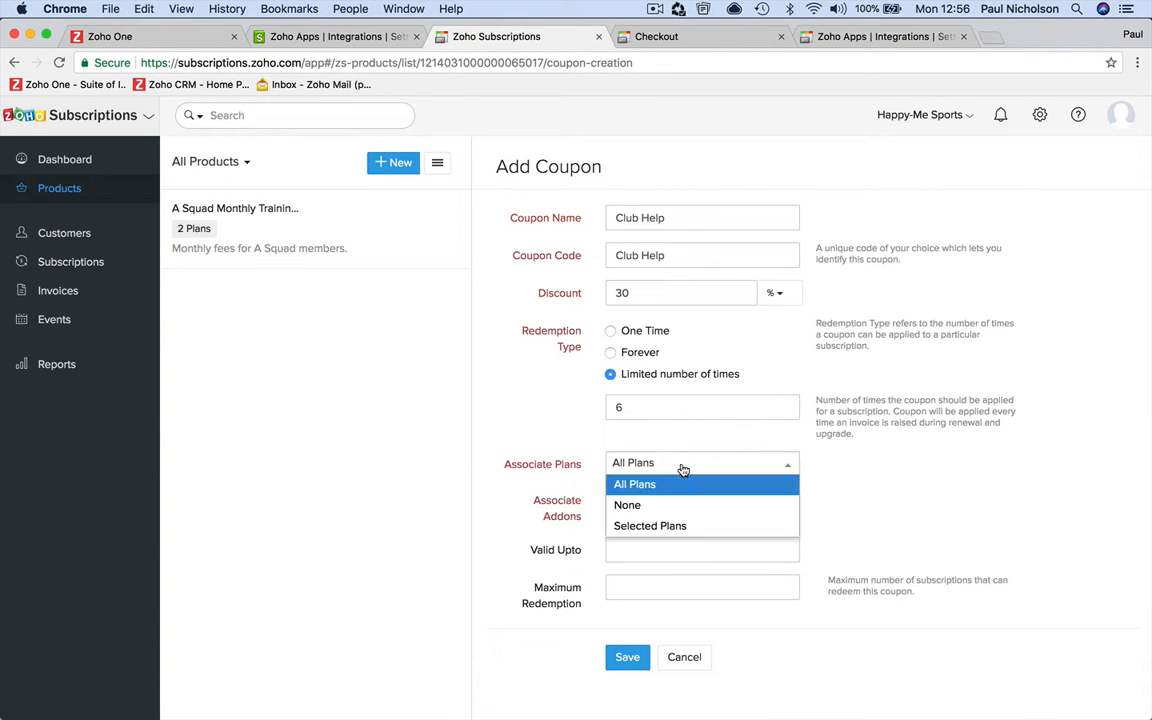
pyautogui.moveTo(680, 504)
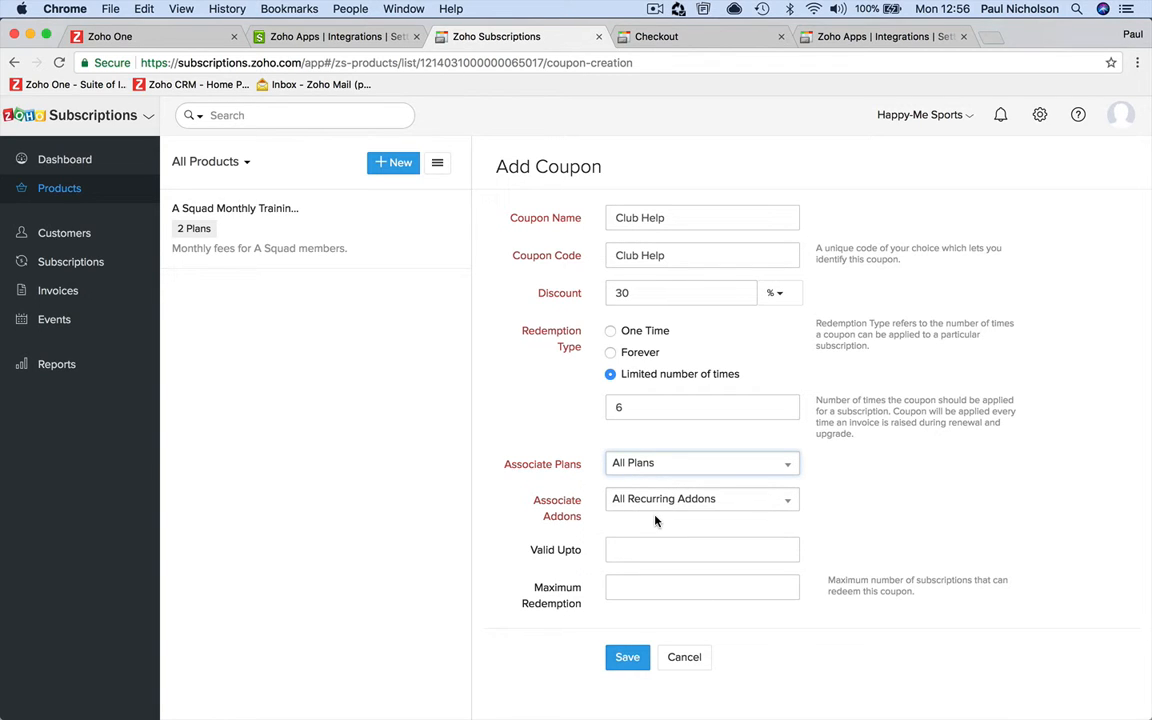
pyautogui.click(702, 500)
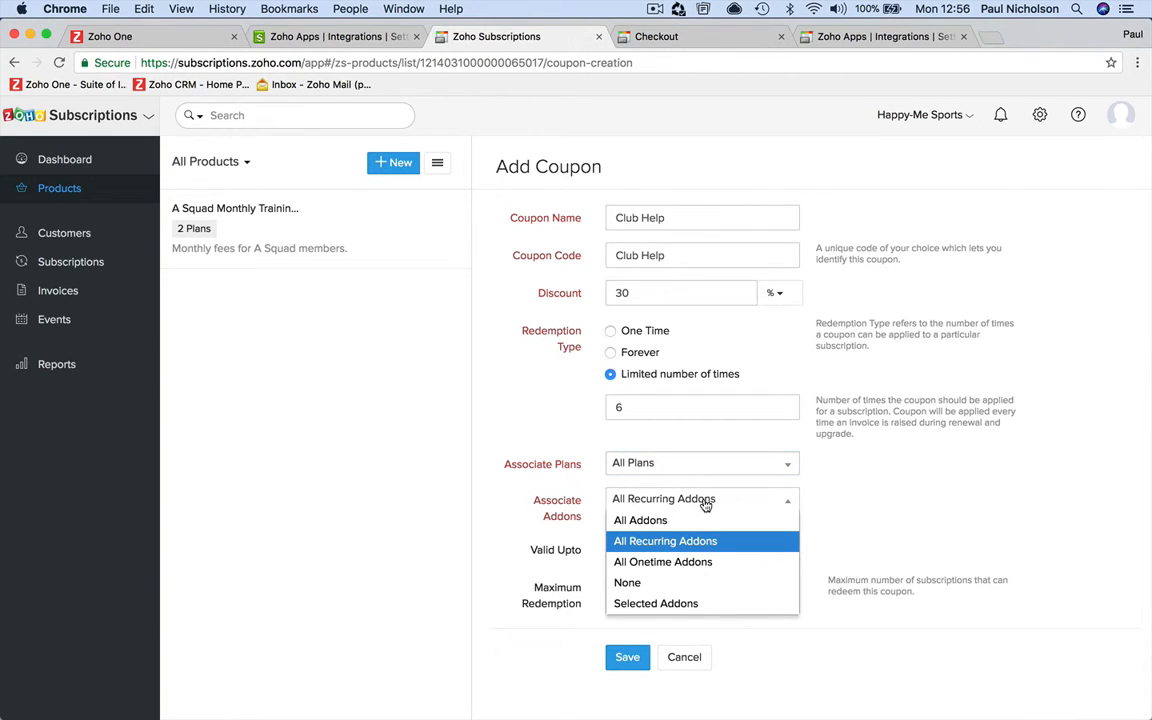
pyautogui.click(700, 550)
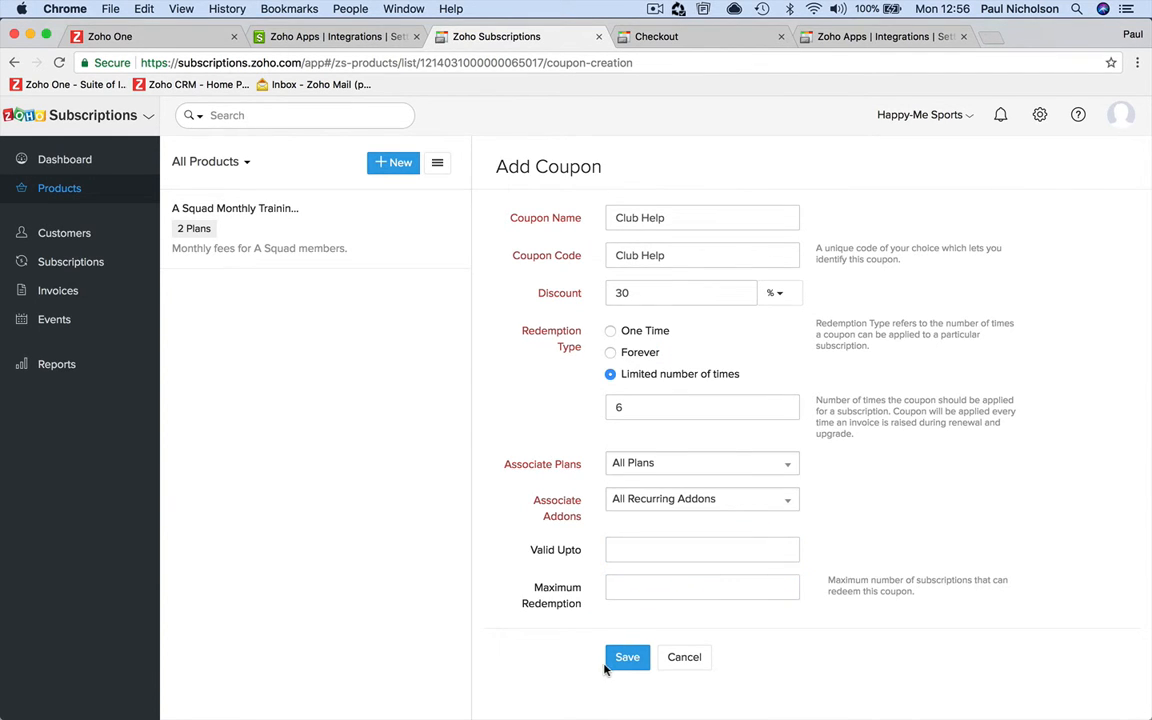
pyautogui.click(626, 656)
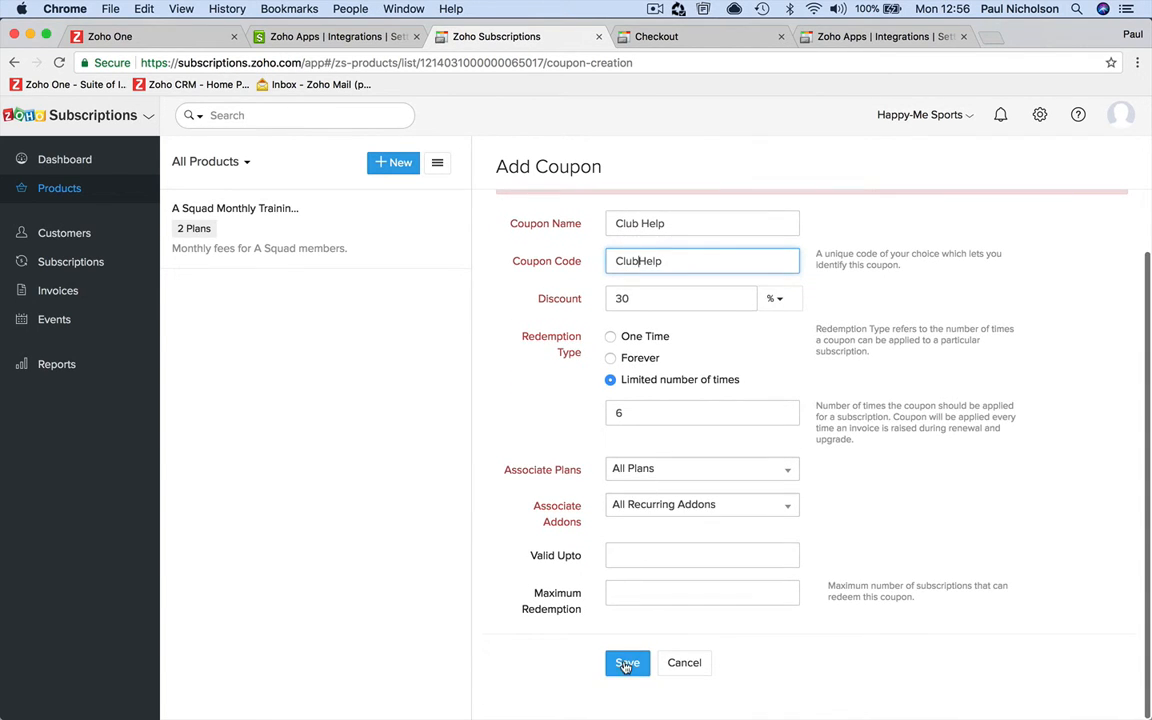
pyautogui.click(626, 662)
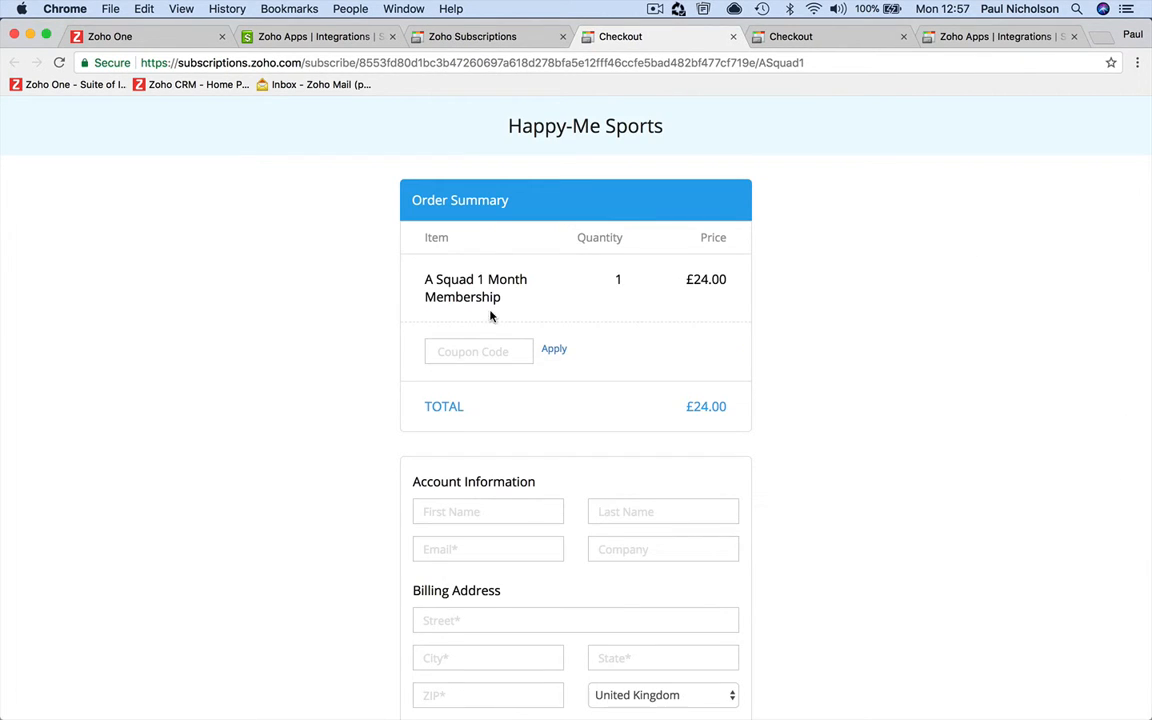
# - Apply coupon code ClubHelp at checkout, cutting £24.00 to £16.80, then return to Subscriptions
pyautogui.click(478, 352)
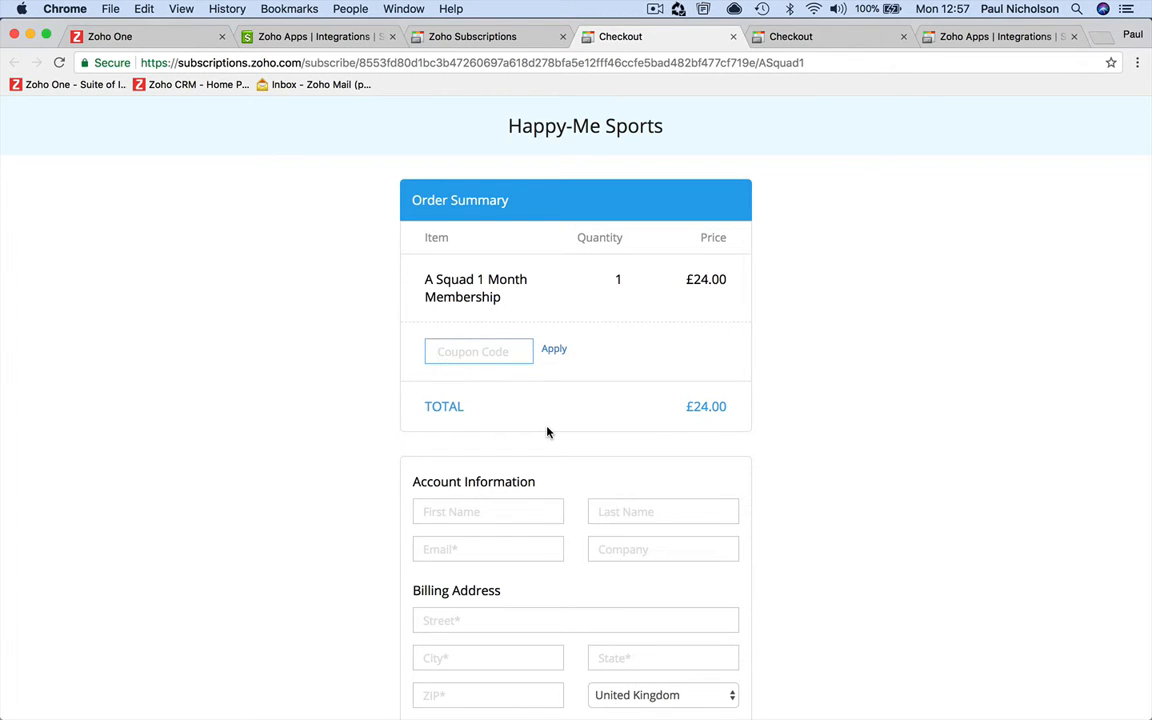
pyautogui.write('Cl')
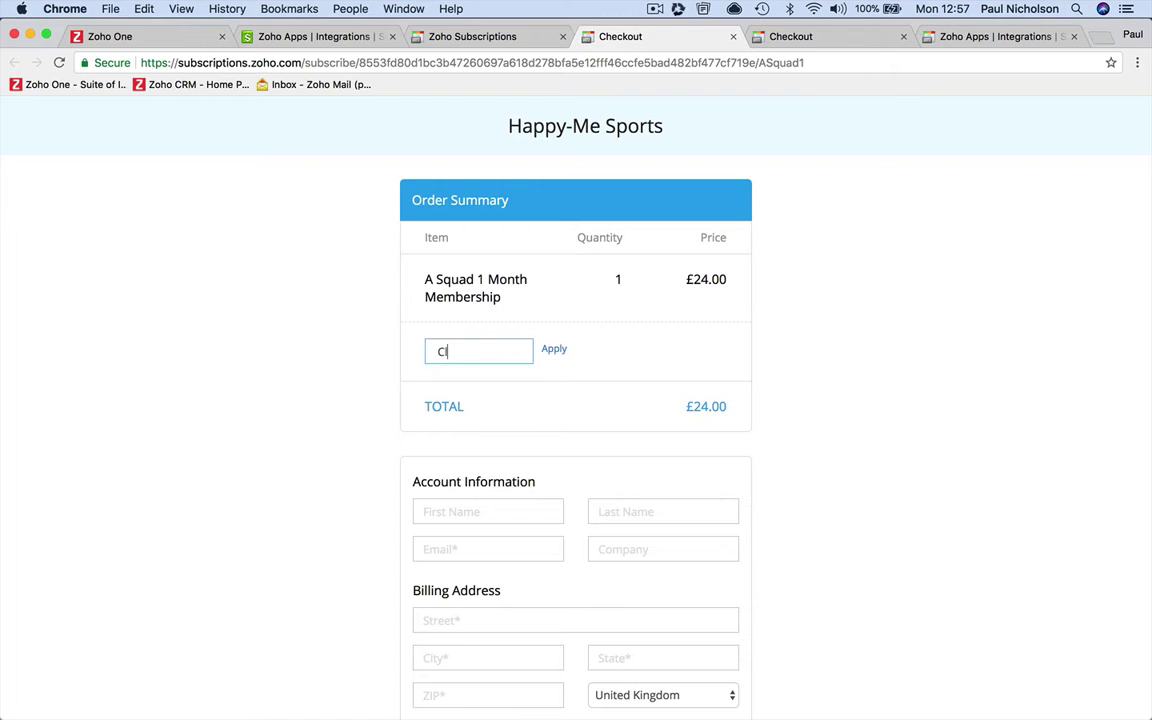
pyautogui.write('ClubHelp')
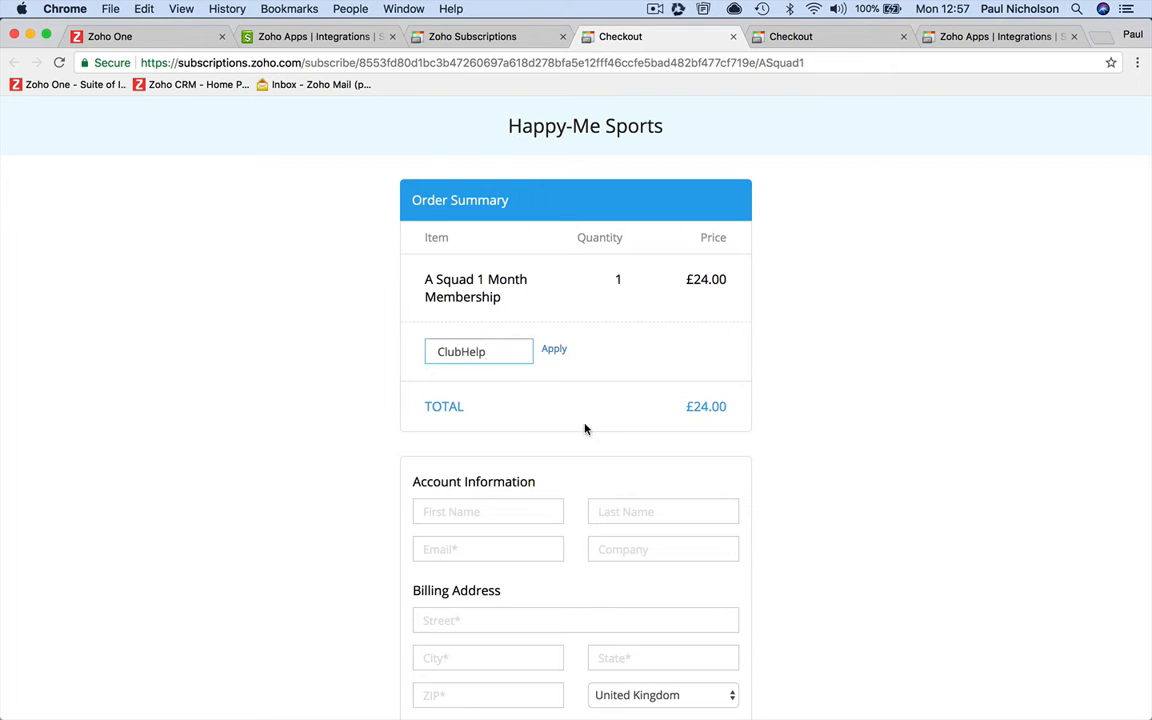
pyautogui.click(554, 348)
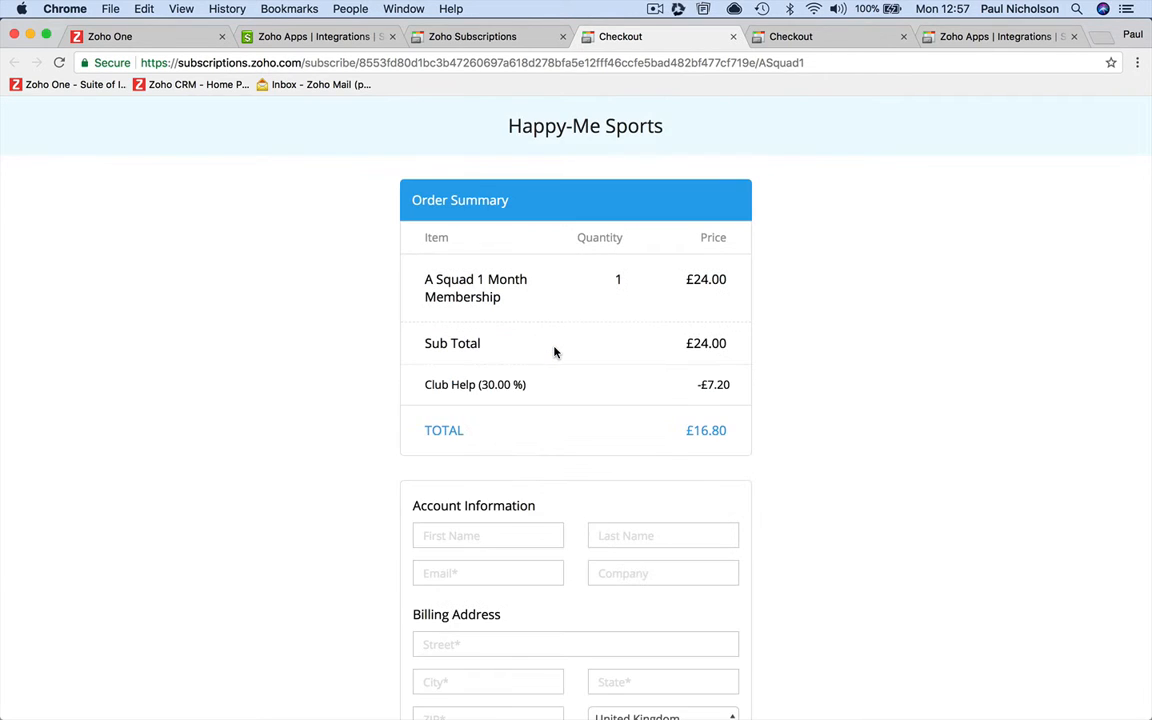
pyautogui.moveTo(588, 370)
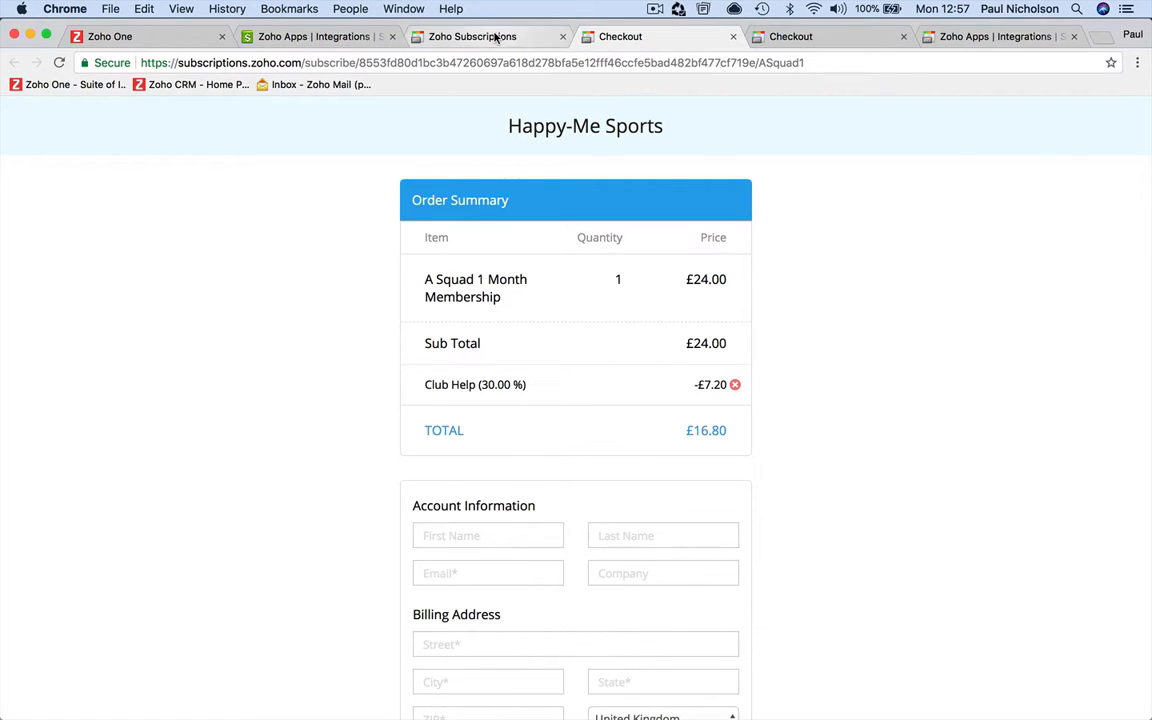
pyautogui.click(468, 36)
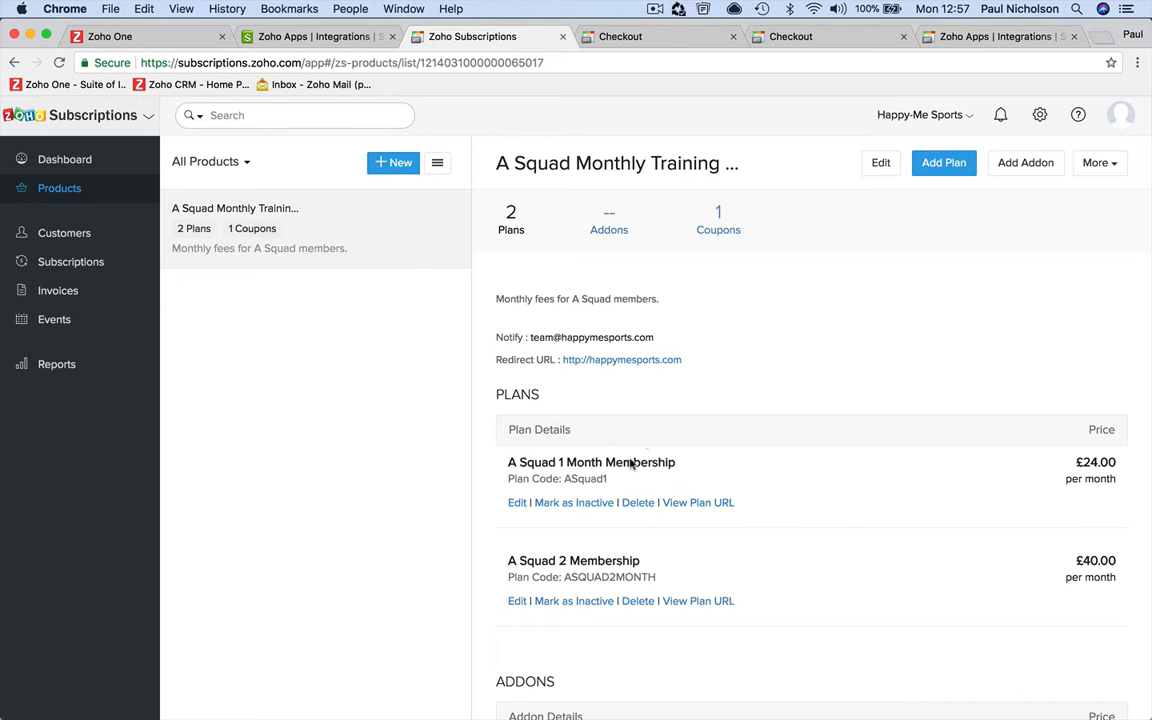
# - Check Club Help under the product's Coupons, then show the 1 Month Membership hosted page URL
pyautogui.scroll(-3)
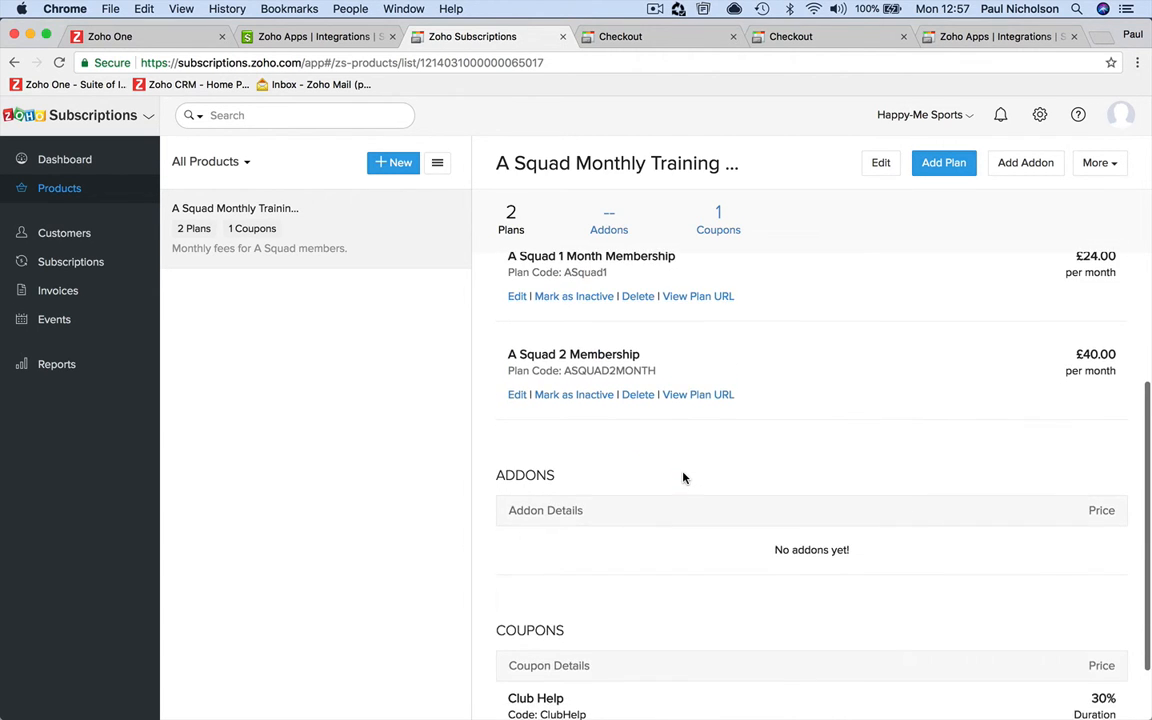
pyautogui.scroll(-3)
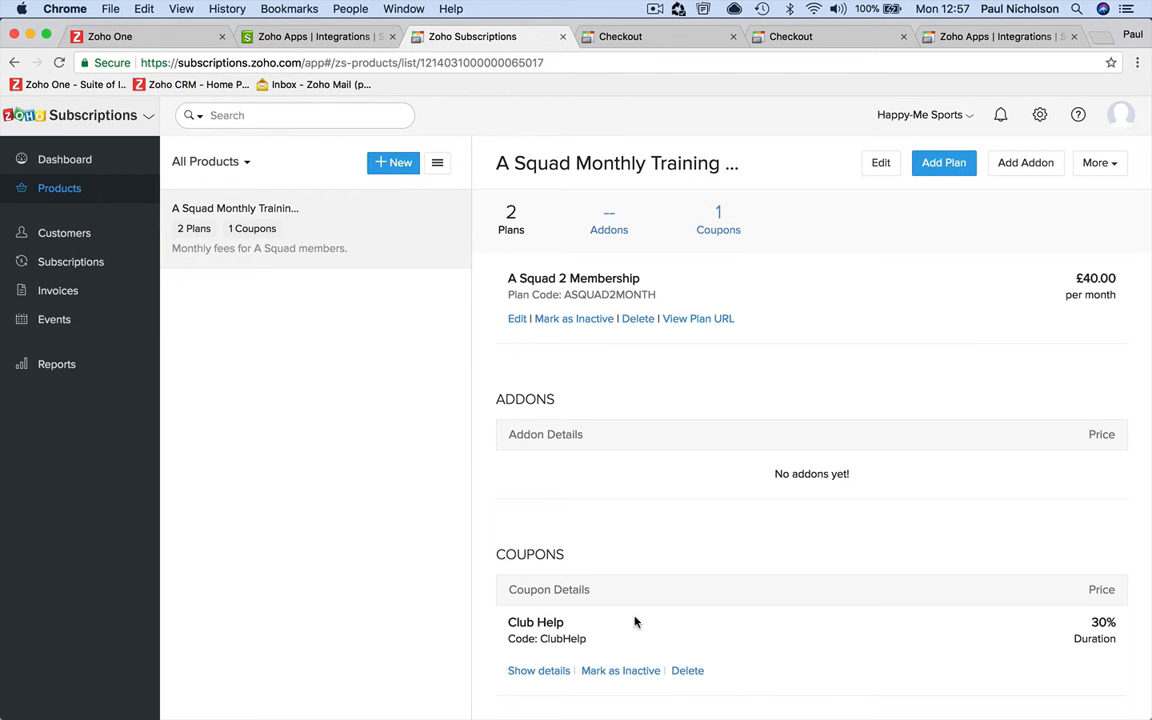
pyautogui.moveTo(644, 530)
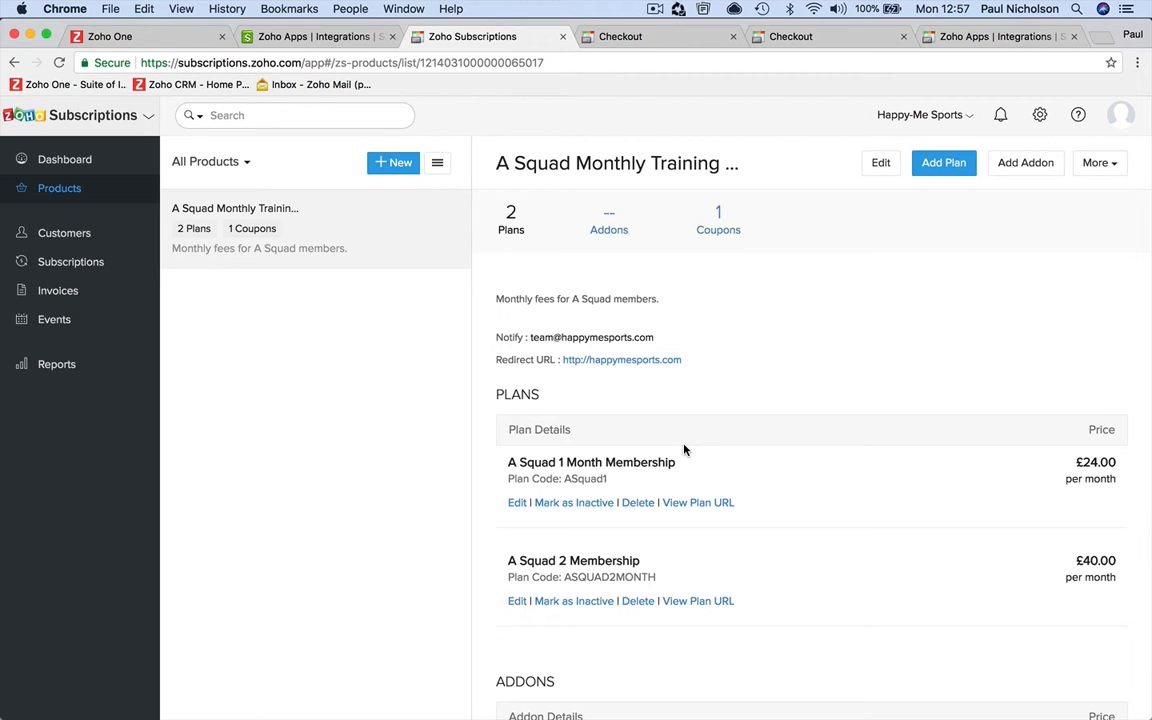
pyautogui.click(698, 504)
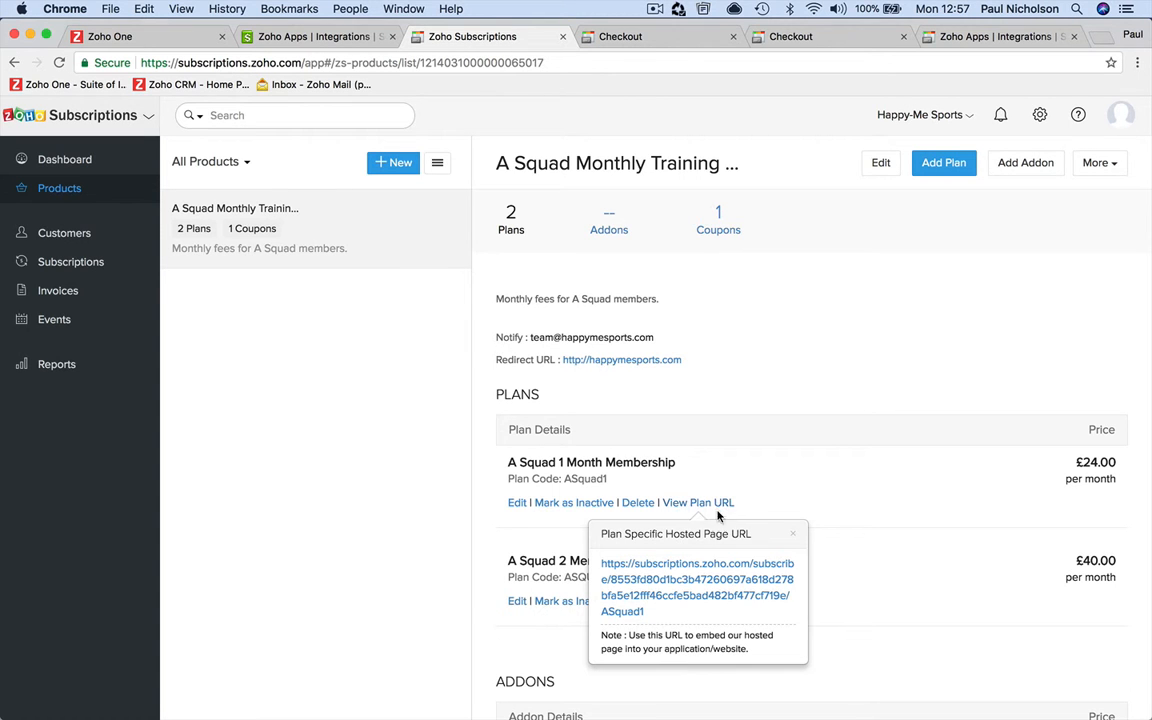
pyautogui.moveTo(700, 520)
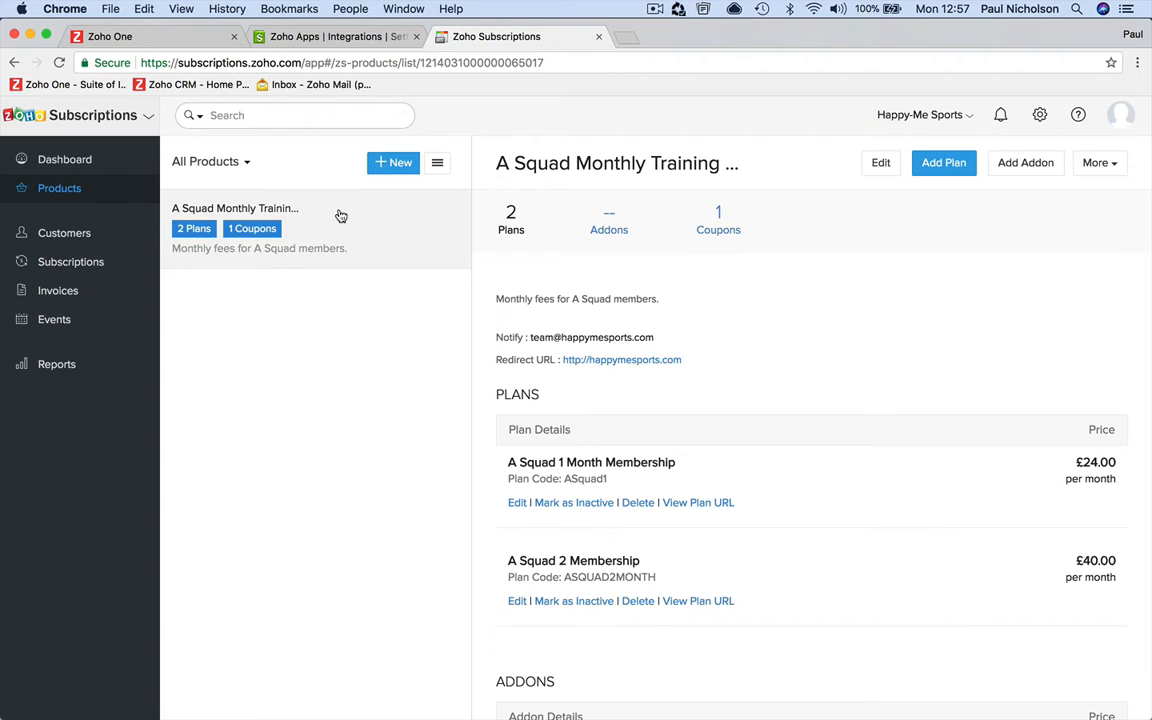
pyautogui.moveTo(336, 216)
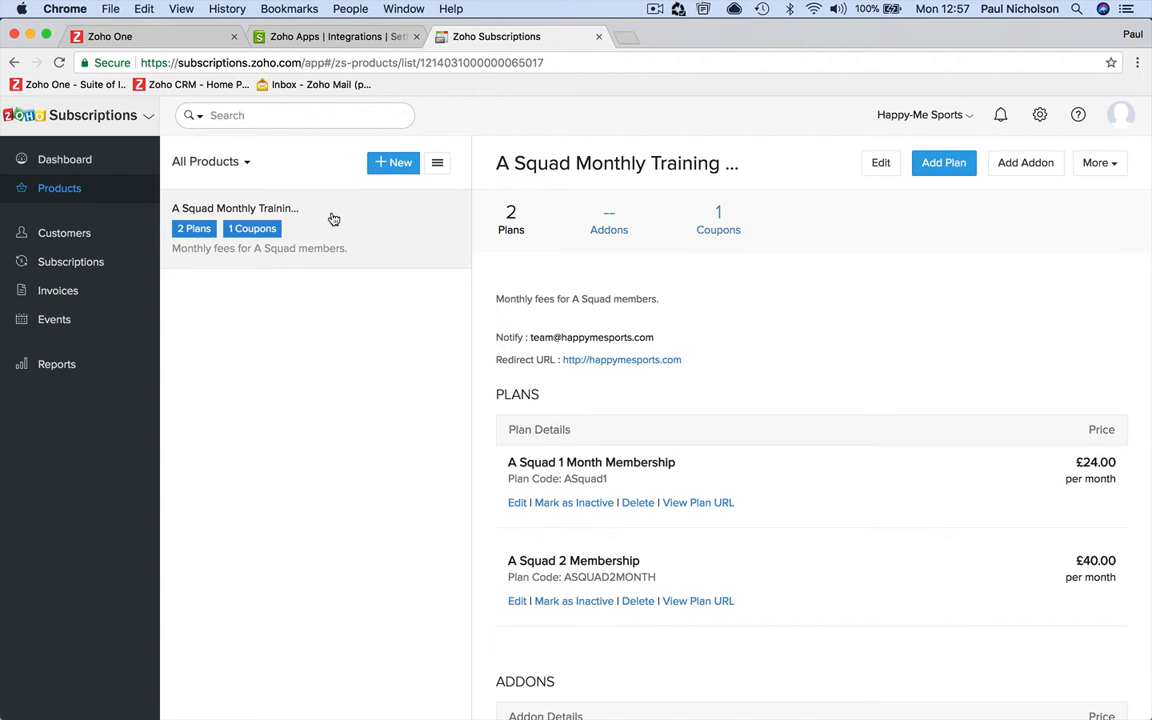
# - Reload the A Squad product details showing two plans, one coupon and no addons
pyautogui.click(60, 188)
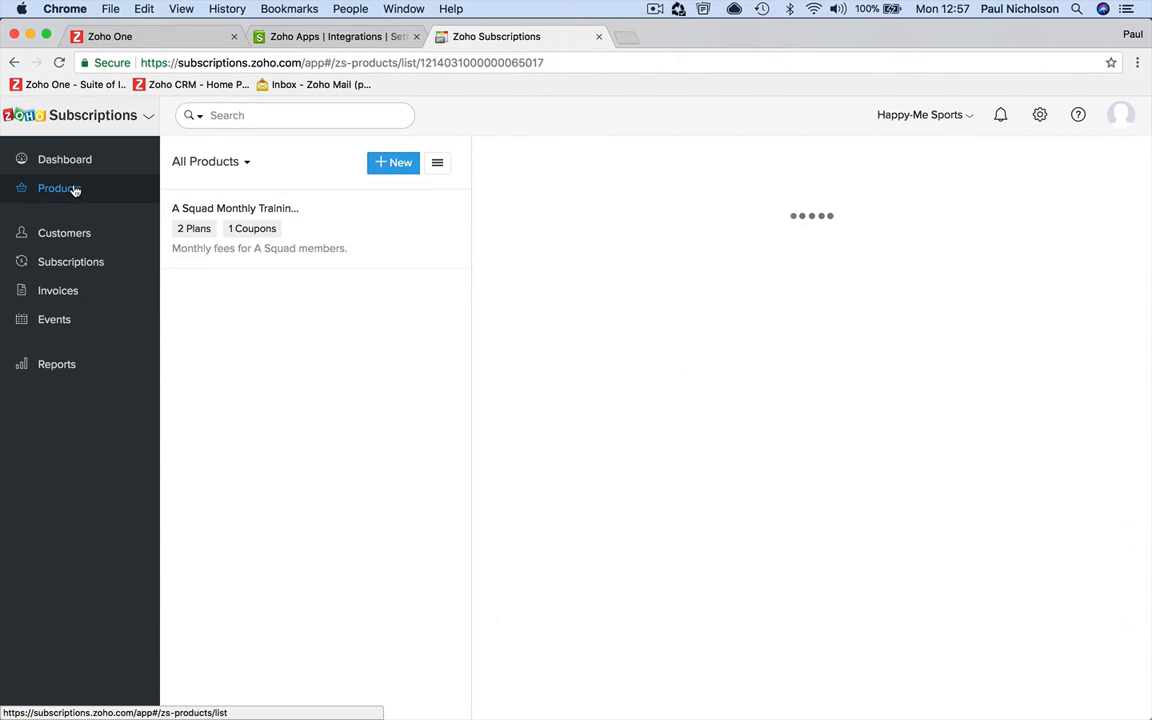
pyautogui.click(236, 208)
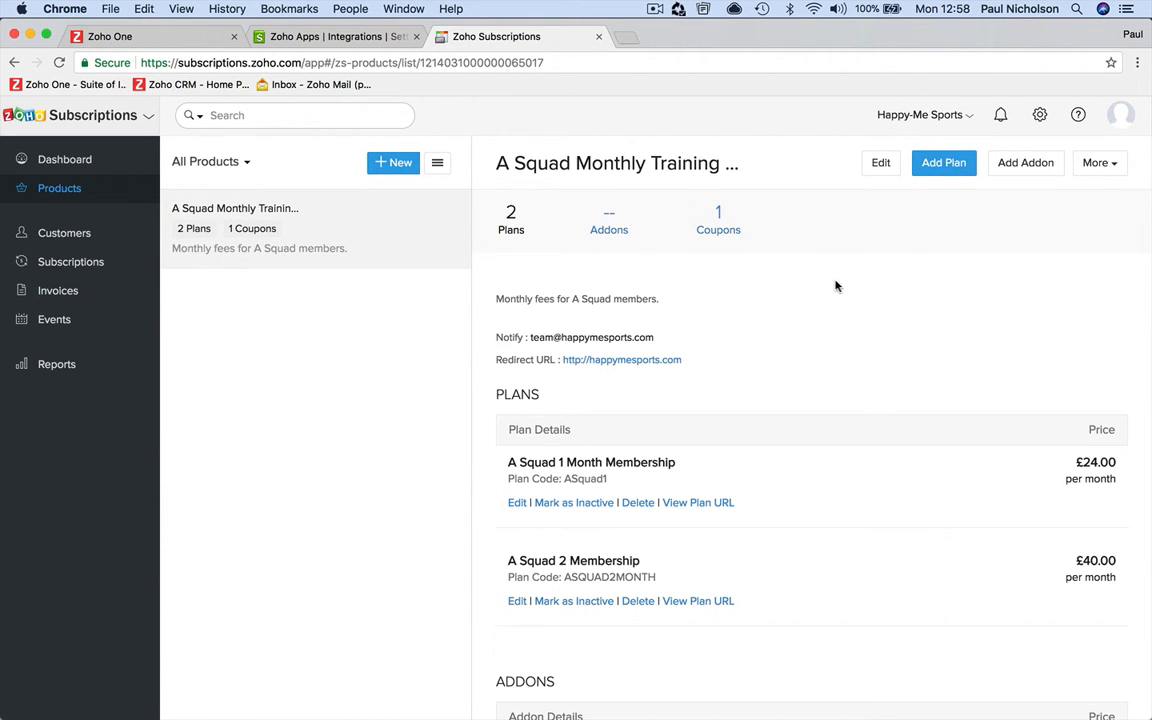
pyautogui.moveTo(392, 162)
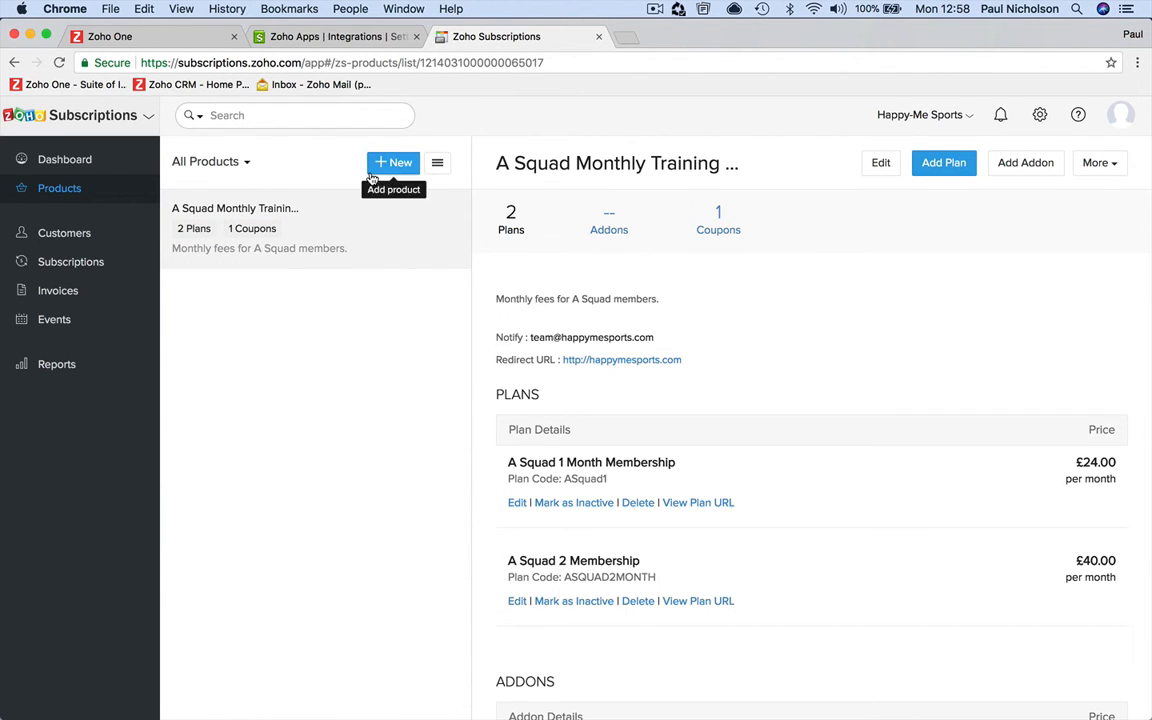
pyautogui.moveTo(712, 352)
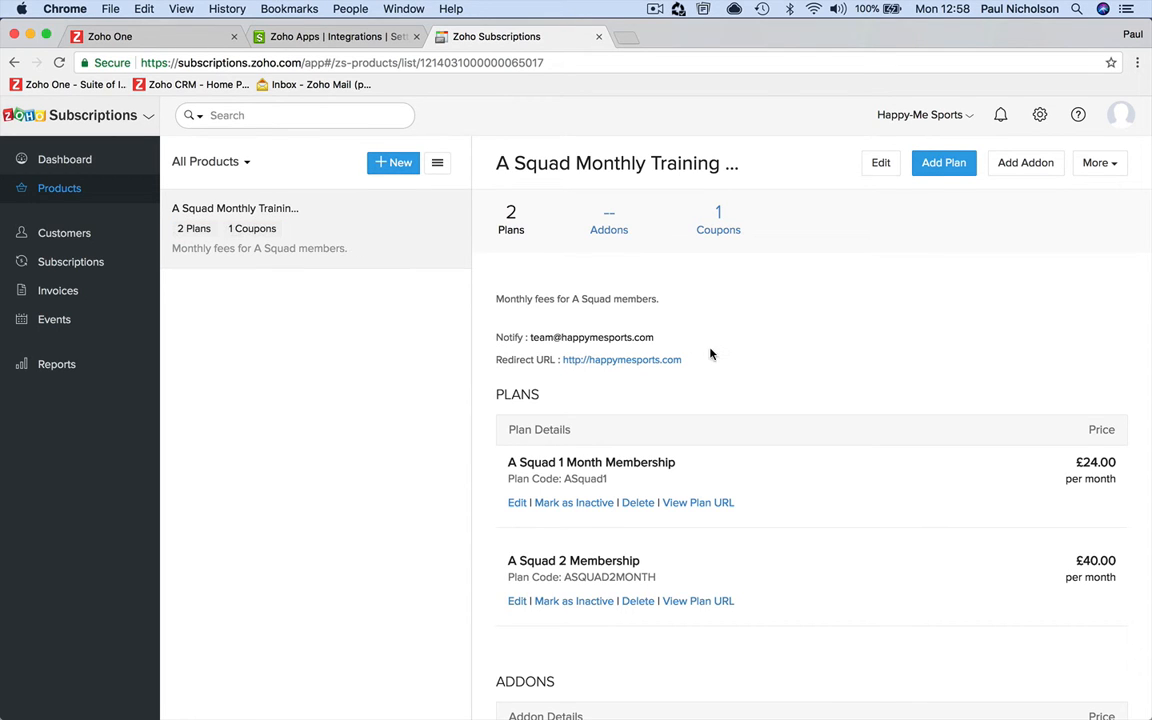
pyautogui.scroll(-3)
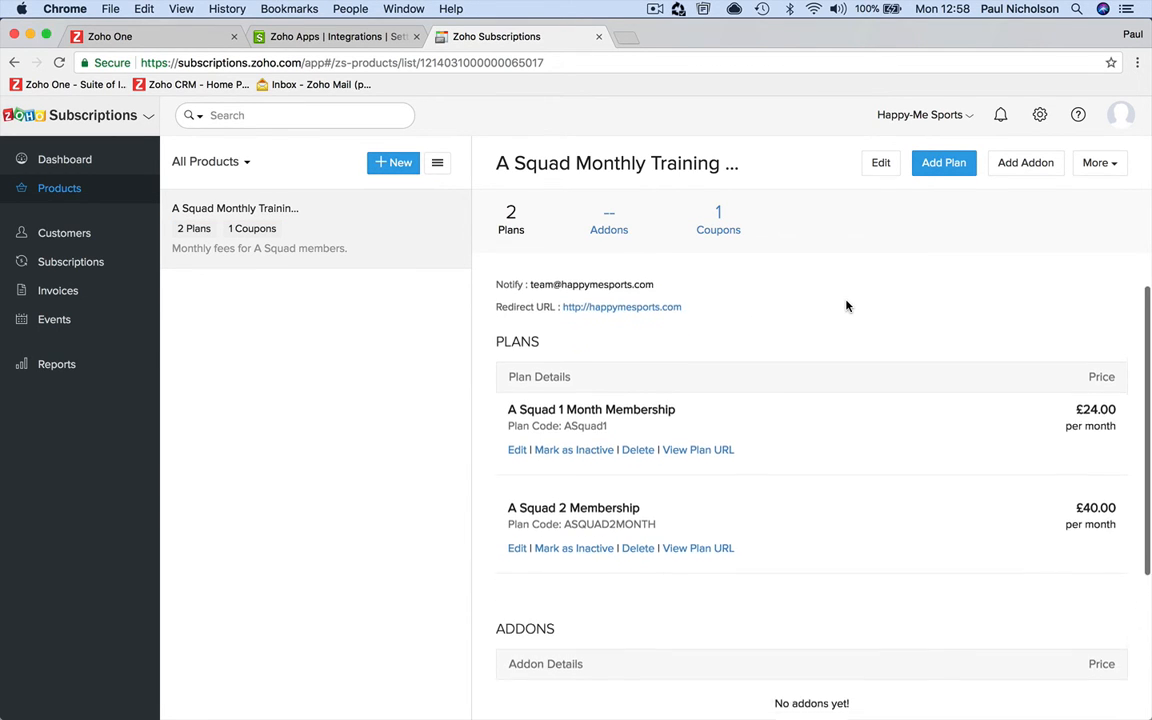